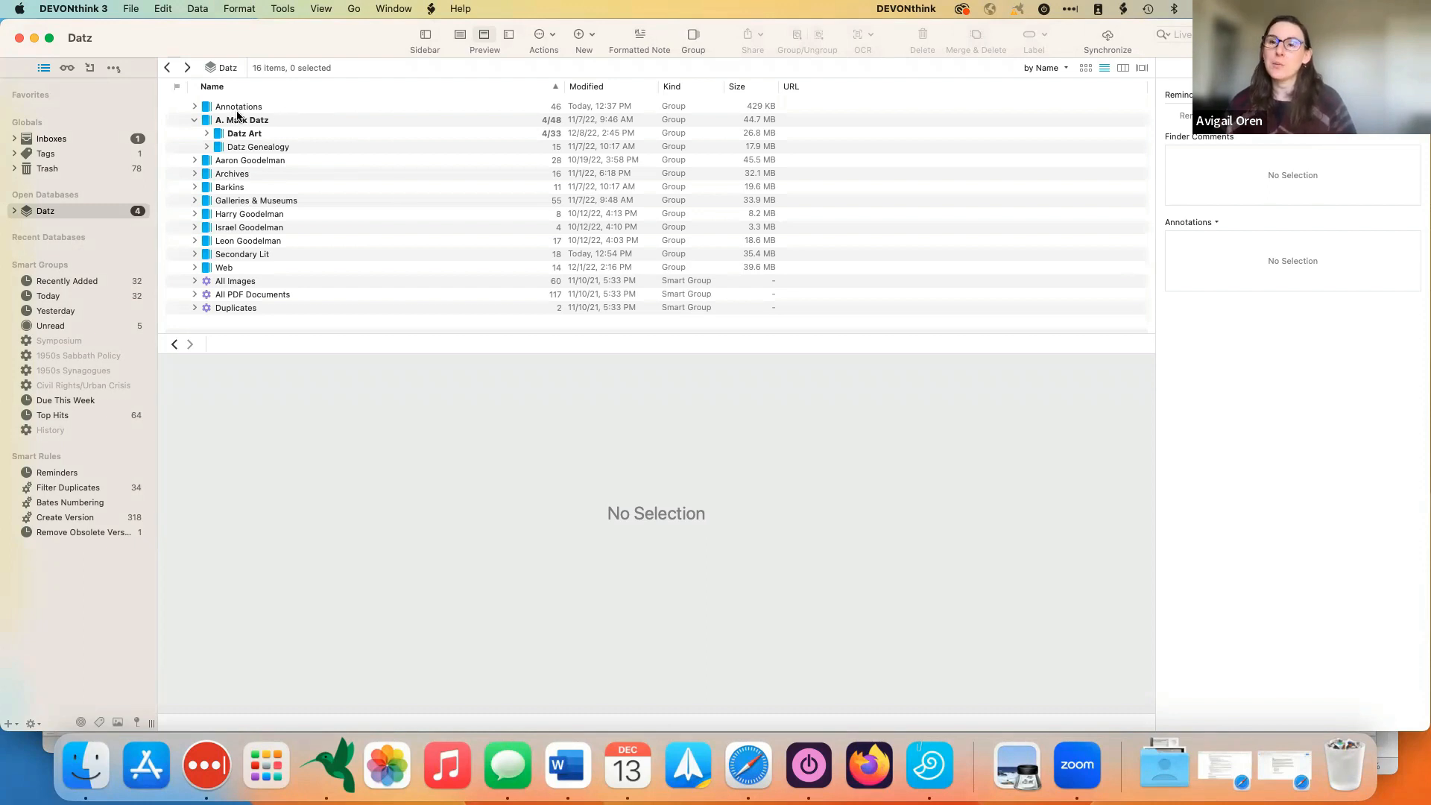
mouse_move(440, 337)
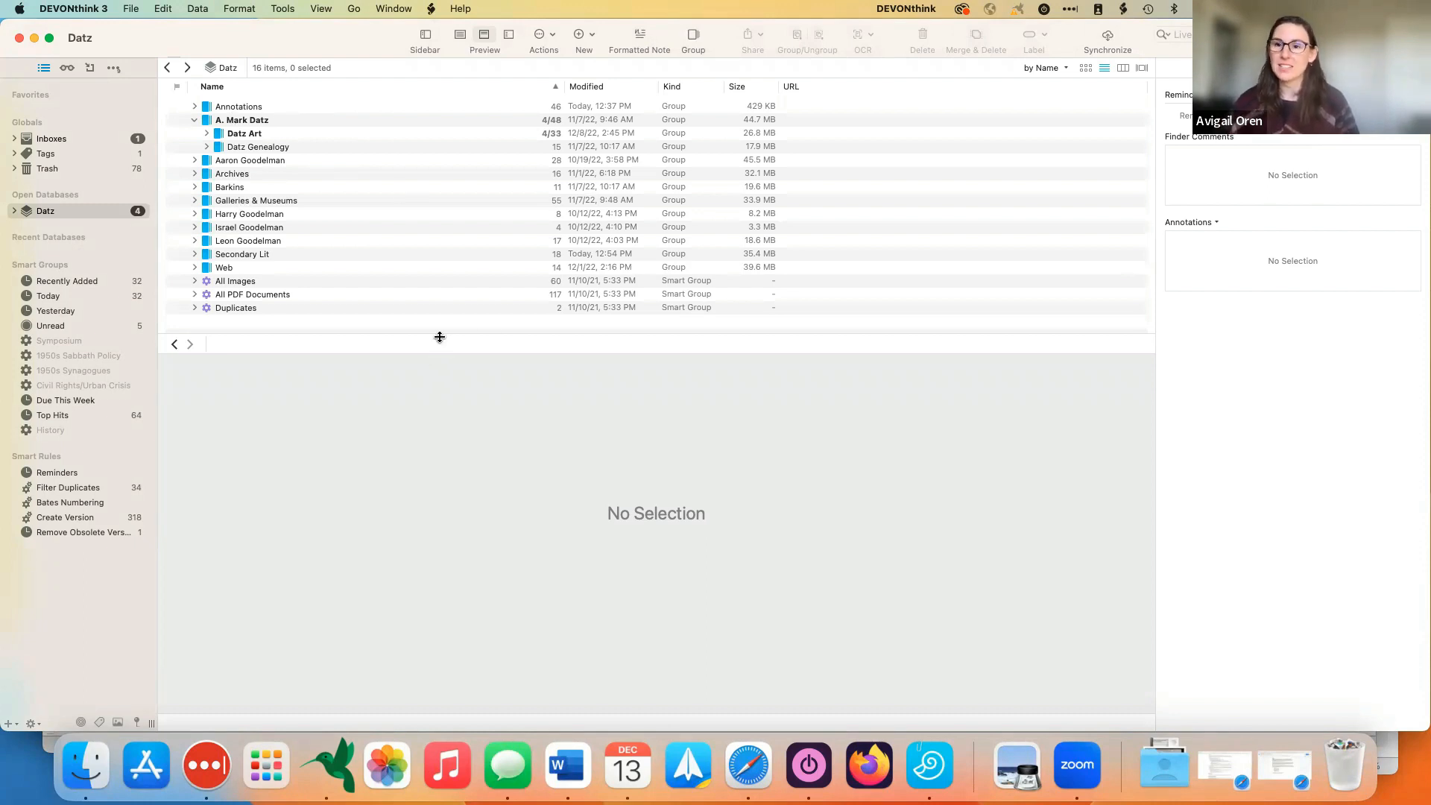
mouse_move(531, 331)
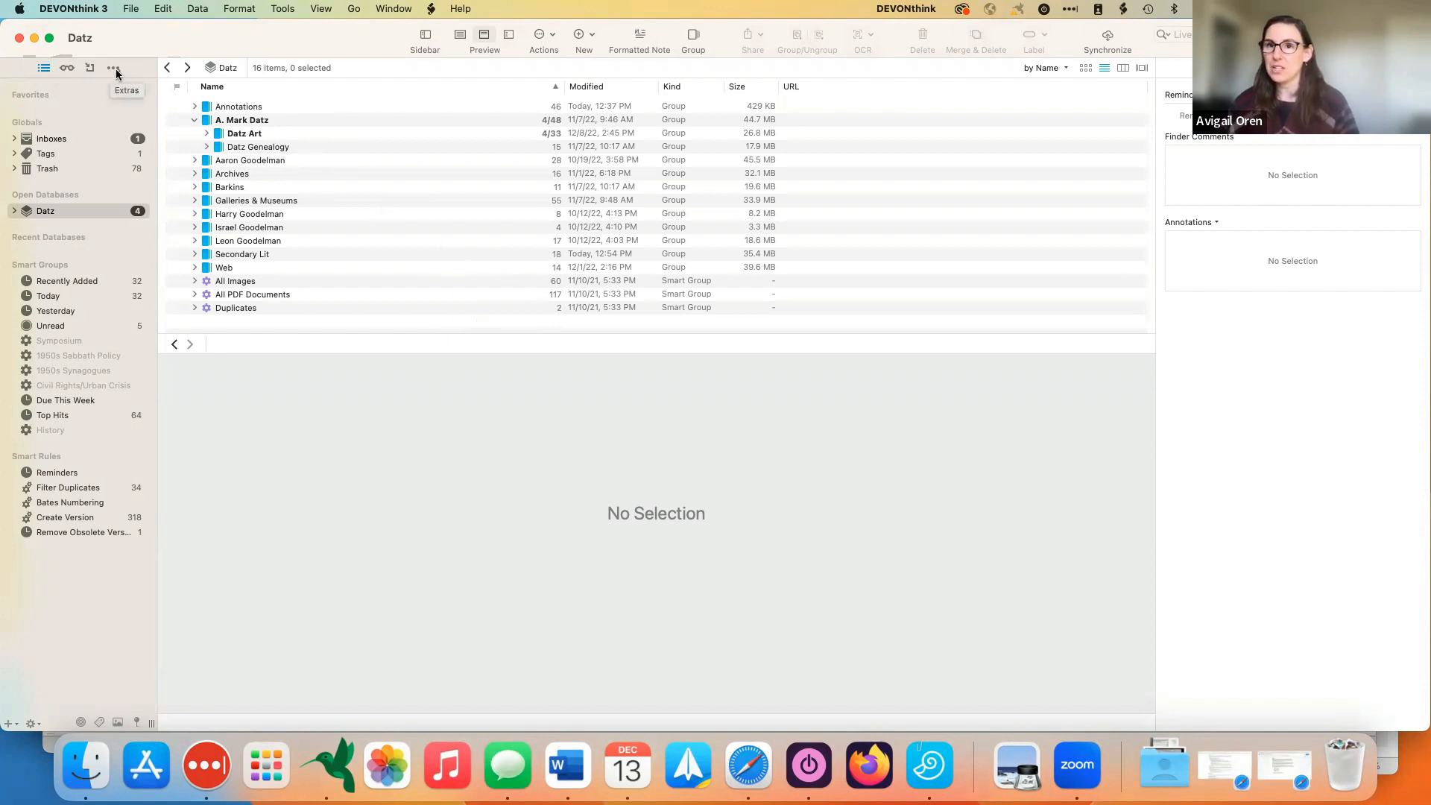
Step: Show the Extras support Scripts page listing Open Clean Workspace, Graph View and Toggle Sidebar
click(115, 68)
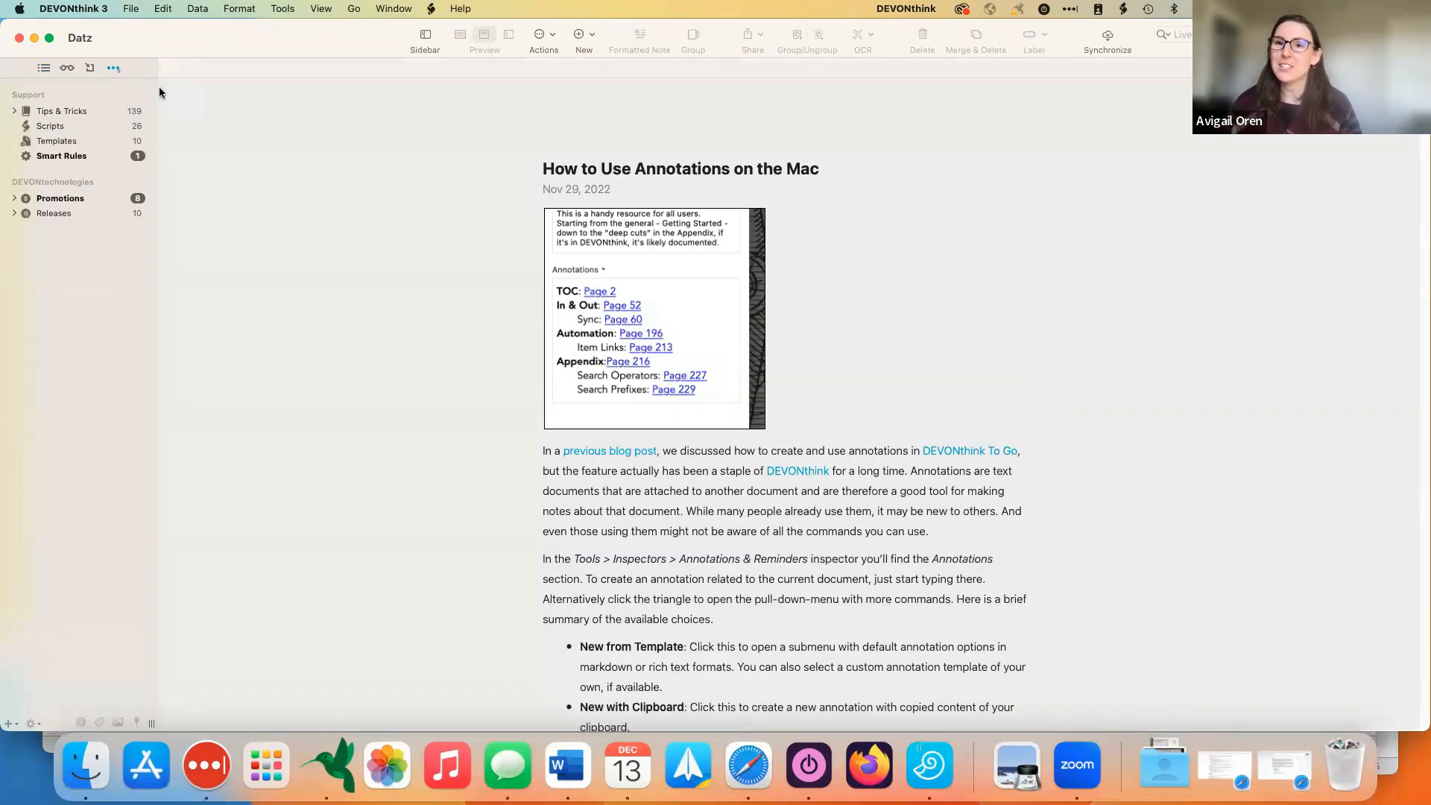
click(51, 125)
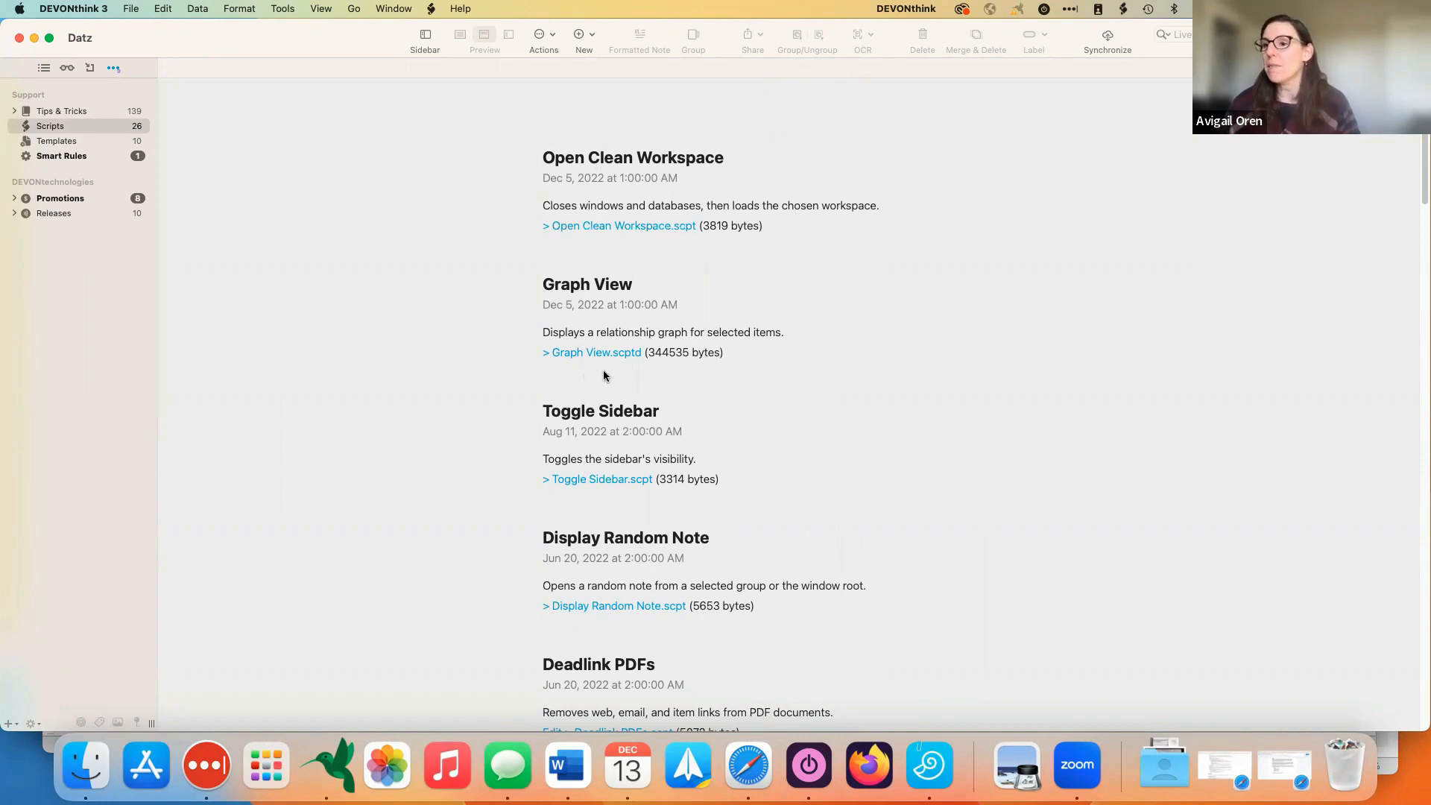
scroll(down, 3)
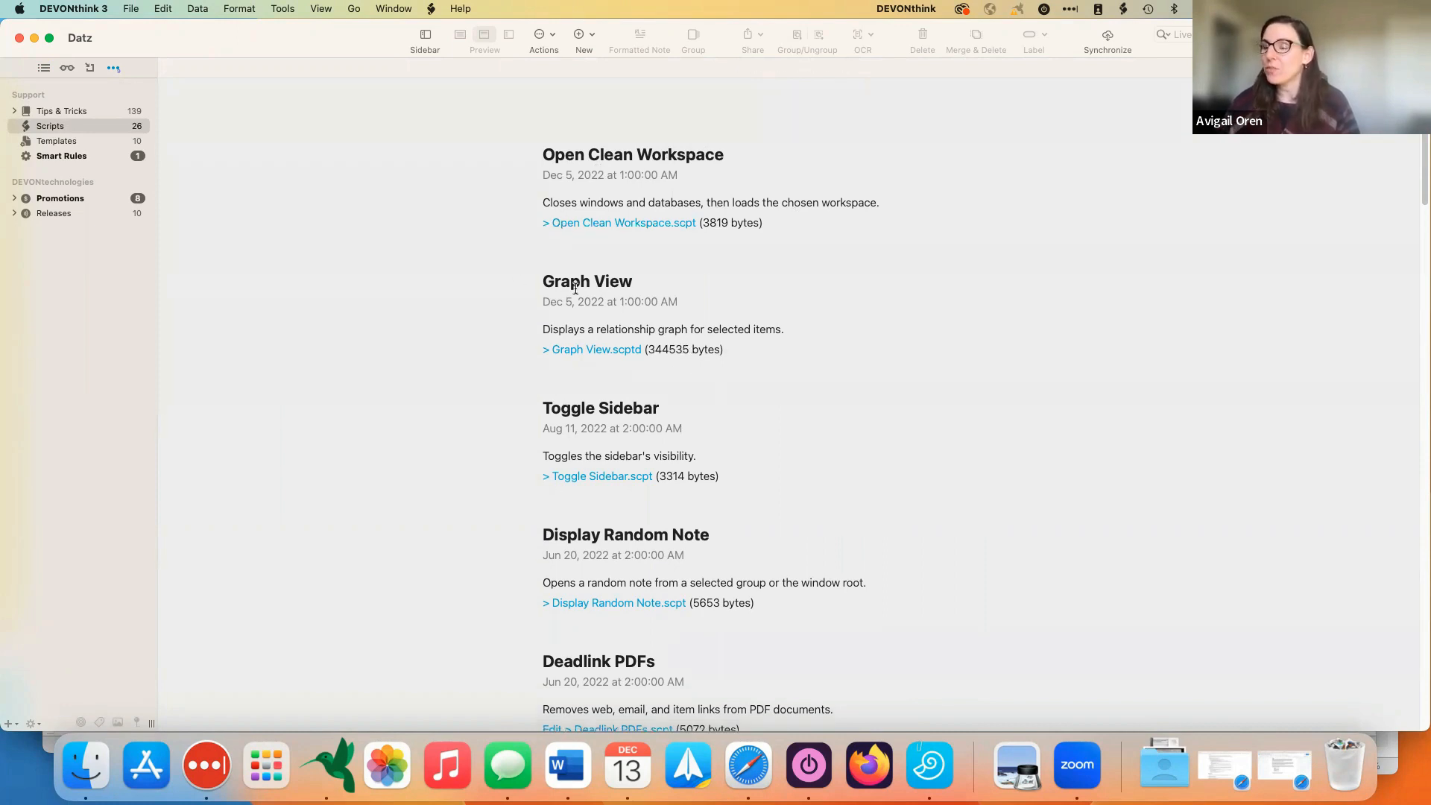
mouse_move(537, 378)
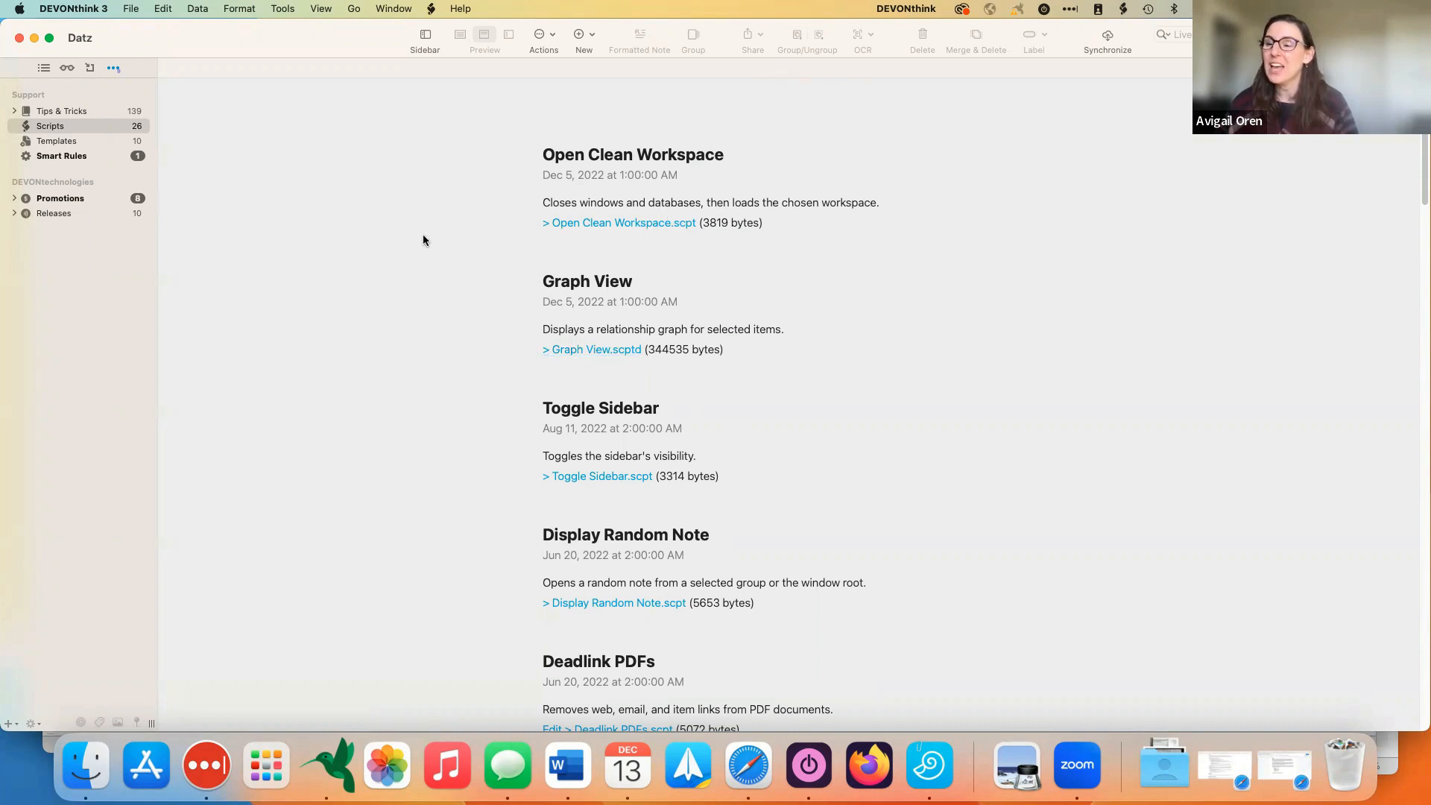
mouse_move(473, 195)
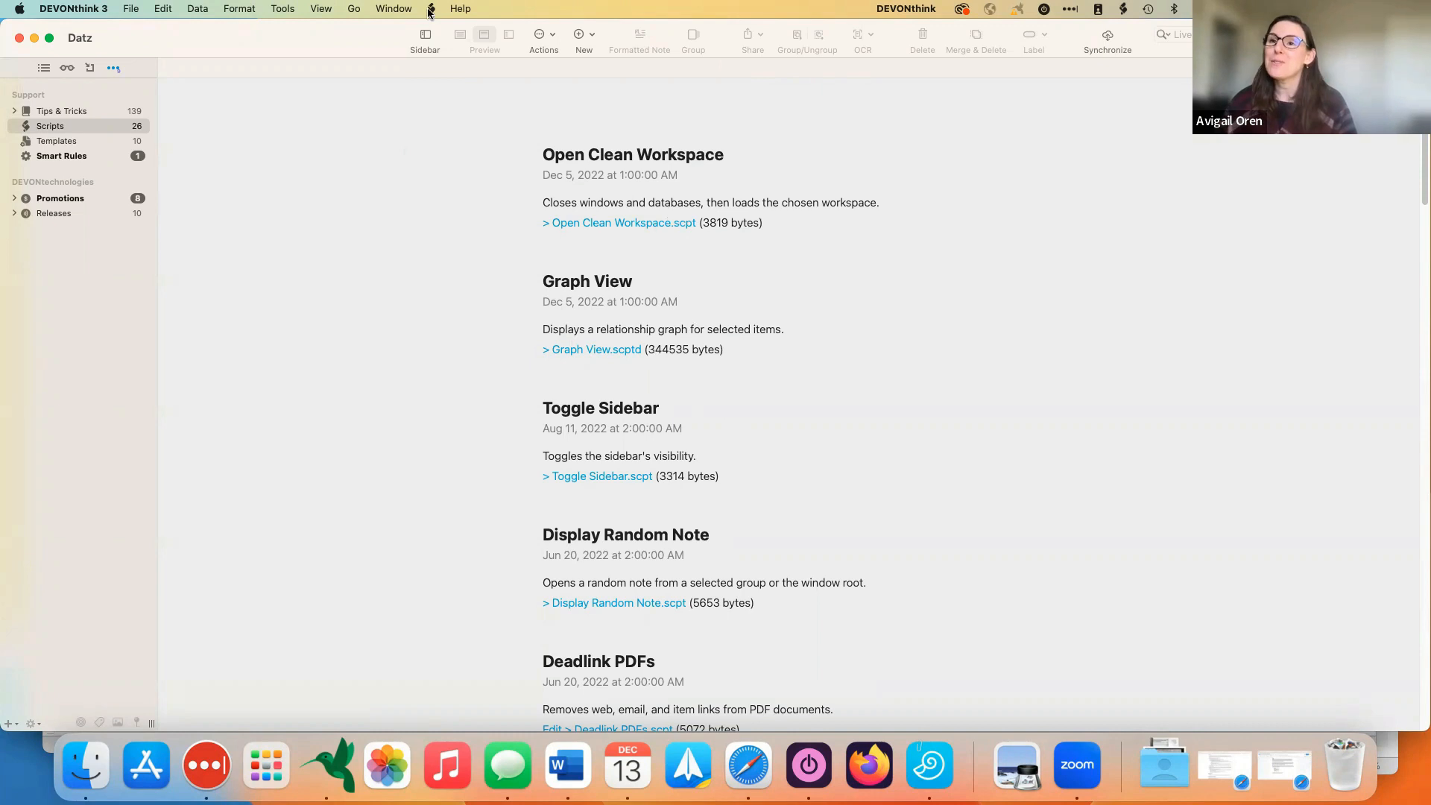
Step: Show the installed Scripts menu with Comments, Data, Export folders and Graph View
click(430, 7)
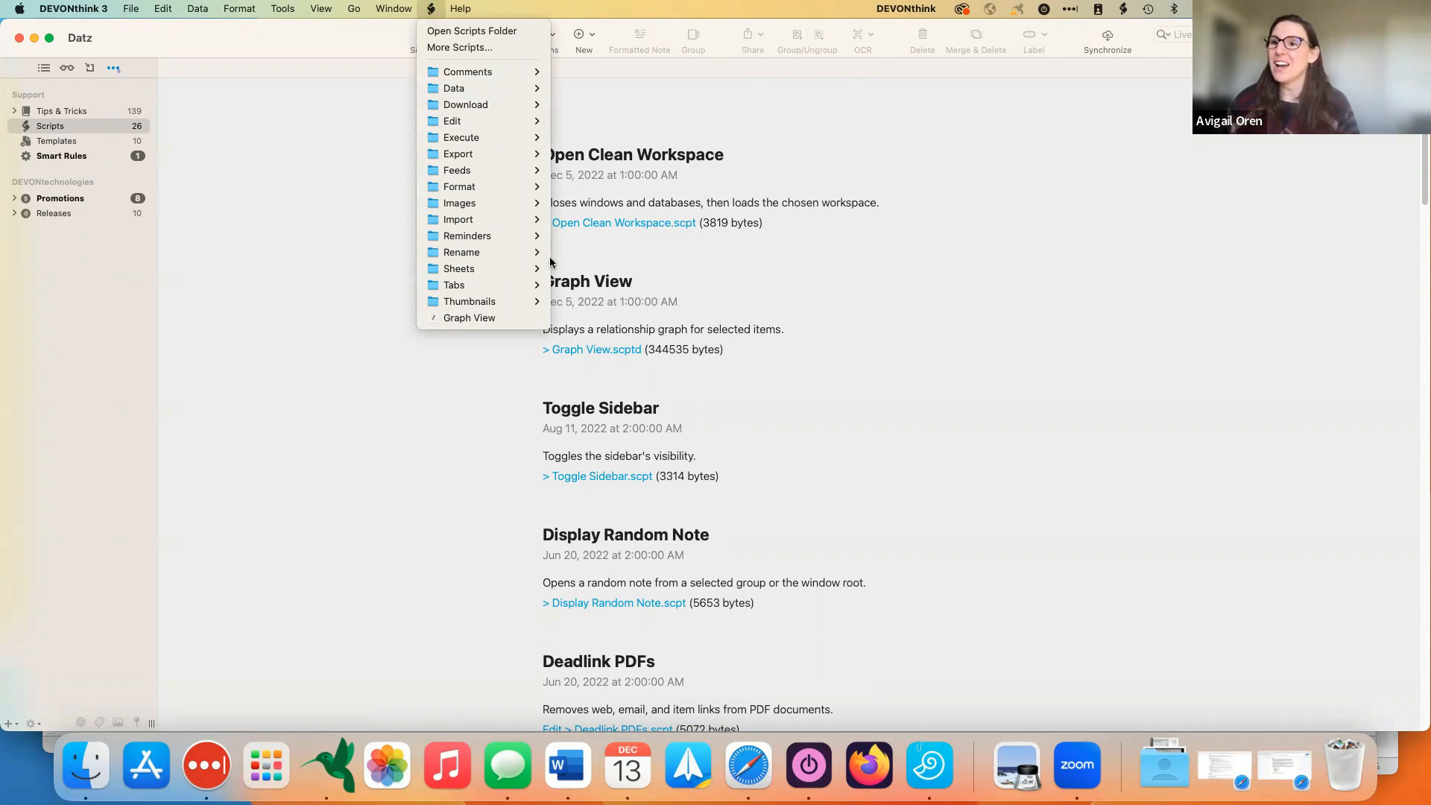
mouse_move(468, 318)
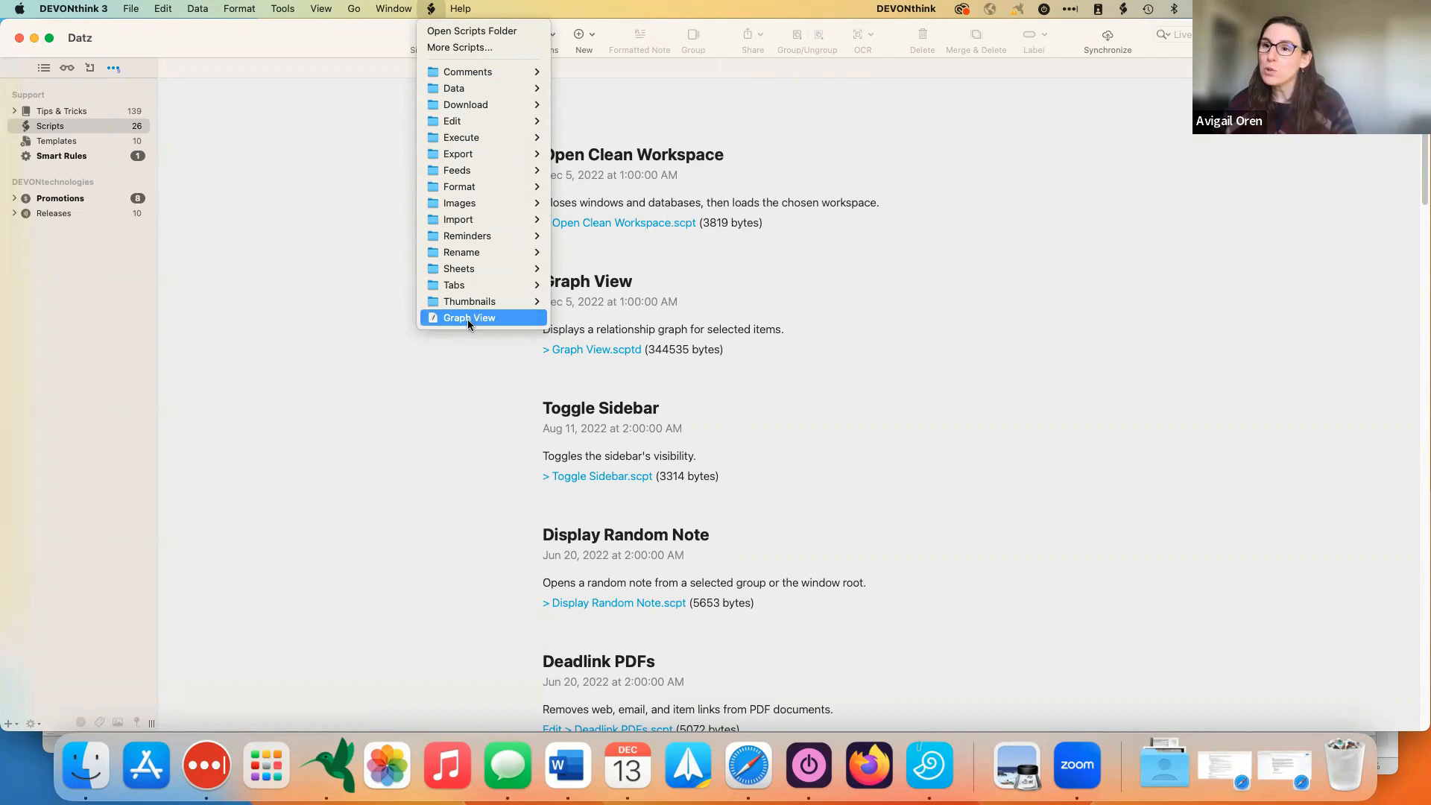
mouse_move(466, 121)
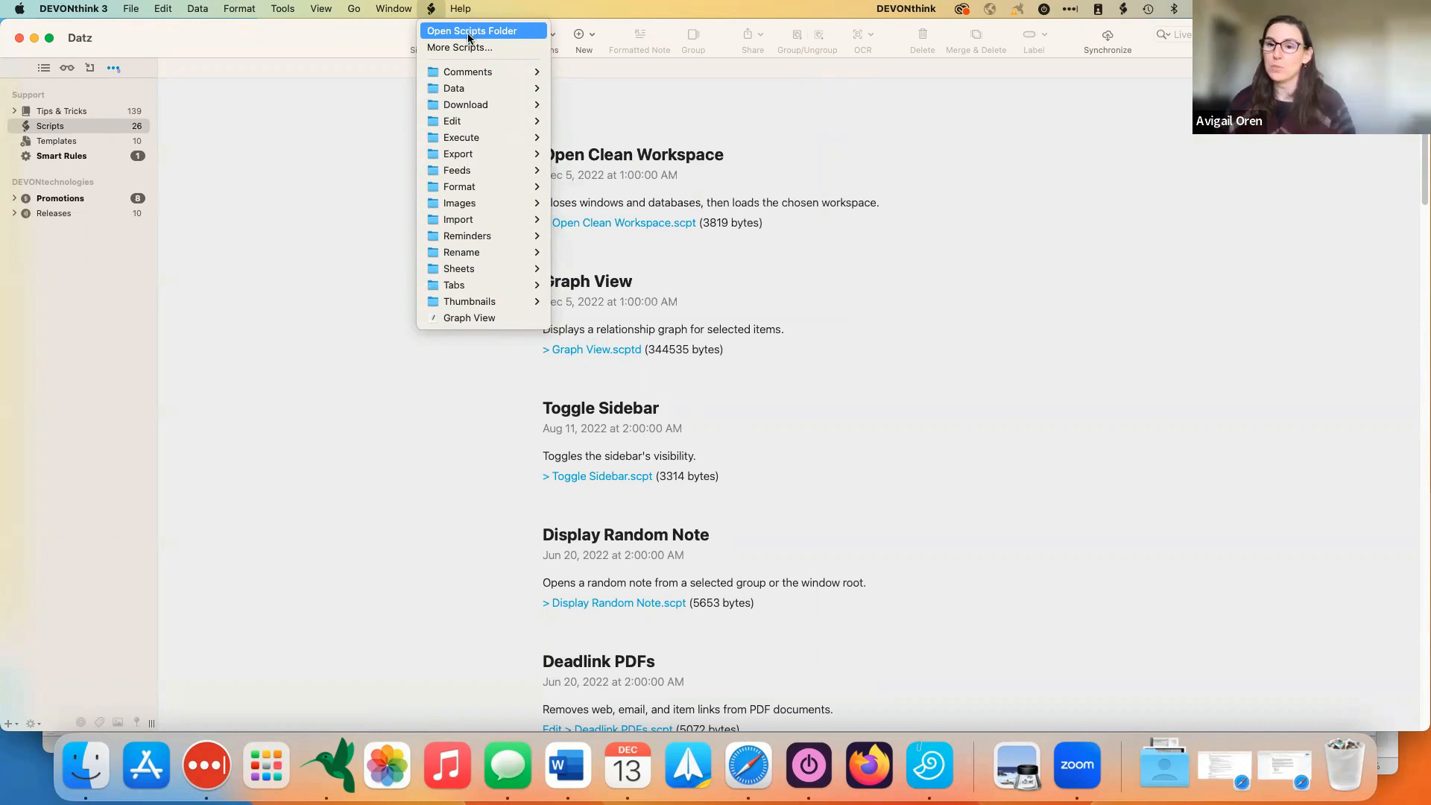
mouse_move(462, 252)
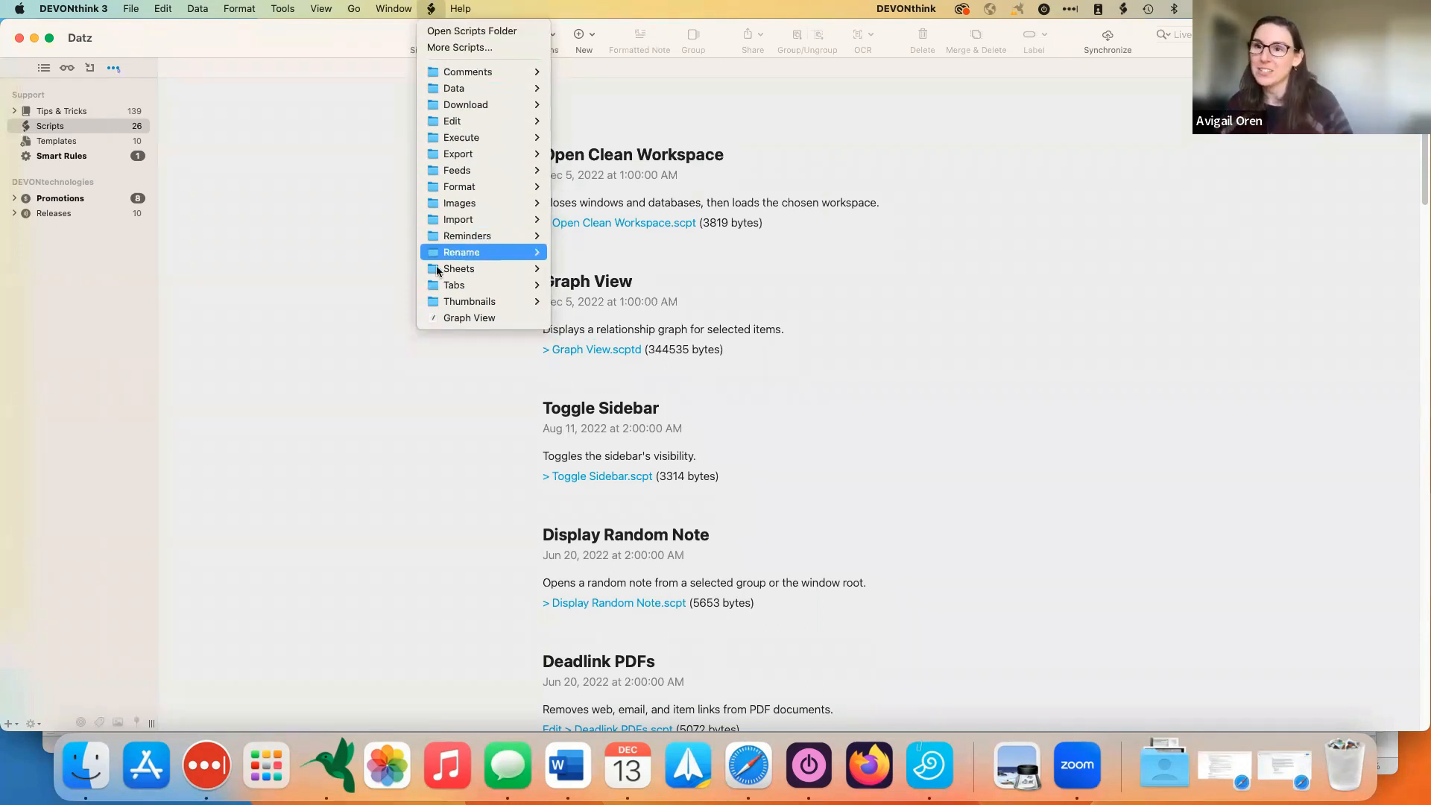
mouse_move(336, 319)
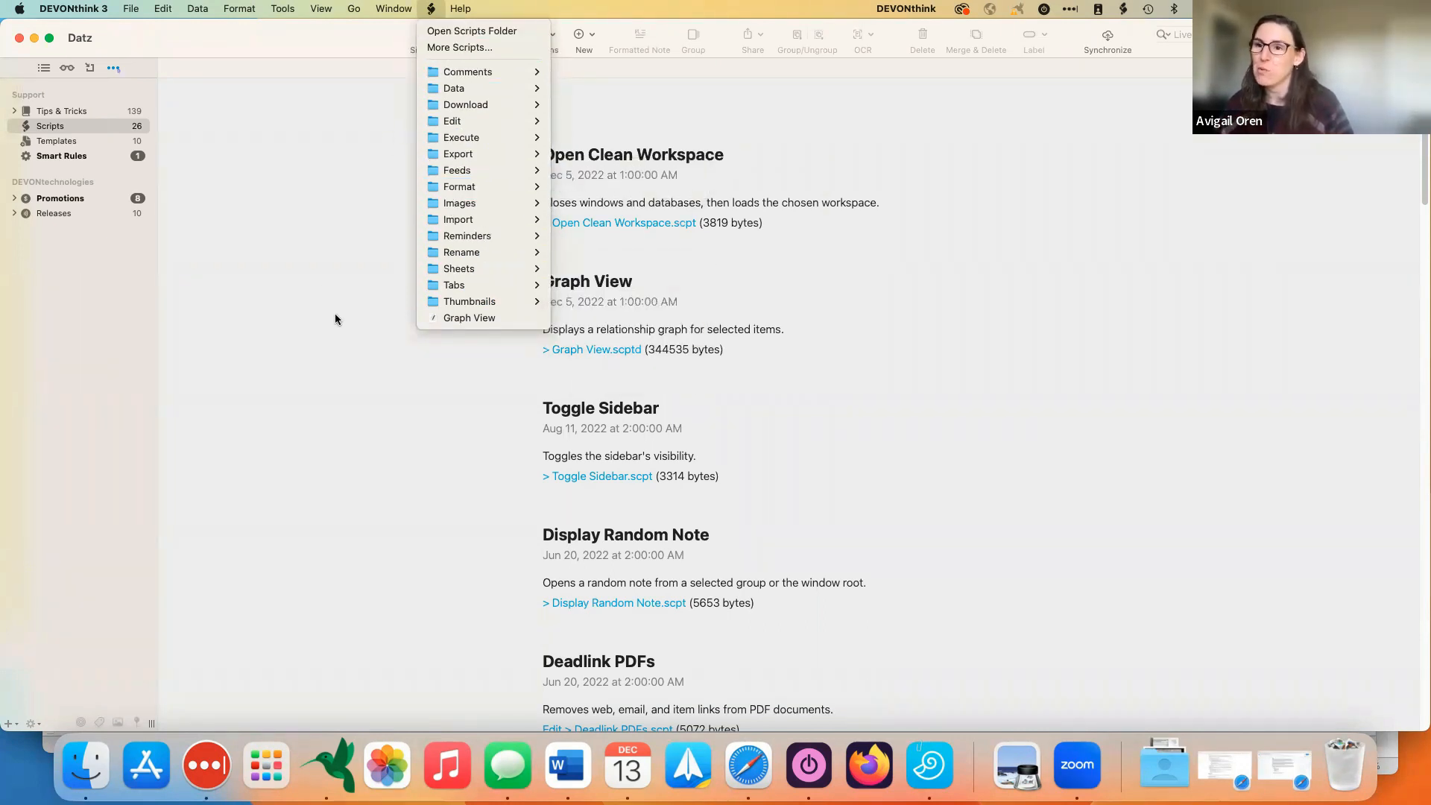
mouse_move(451, 325)
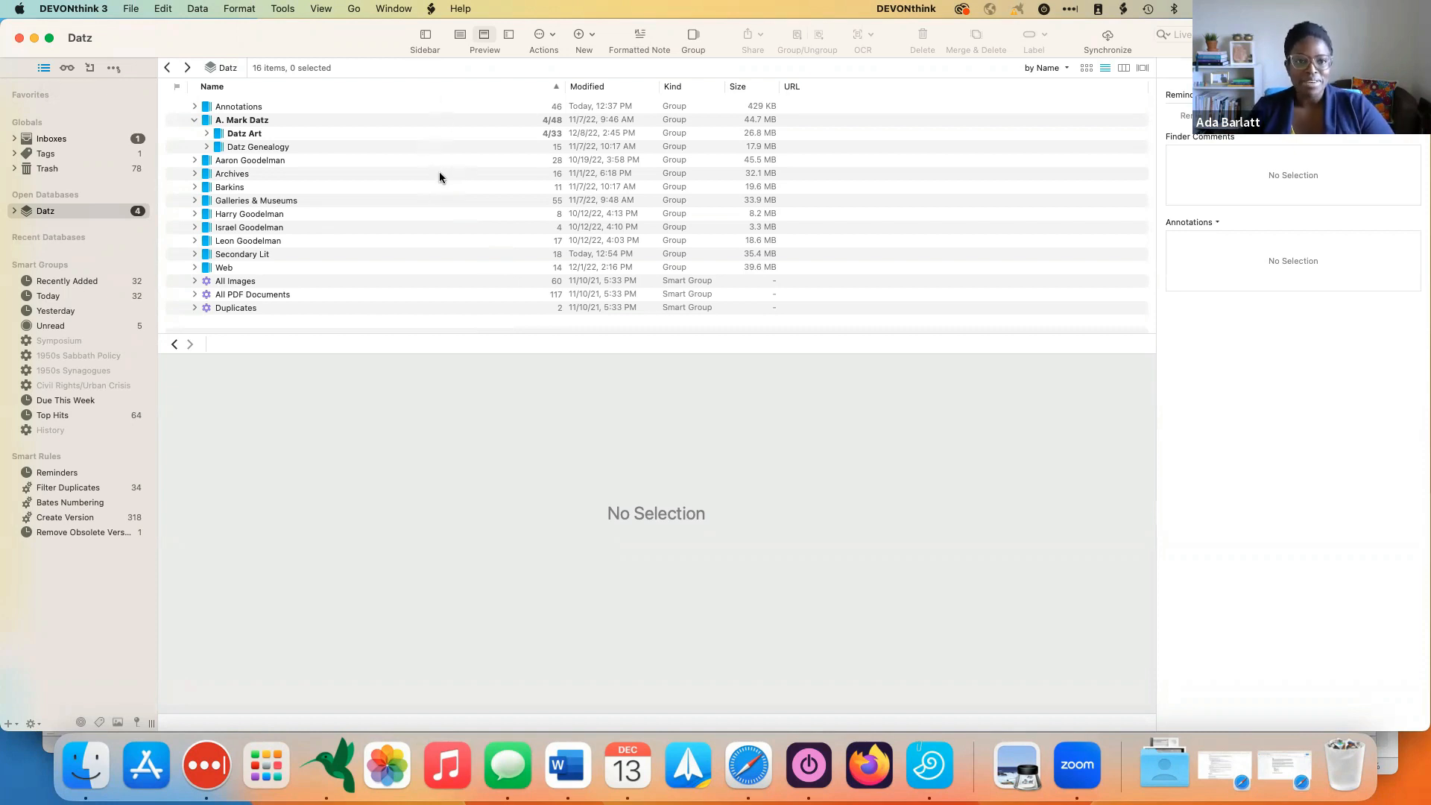
mouse_move(435, 177)
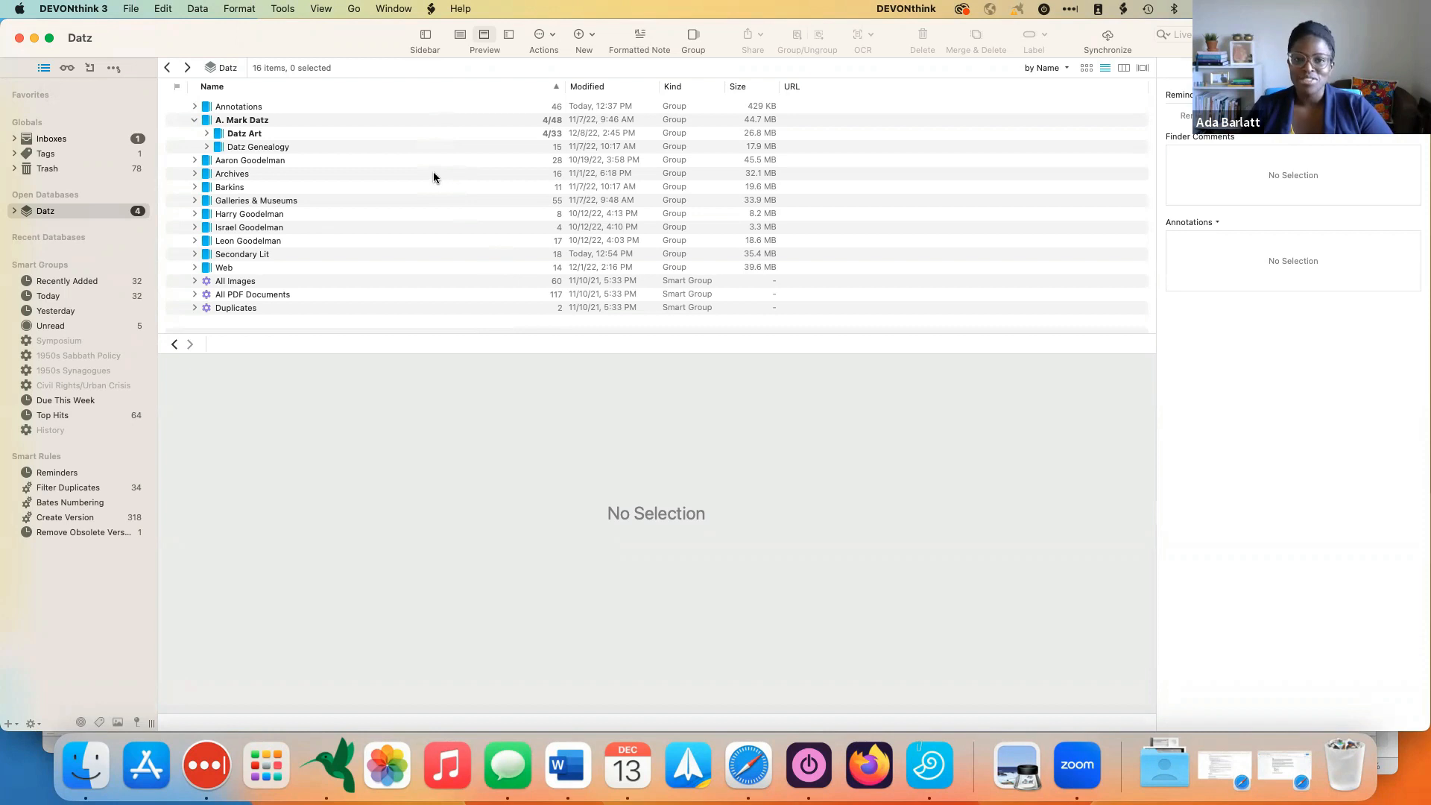
mouse_move(405, 173)
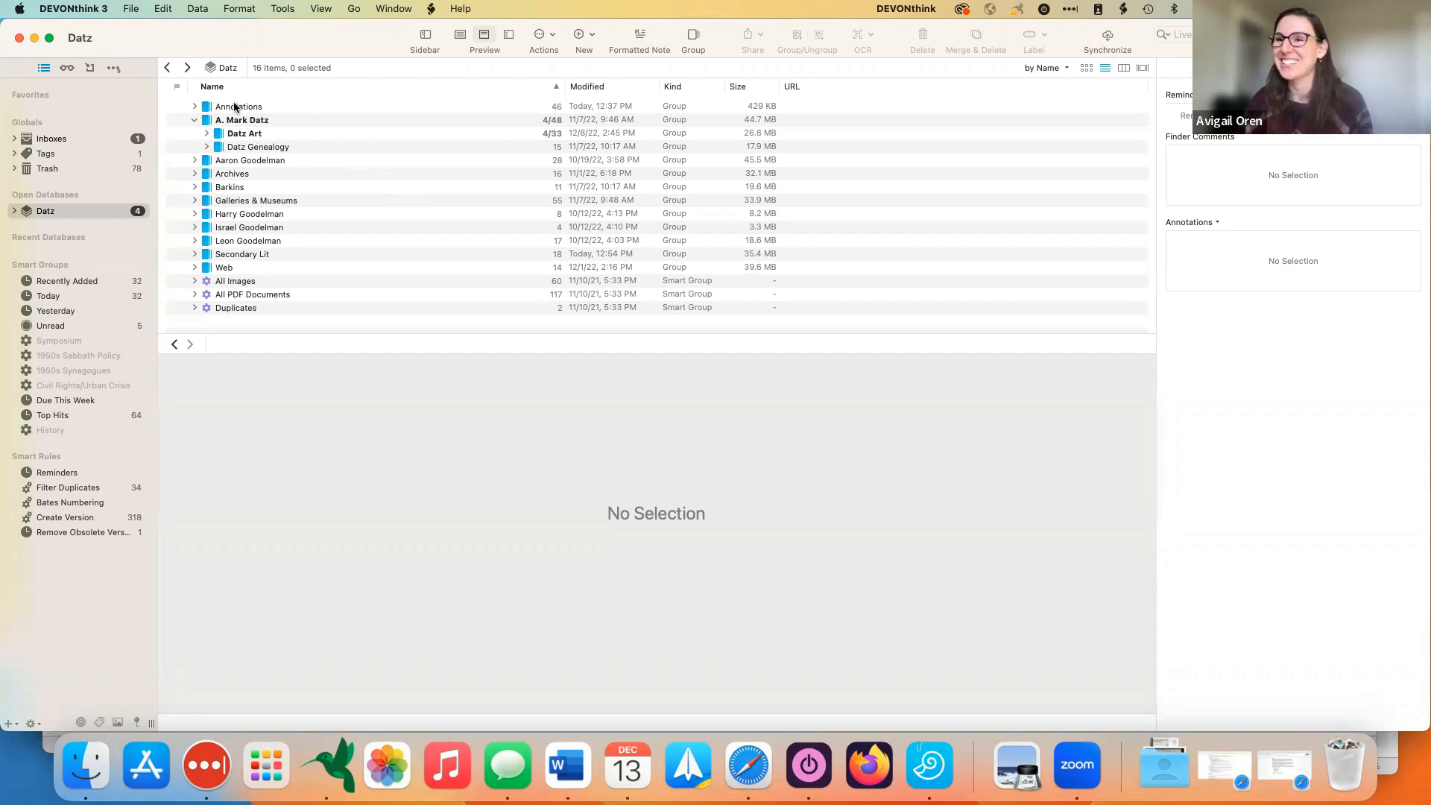
mouse_move(295, 158)
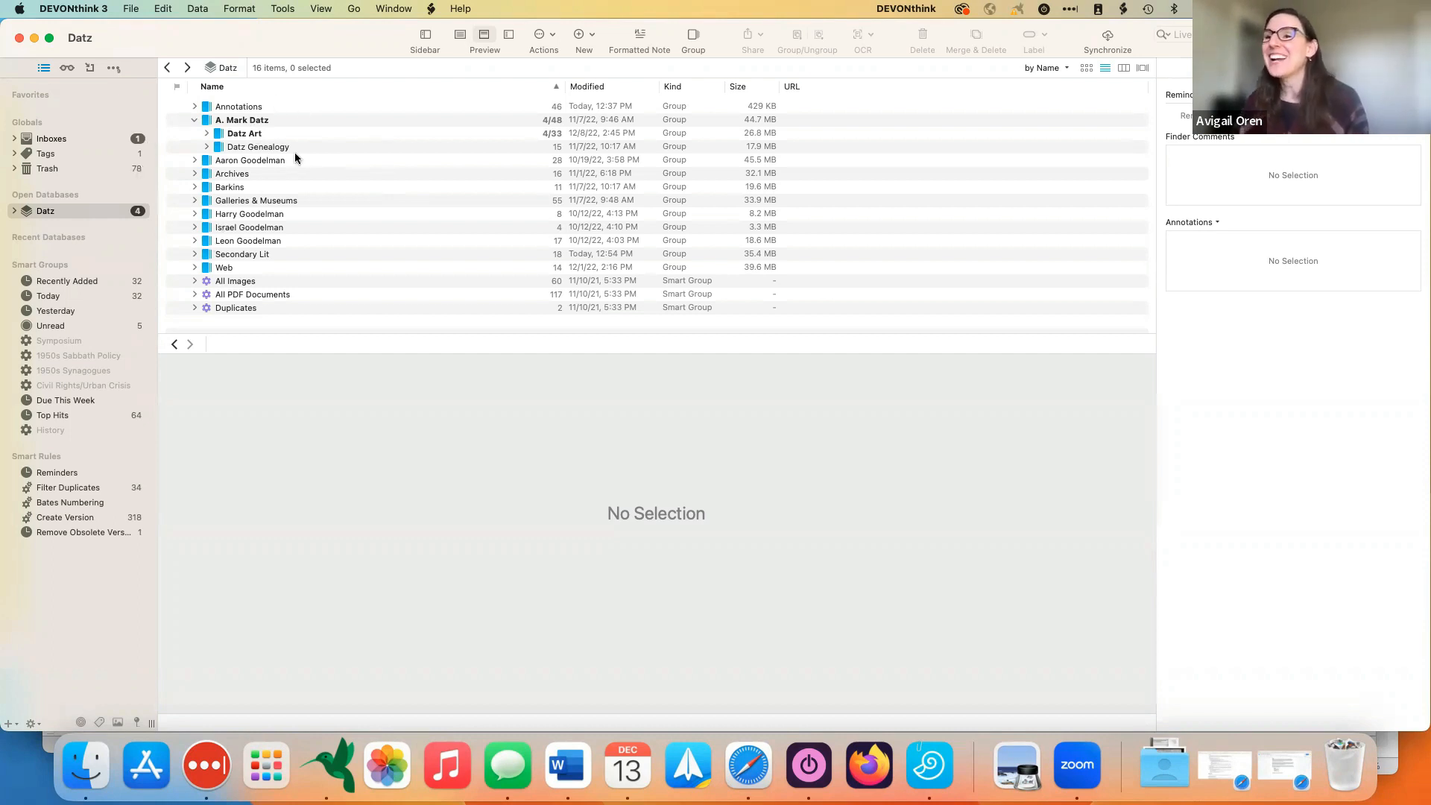
Step: Expand and open the Galleries & Museums group to list its 58 clipping items
click(196, 199)
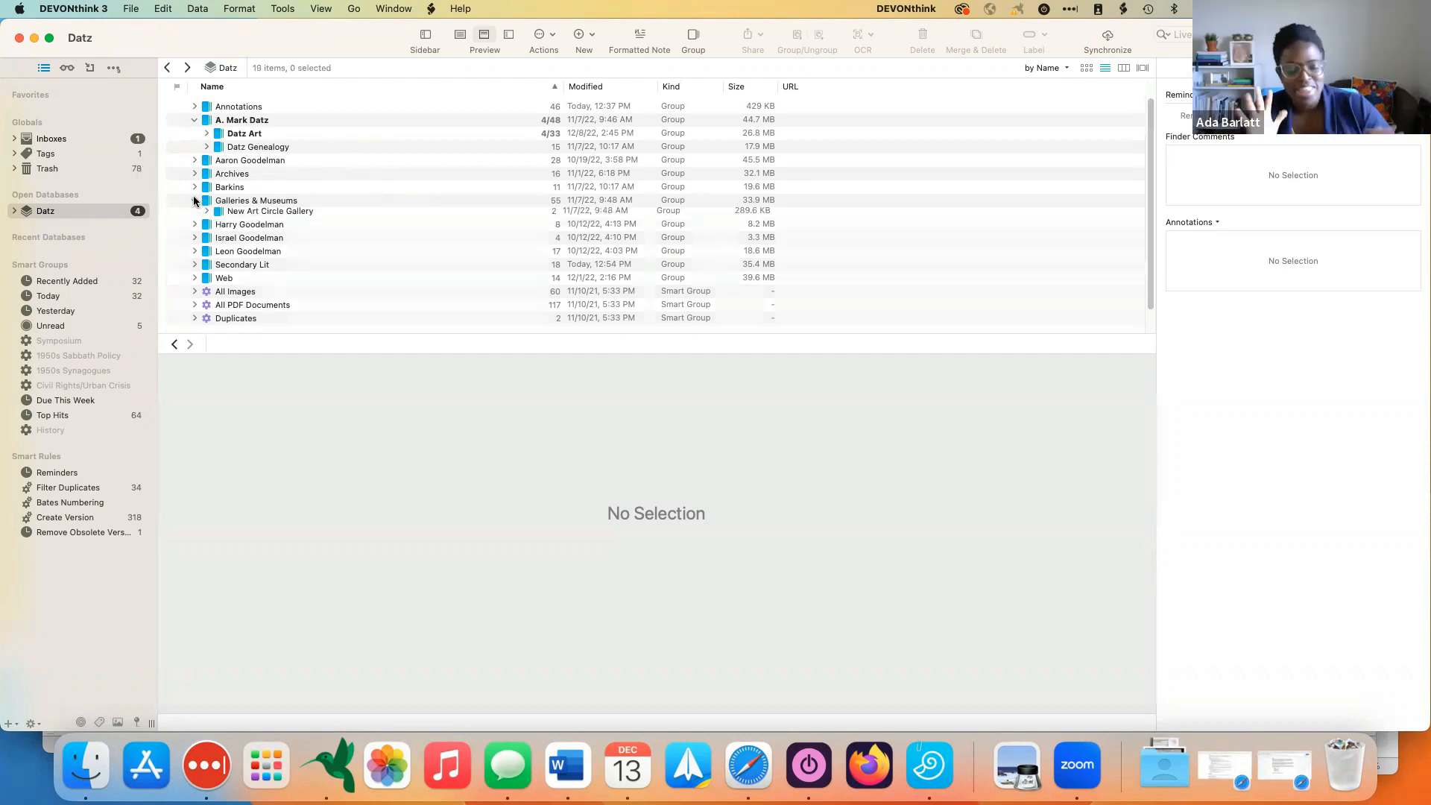
click(197, 200)
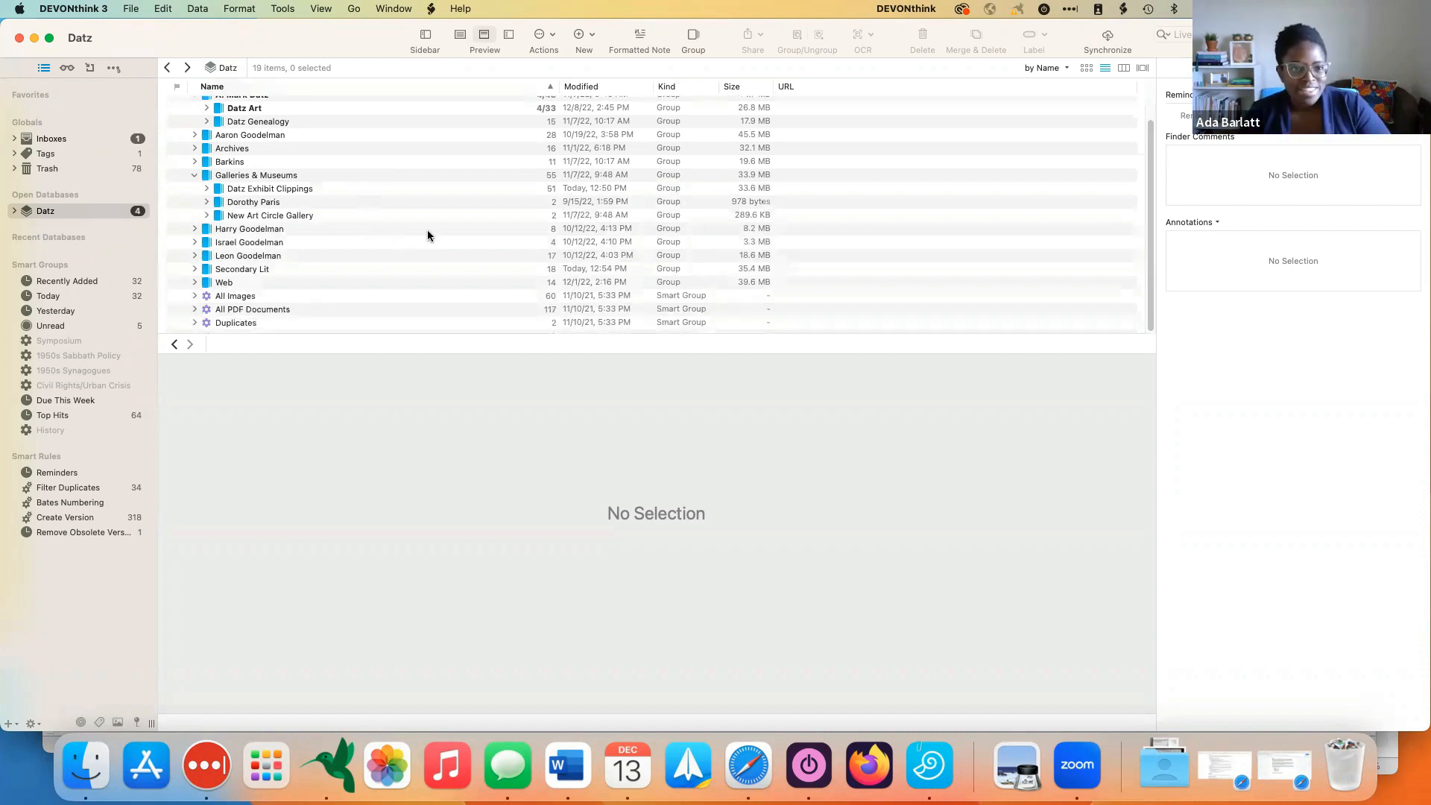
mouse_move(387, 251)
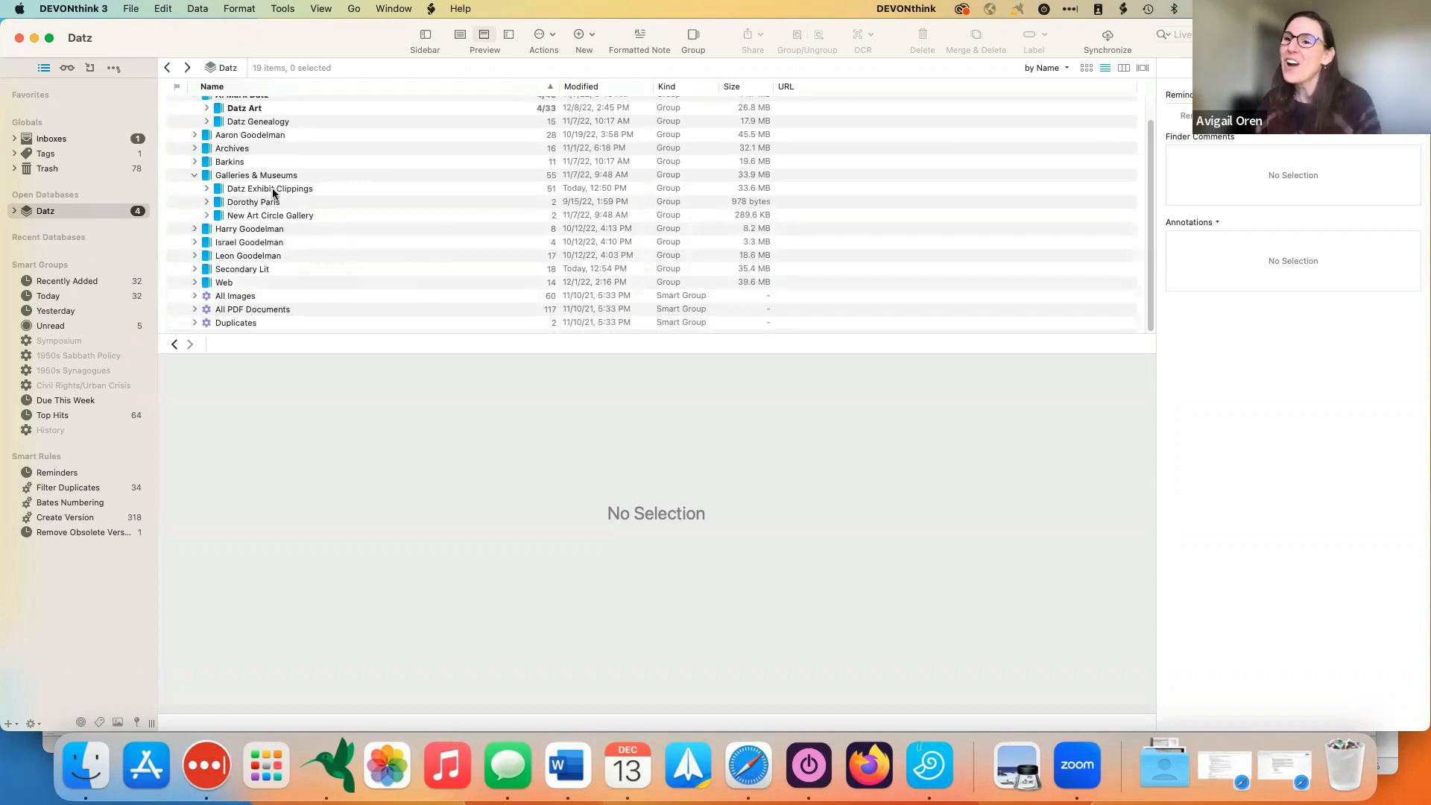
mouse_move(271, 179)
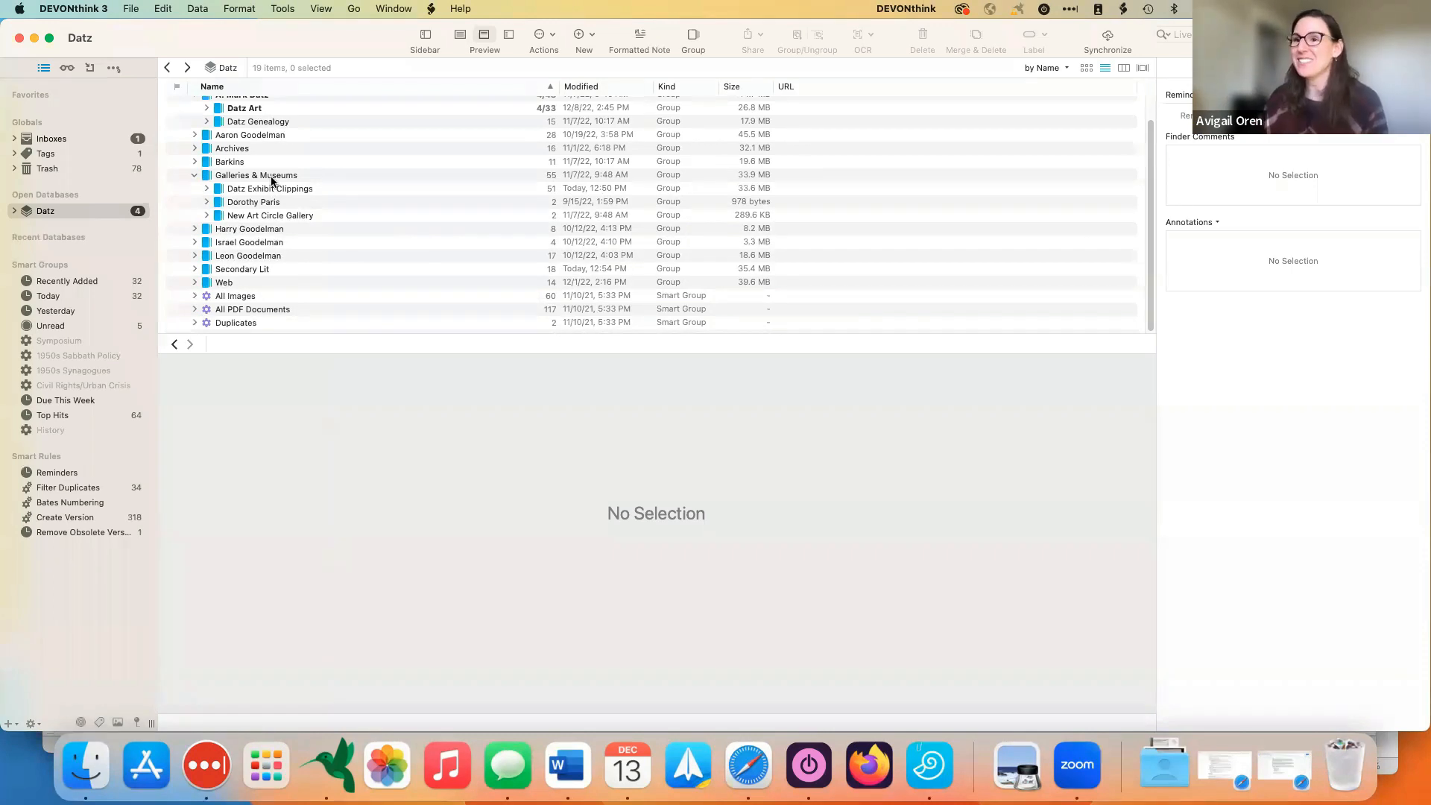
click(255, 174)
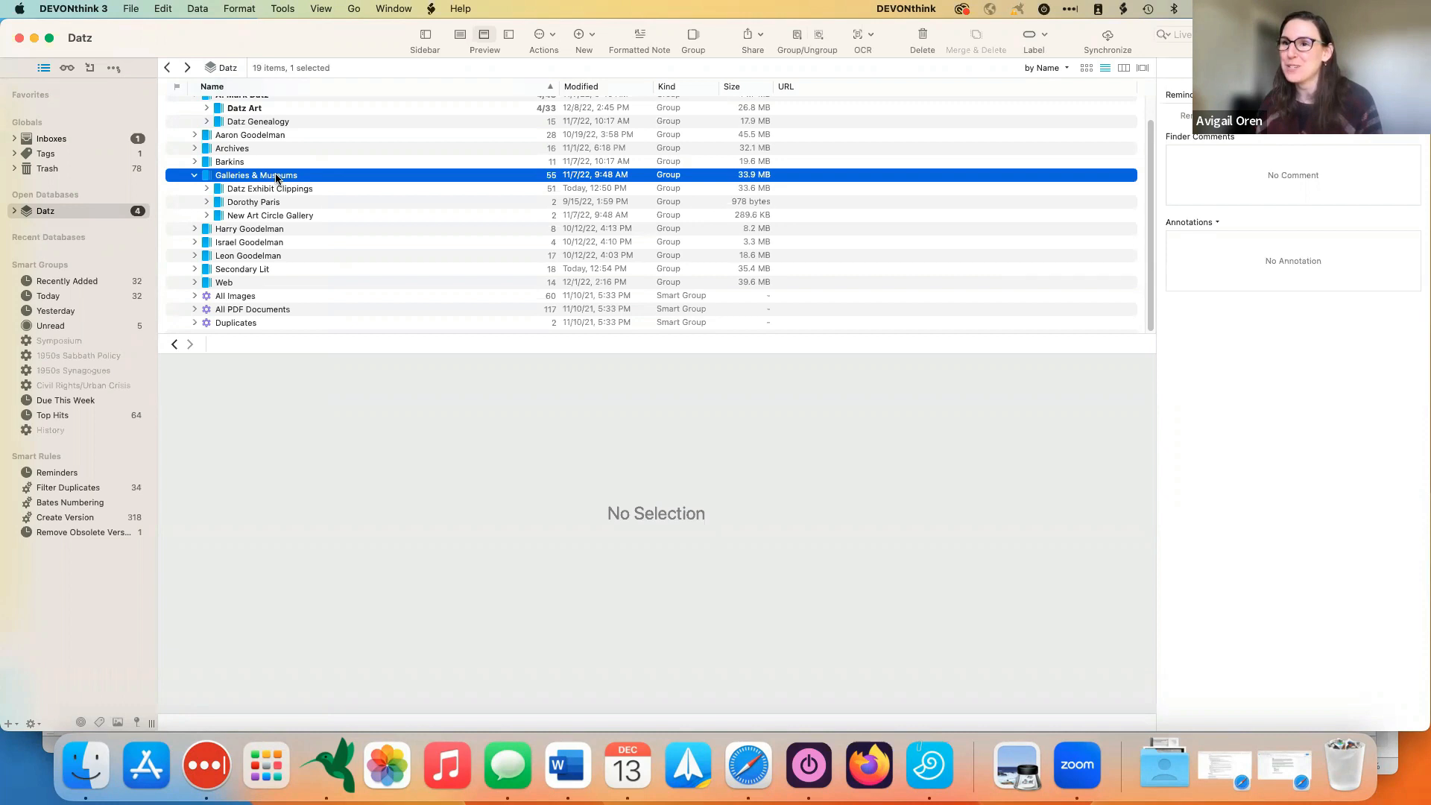
double_click(256, 175)
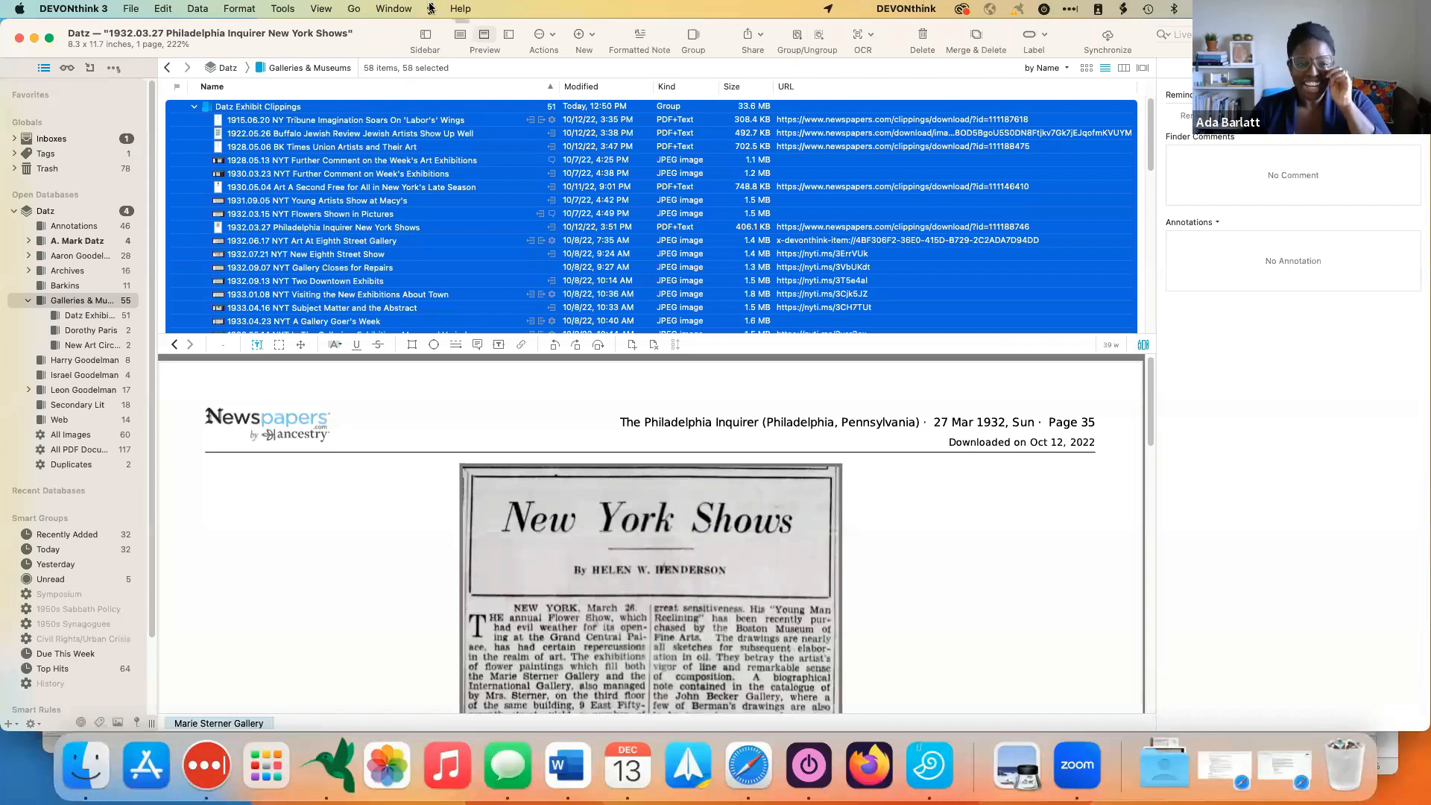
Step: Run the DT GraphView script on the 58 selected items, keeping all four edge types enabled
click(429, 7)
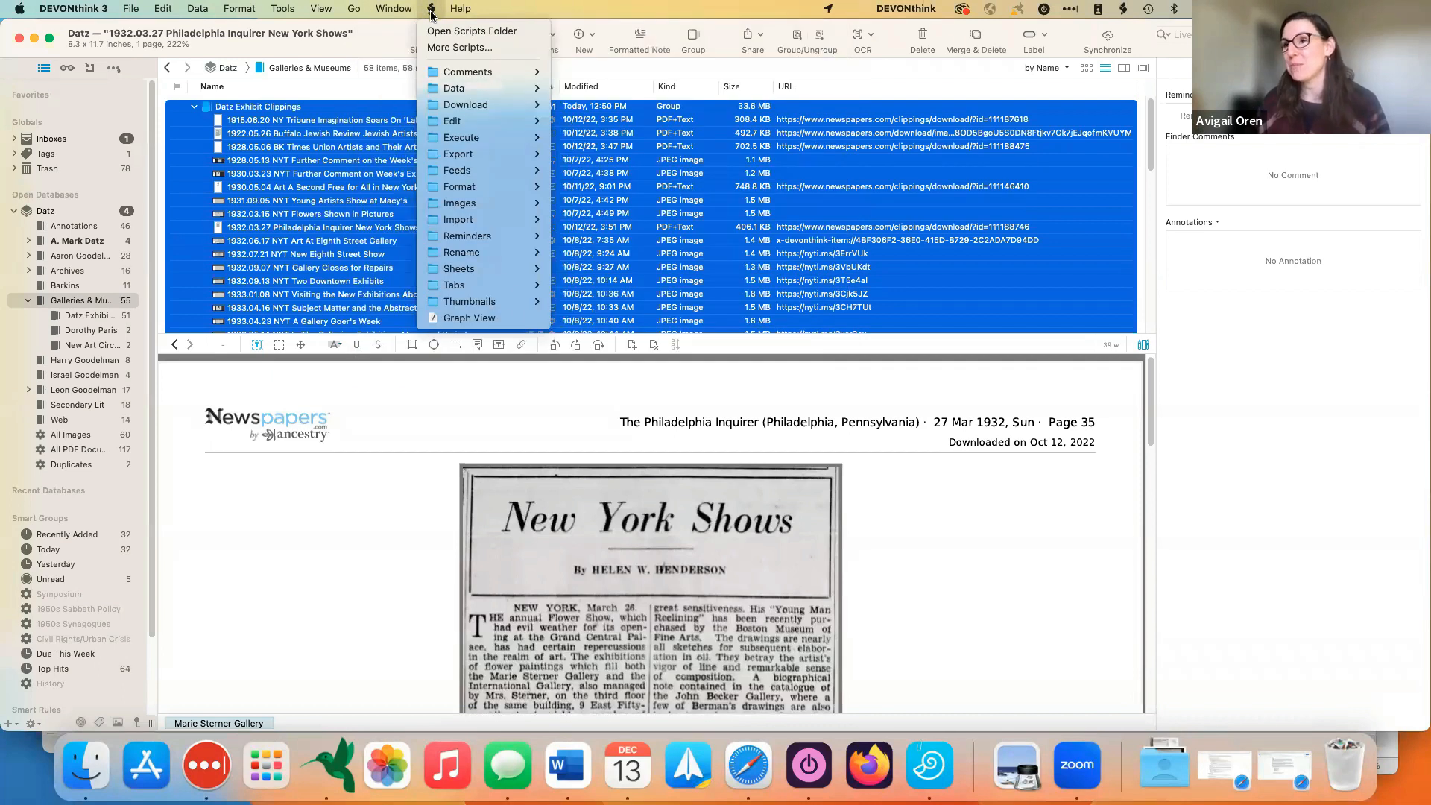
mouse_move(468, 317)
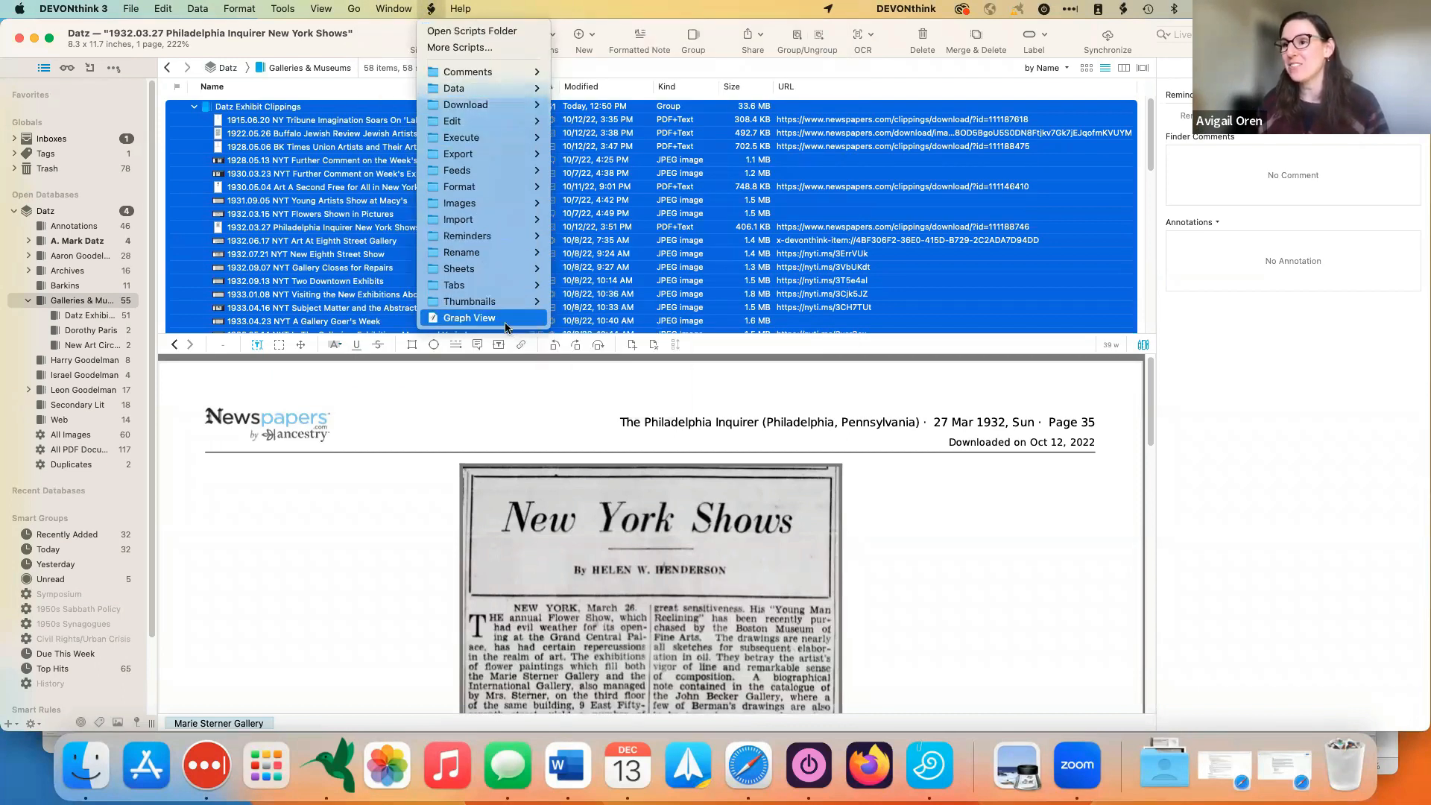
click(468, 318)
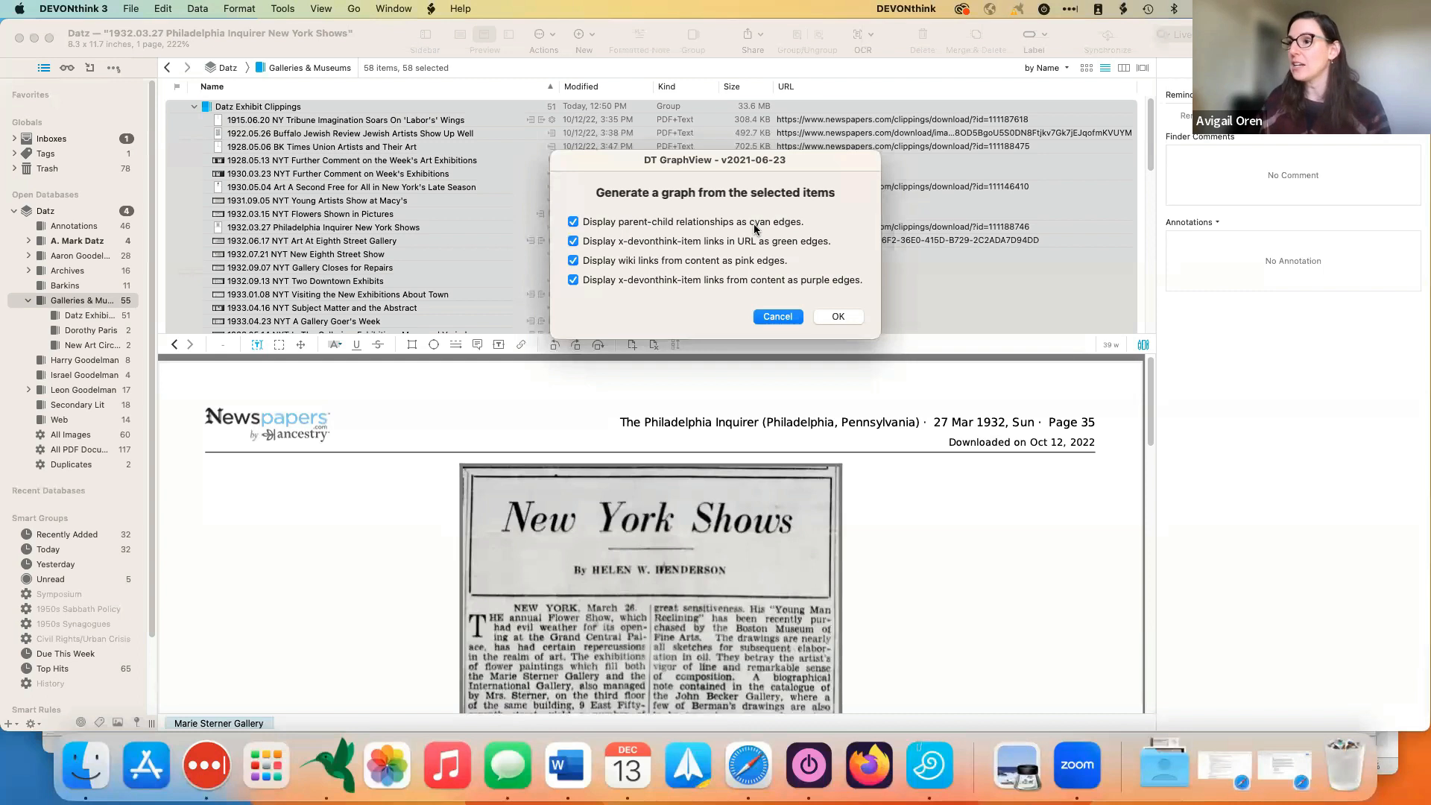
mouse_move(750, 236)
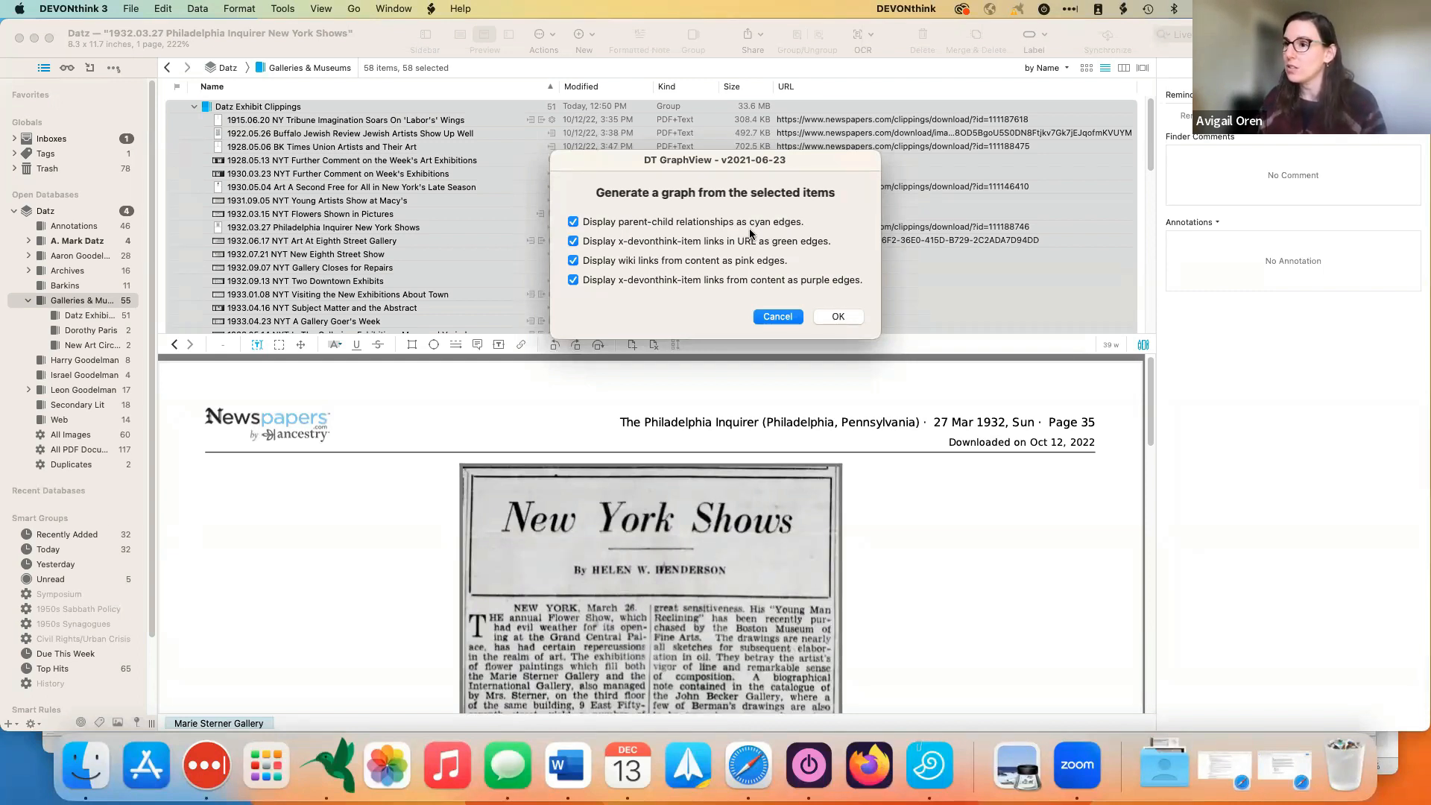
mouse_move(790, 232)
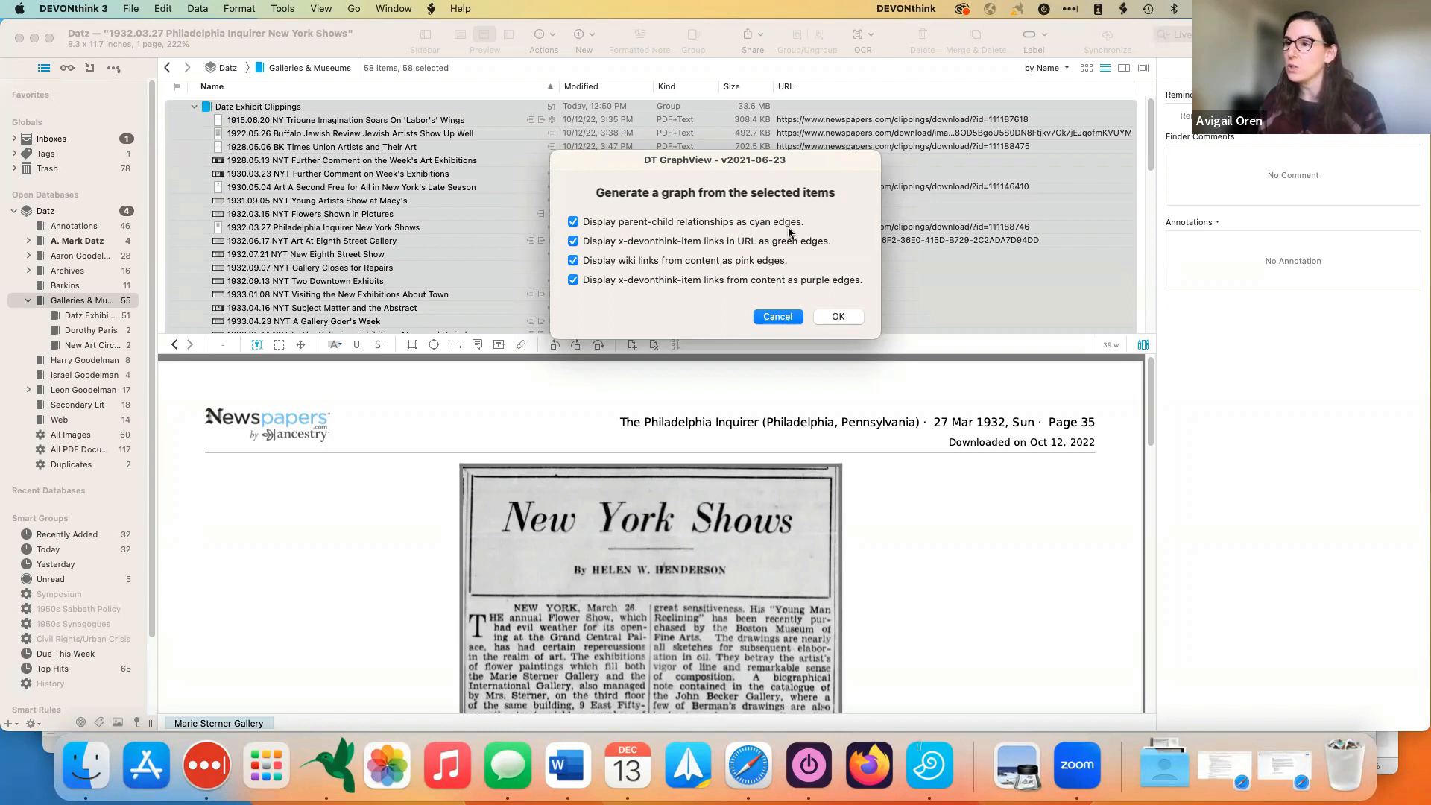
mouse_move(753, 231)
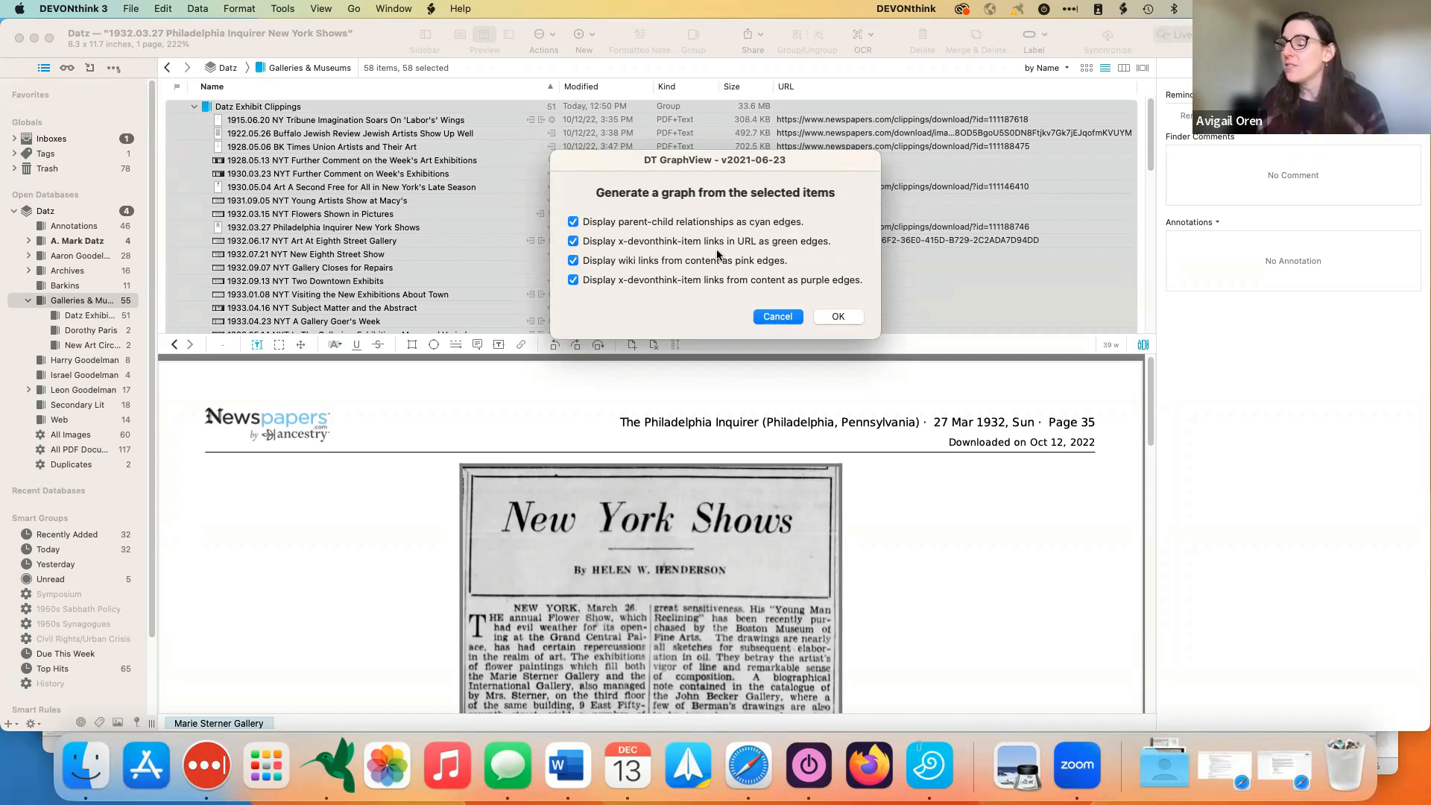
mouse_move(795, 252)
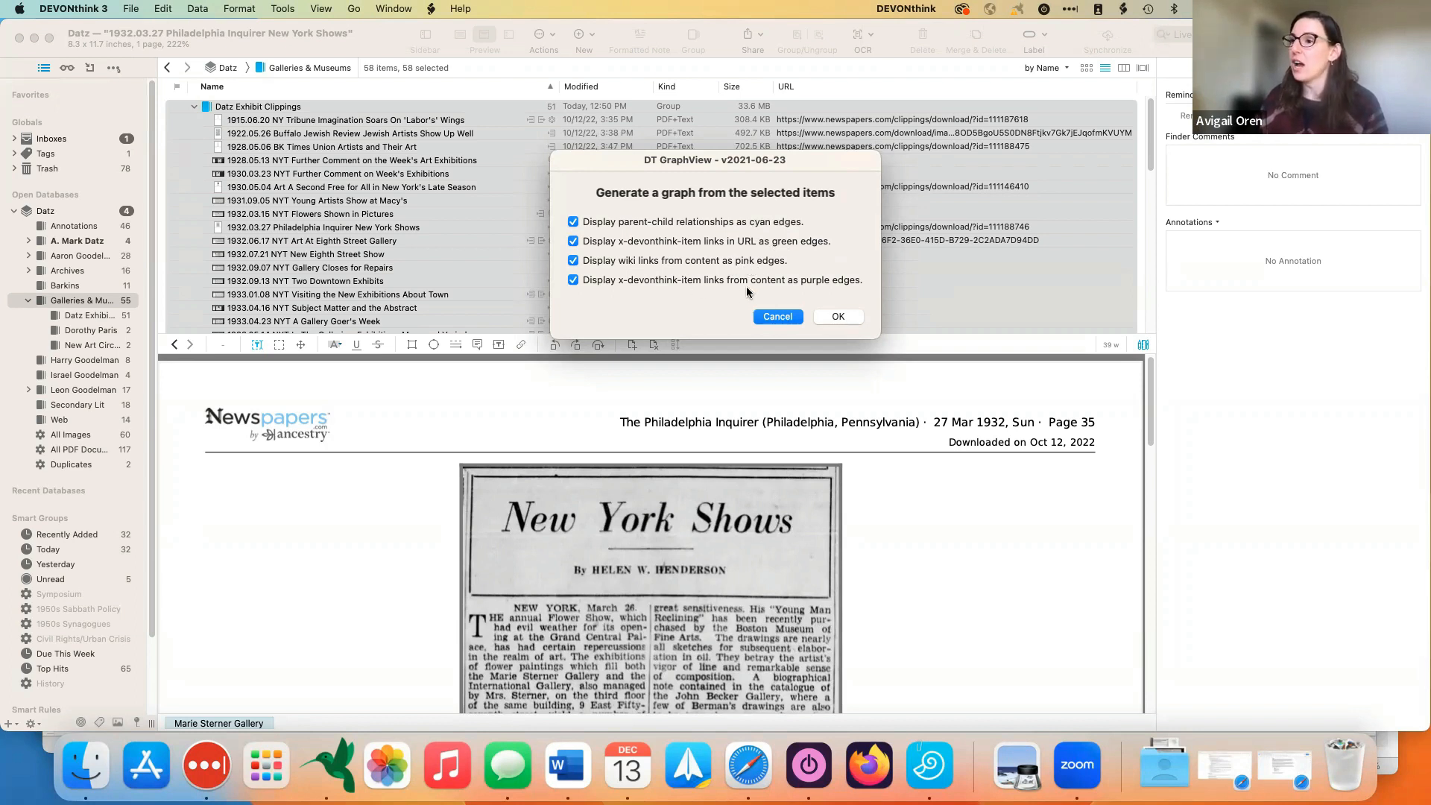
mouse_move(834, 285)
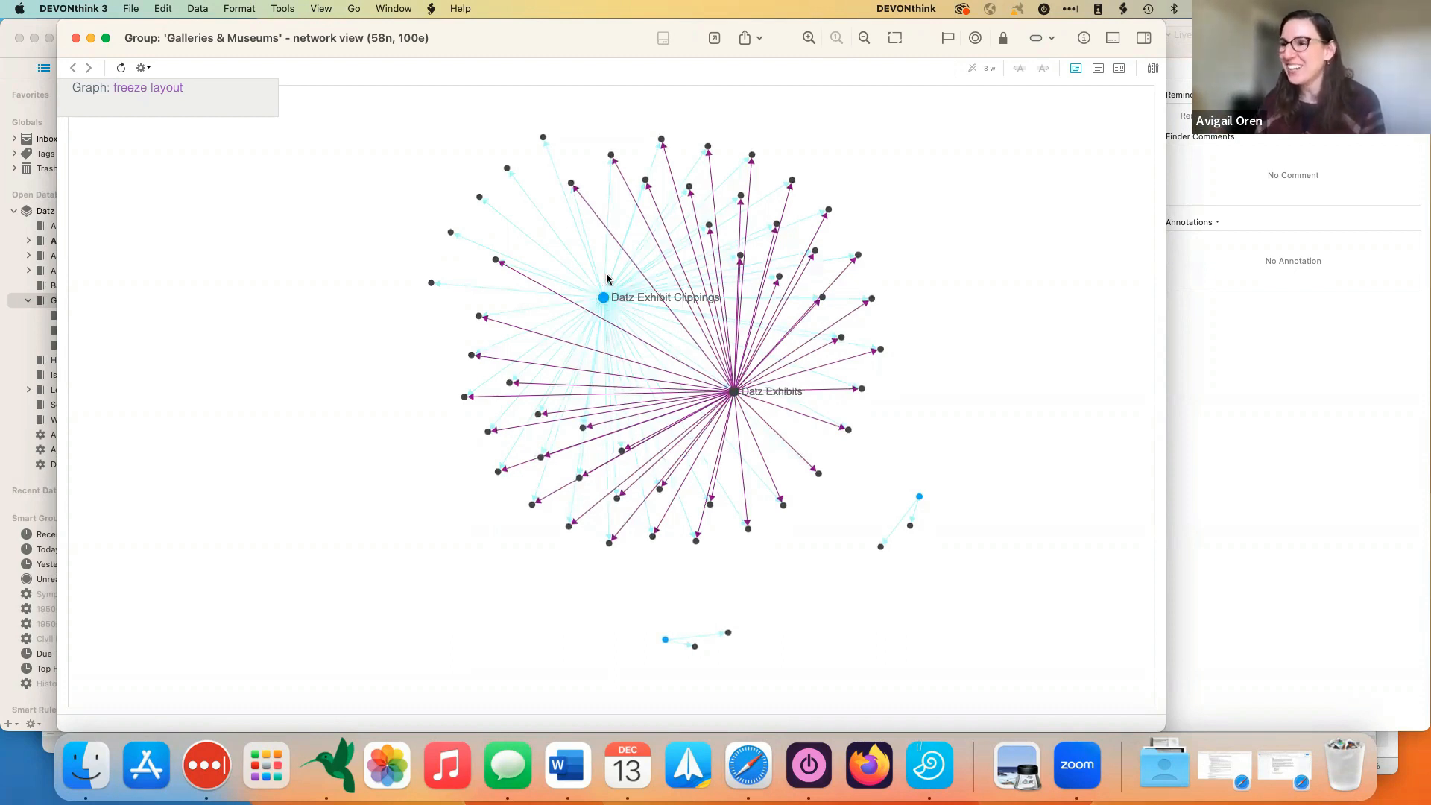
click(600, 297)
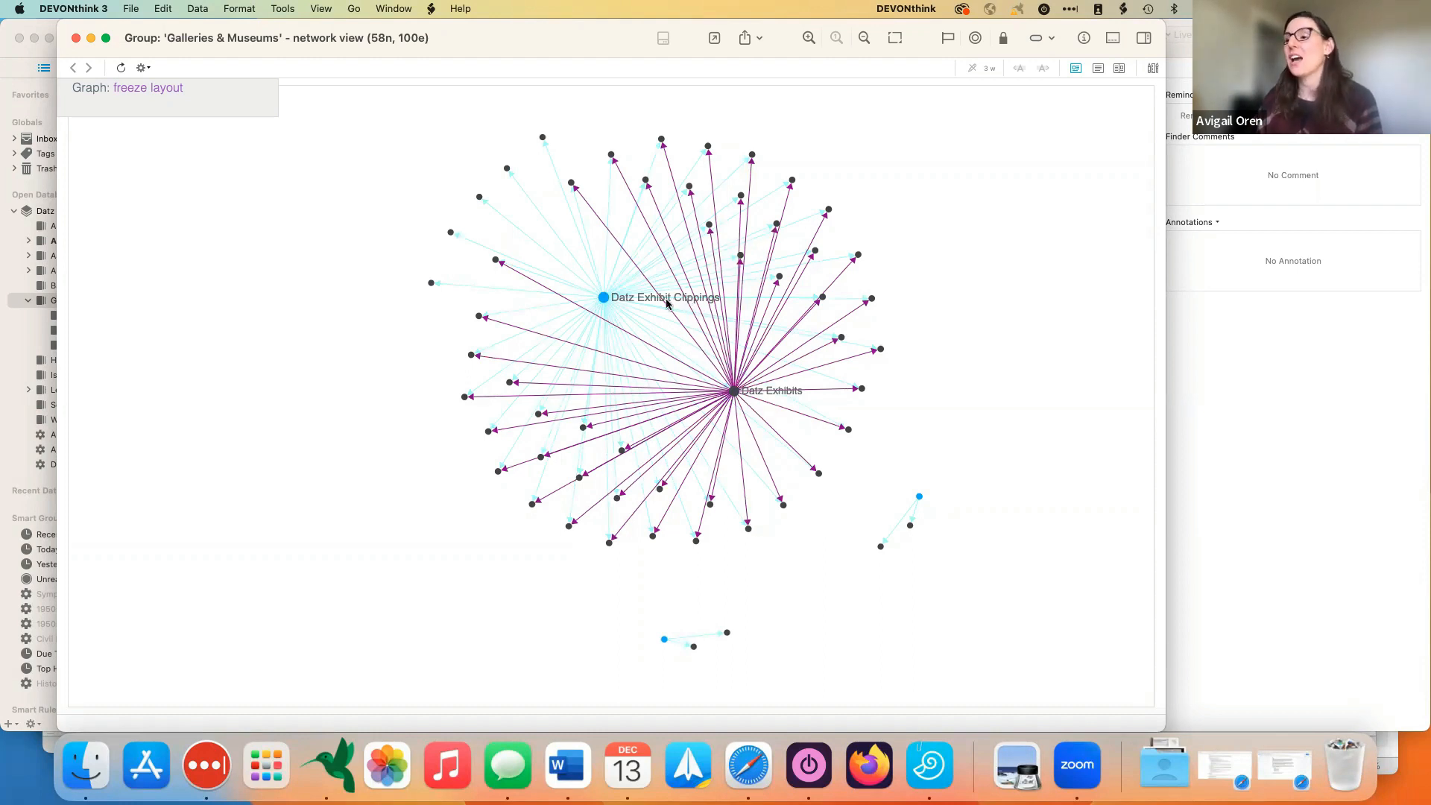
mouse_move(635, 327)
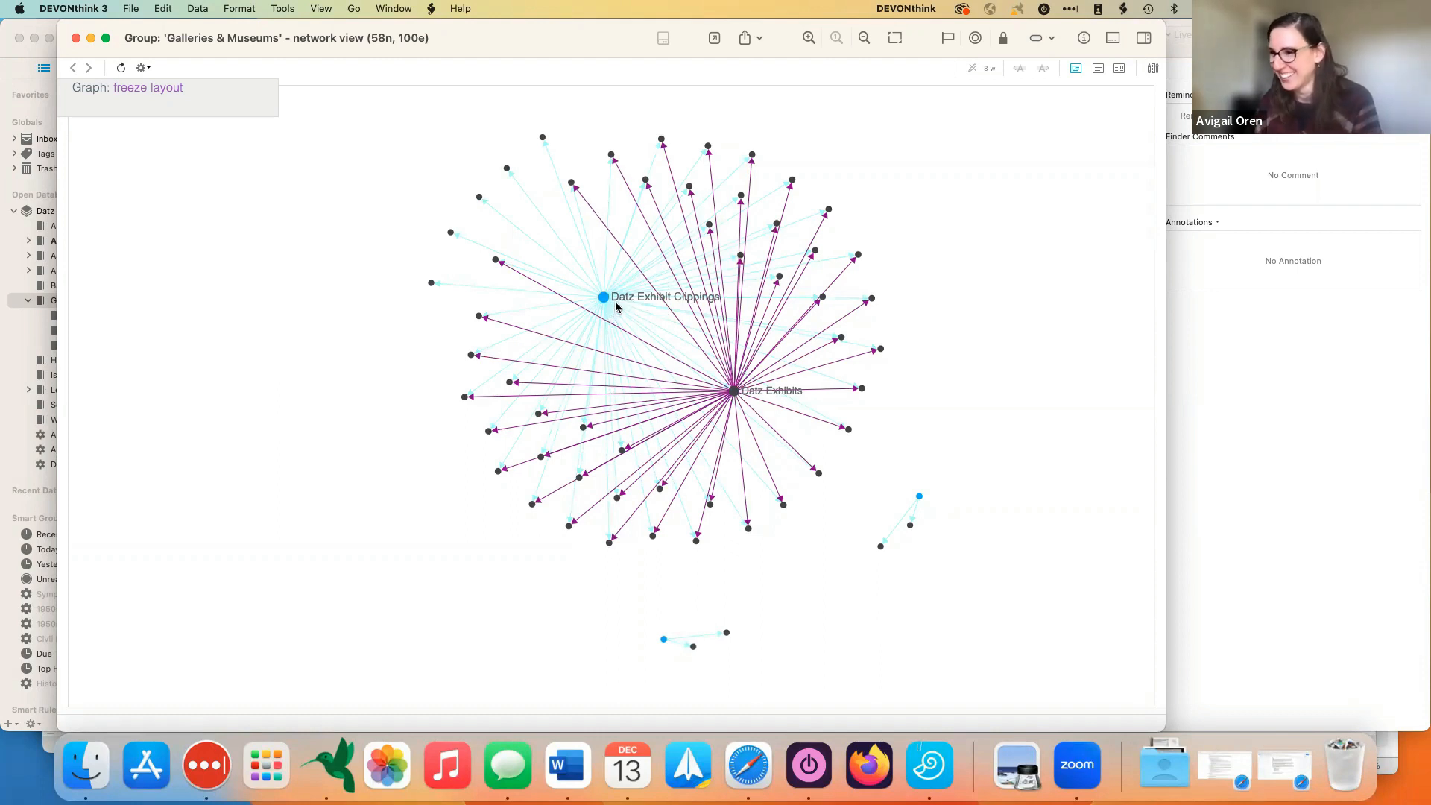
mouse_move(750, 328)
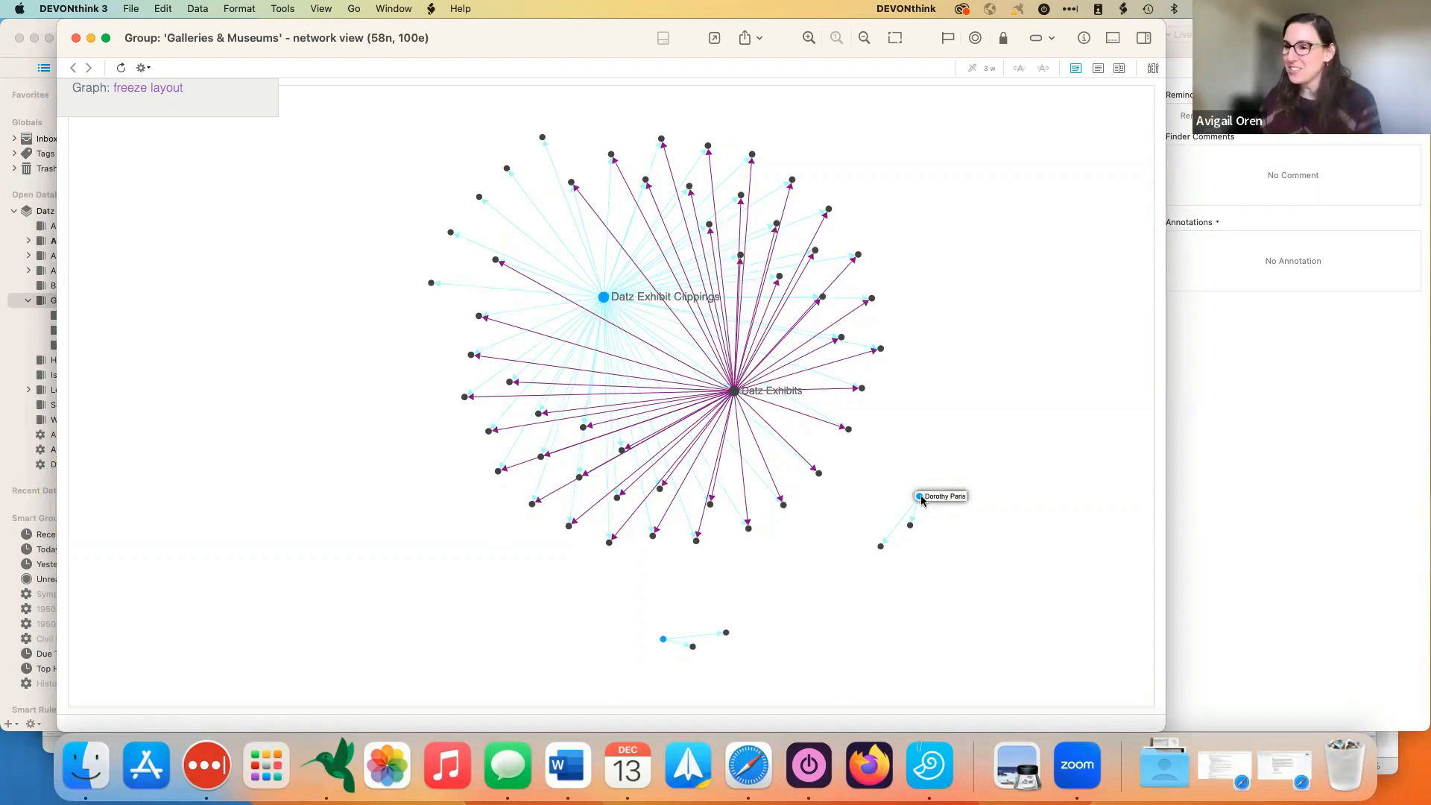
mouse_move(639, 650)
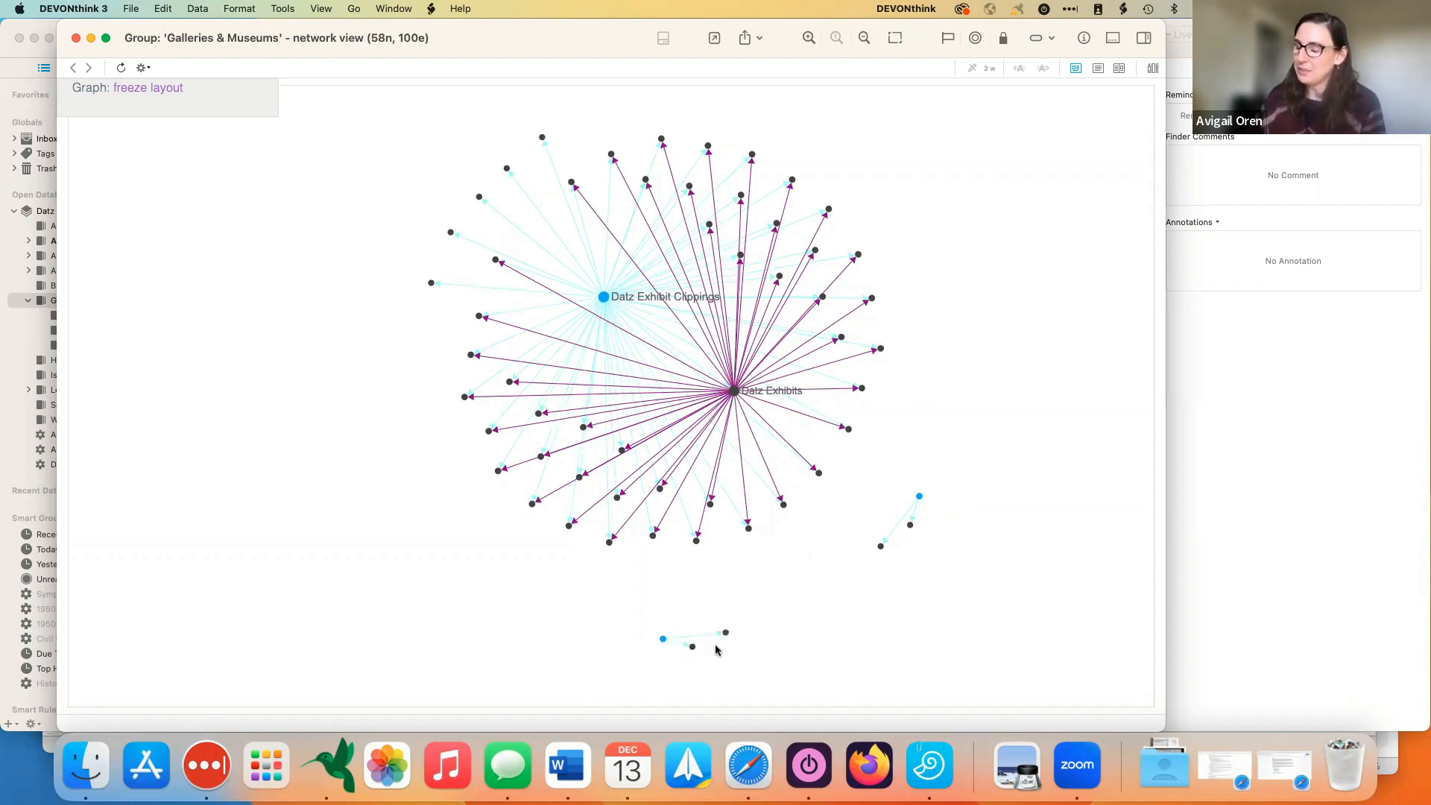
mouse_move(692, 647)
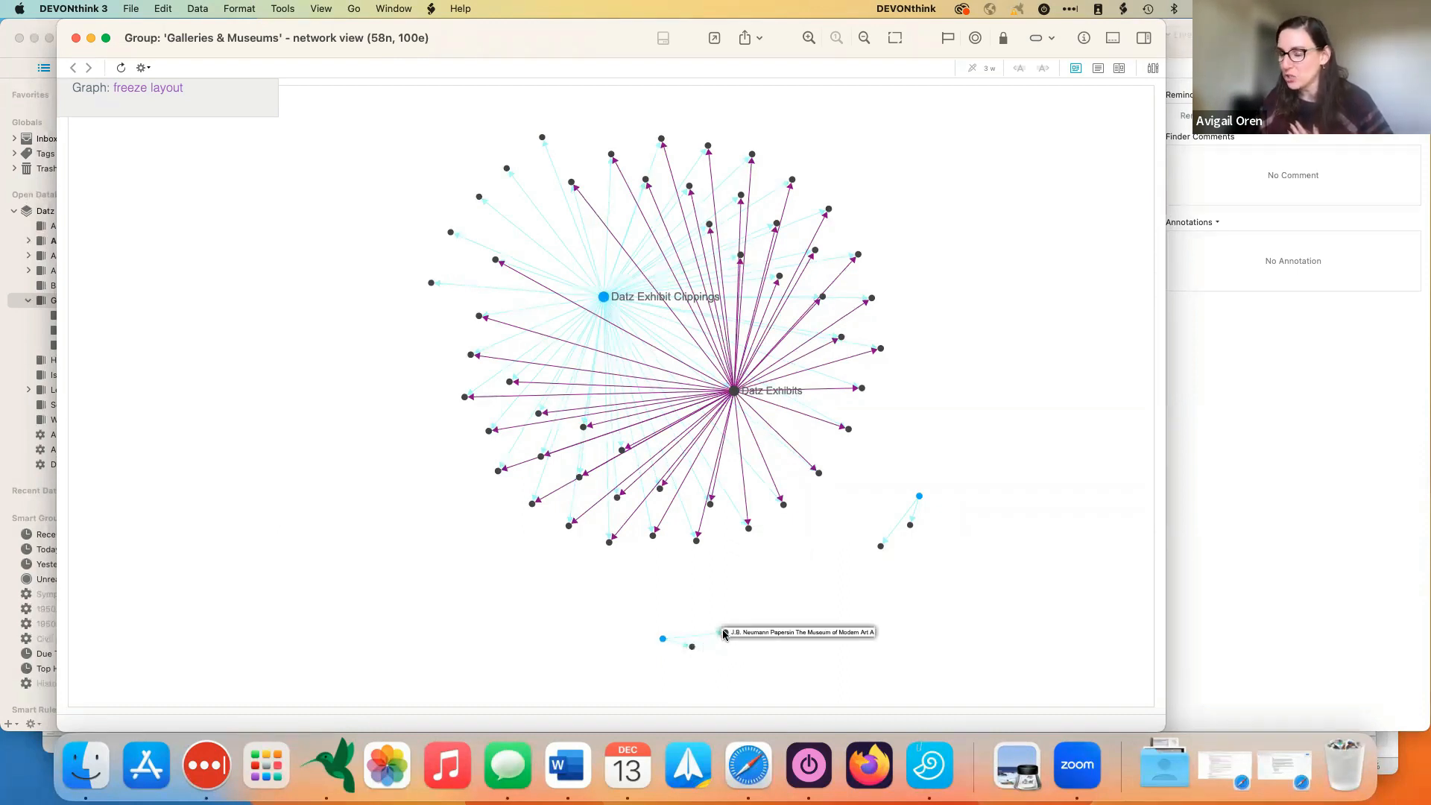
mouse_move(904, 544)
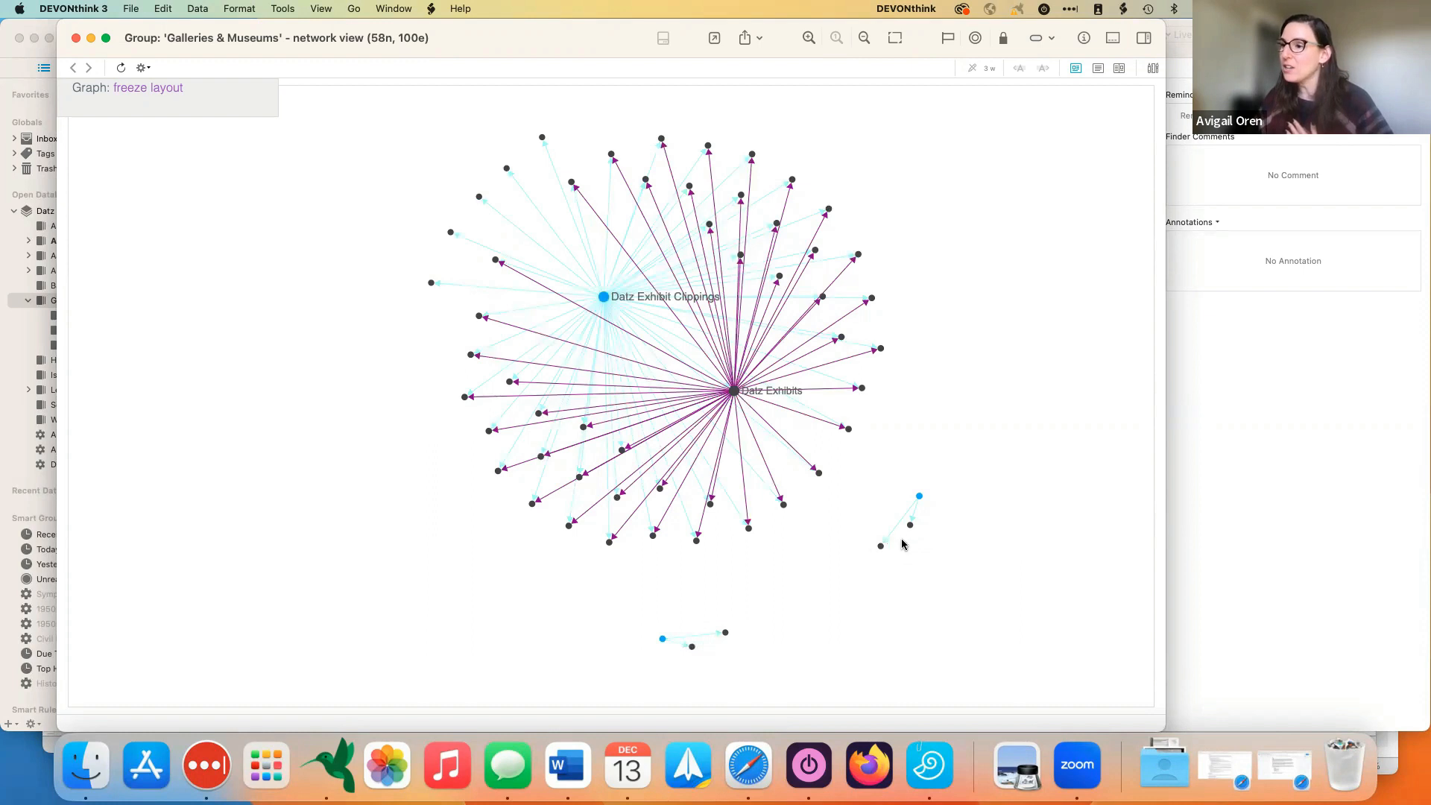
mouse_move(909, 525)
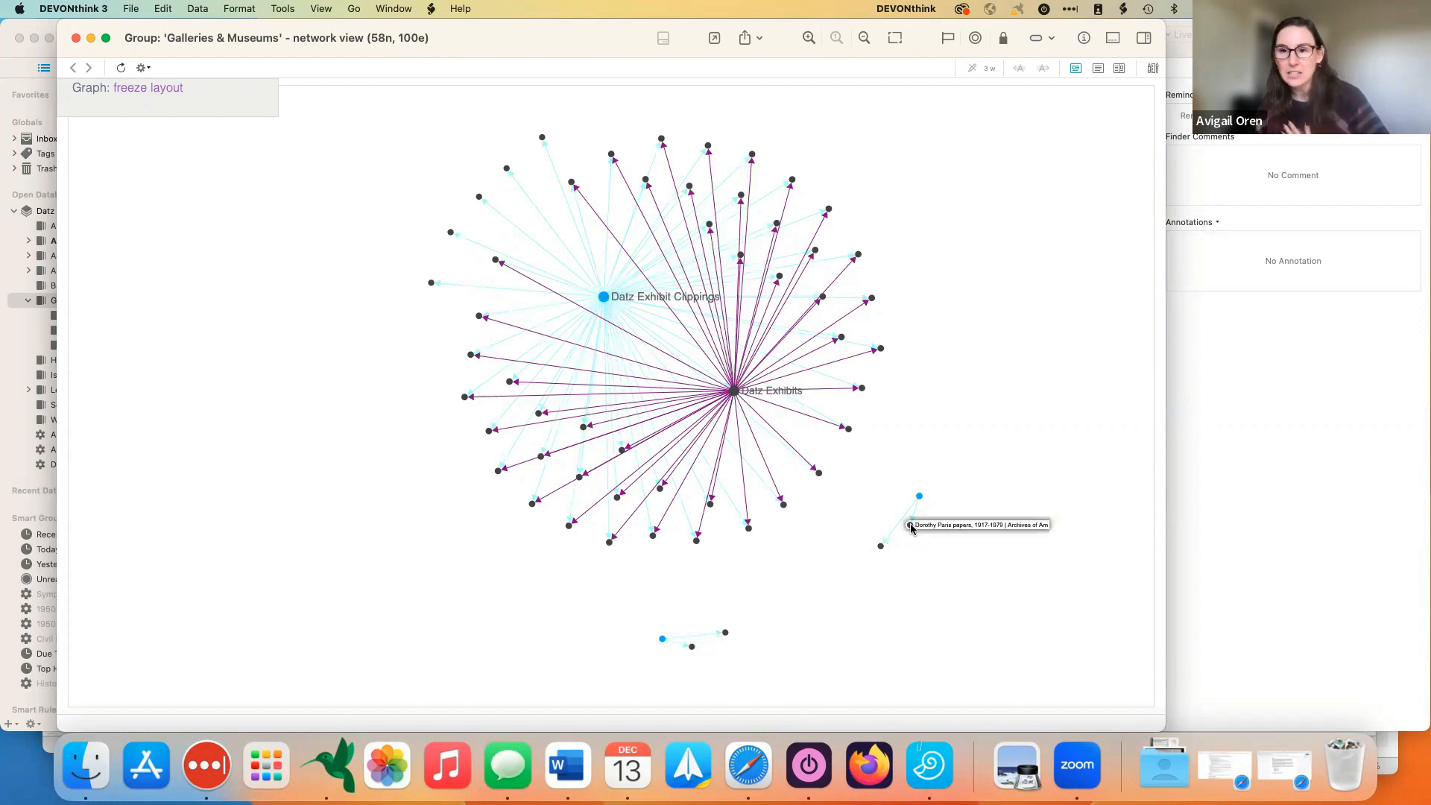
mouse_move(878, 656)
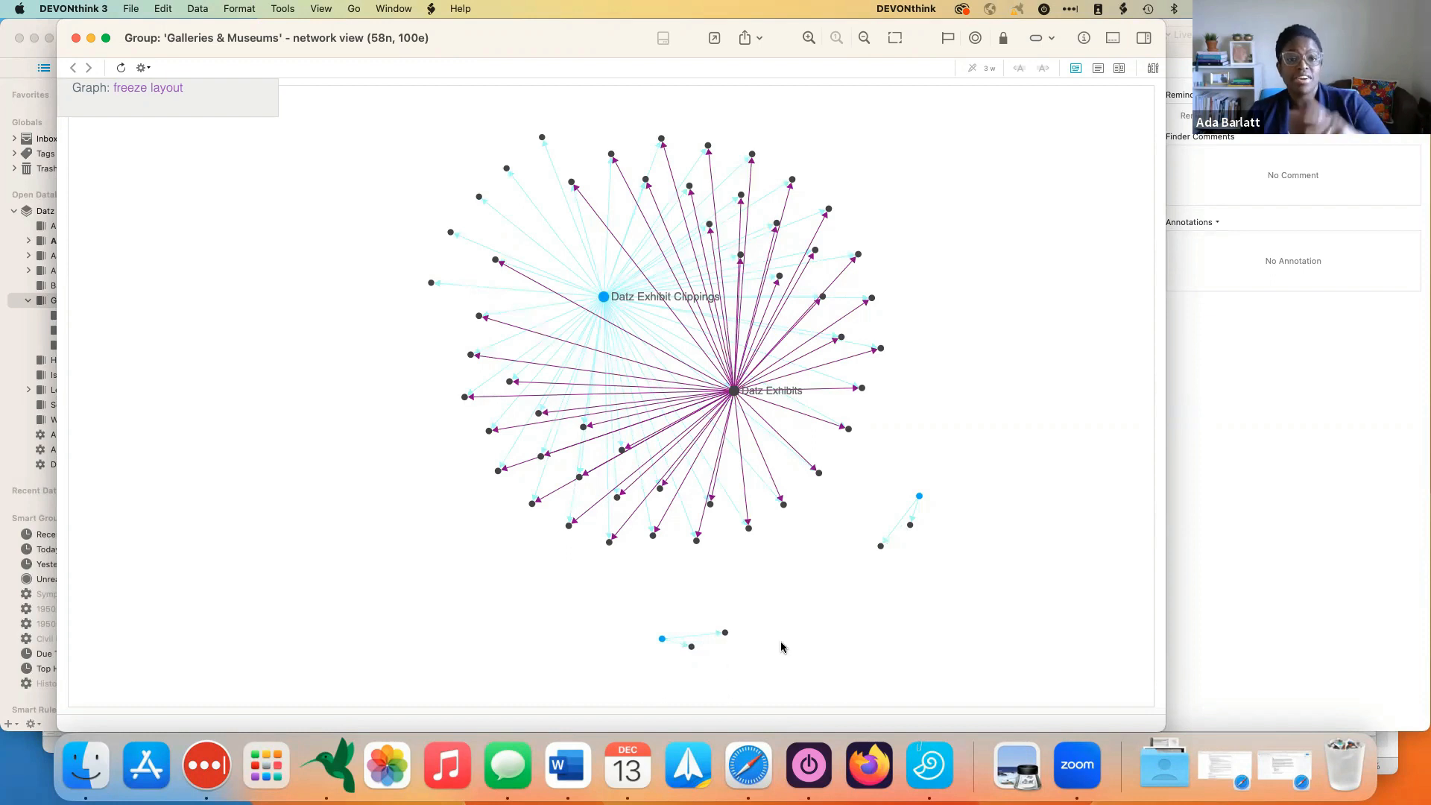
mouse_move(759, 650)
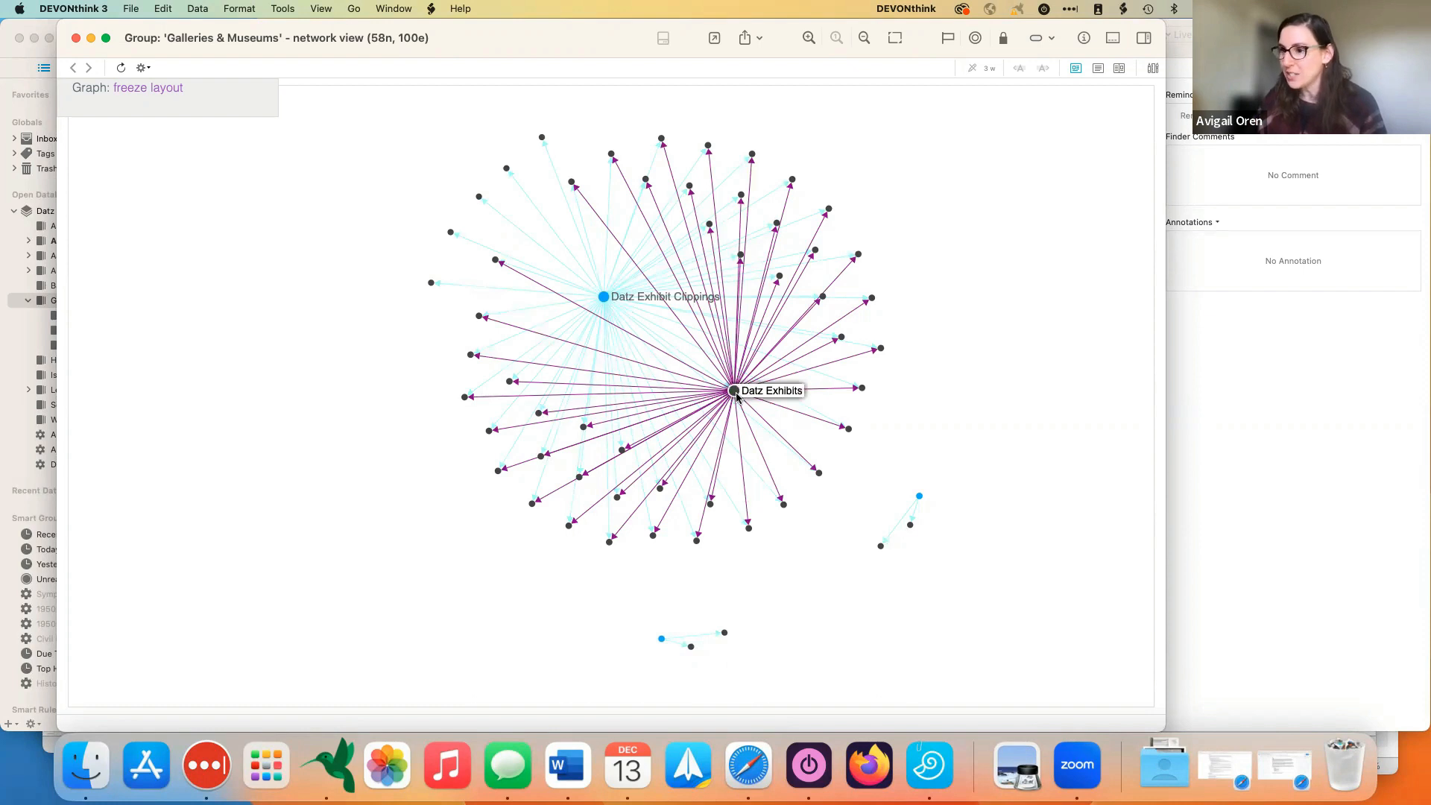
Step: Inspect the Datz Exhibits node as a Rich Text Document and reveal it in the main window
click(734, 390)
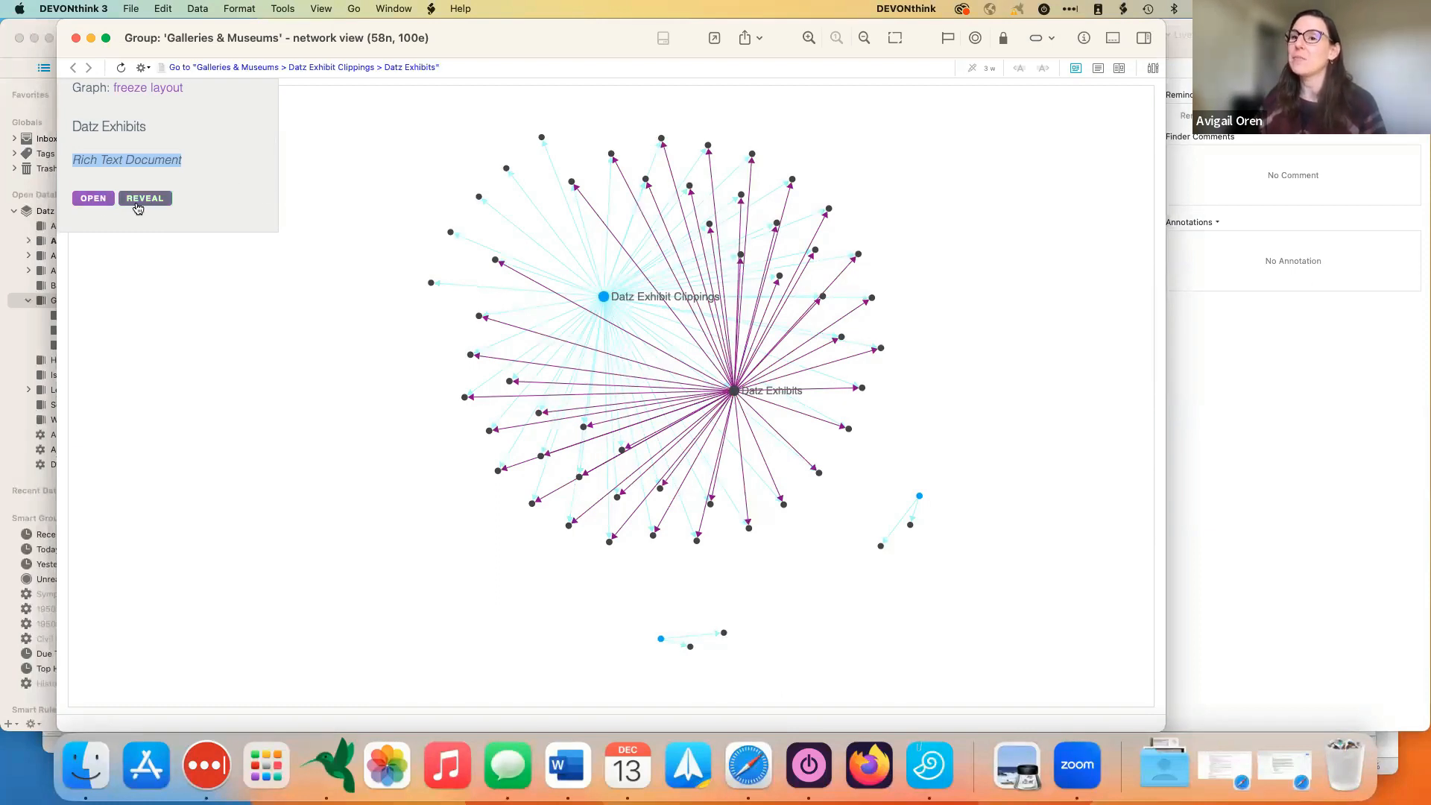
click(92, 196)
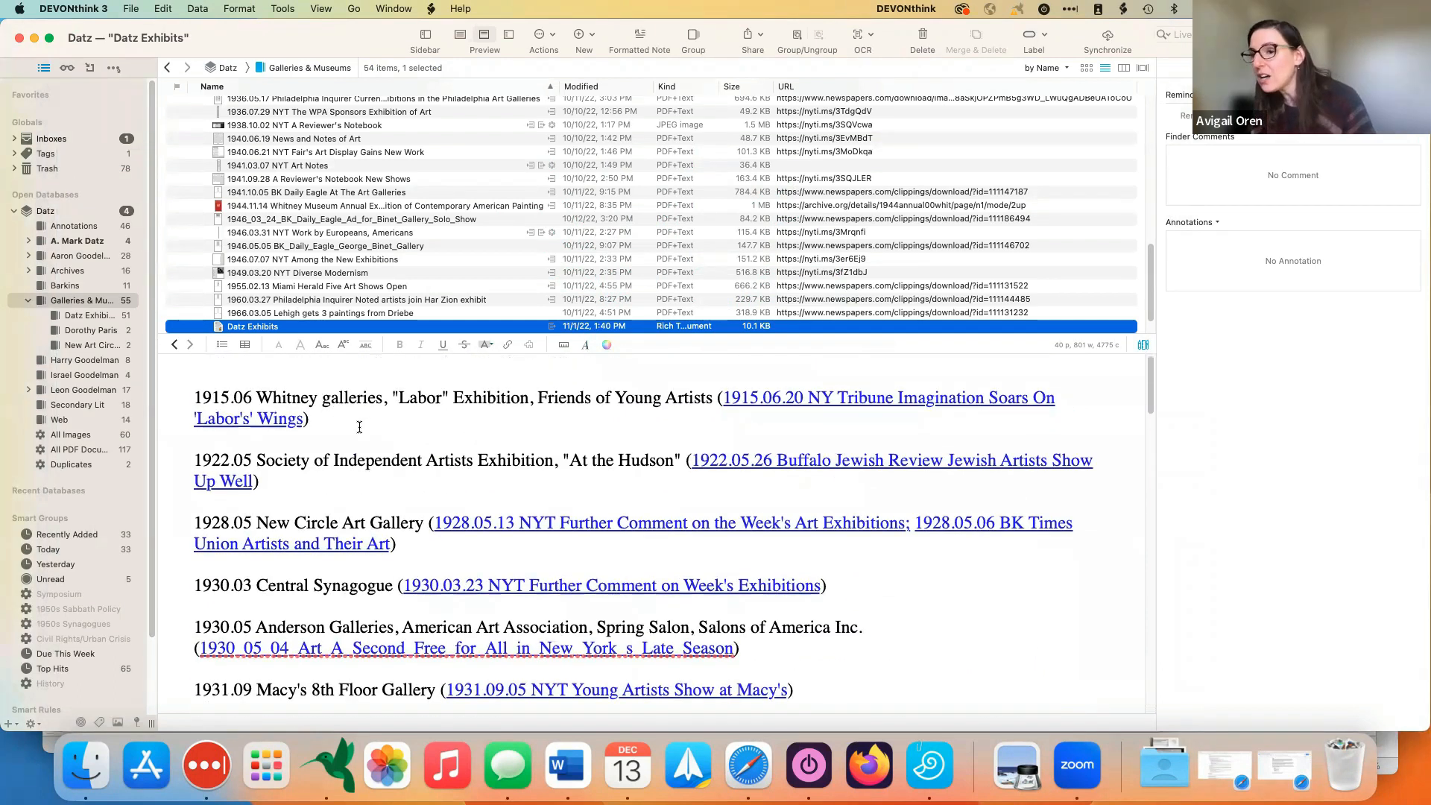
Step: Scroll through the Datz Exhibits exhibition list with linked clippings, then return to the network graph
scroll(down, 3)
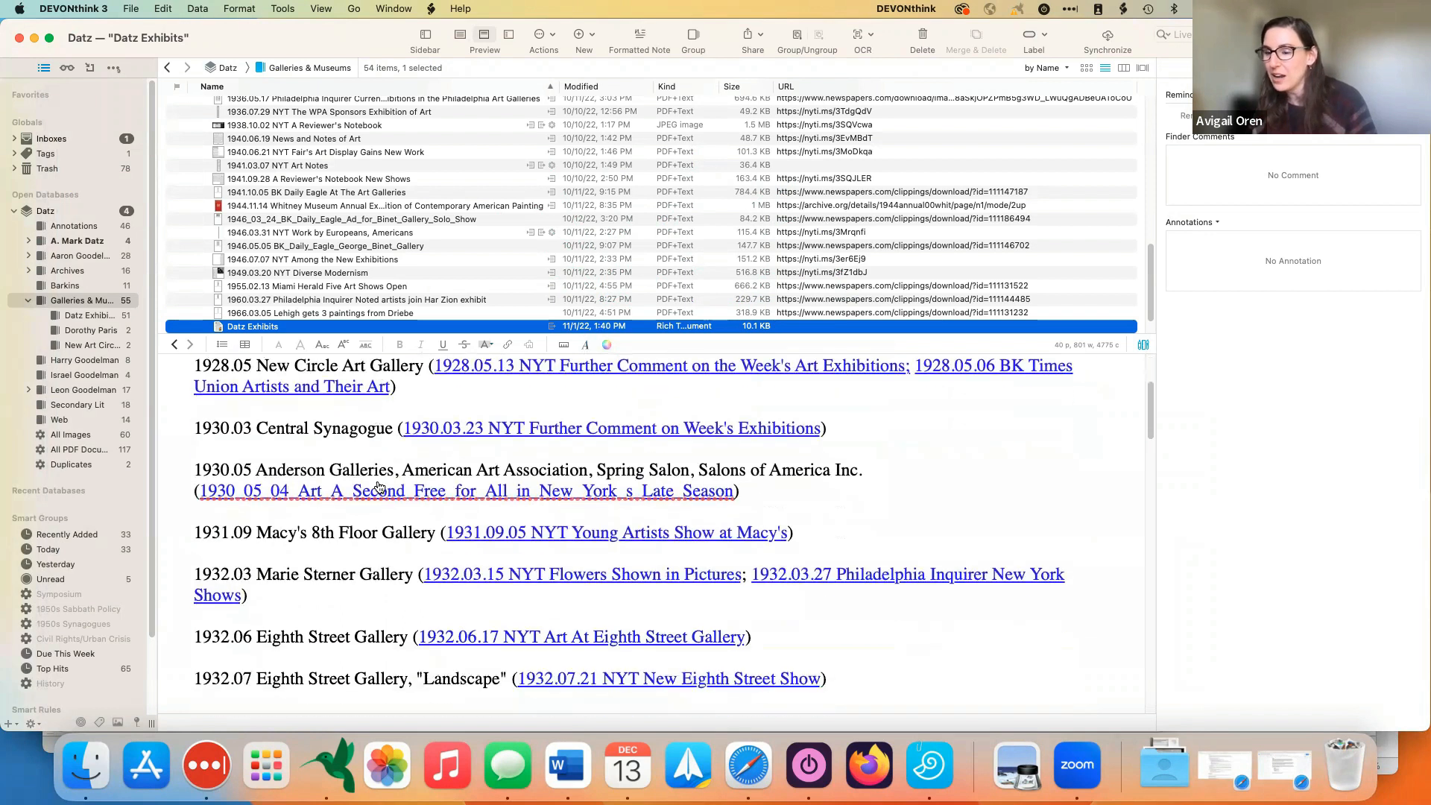
scroll(down, 3)
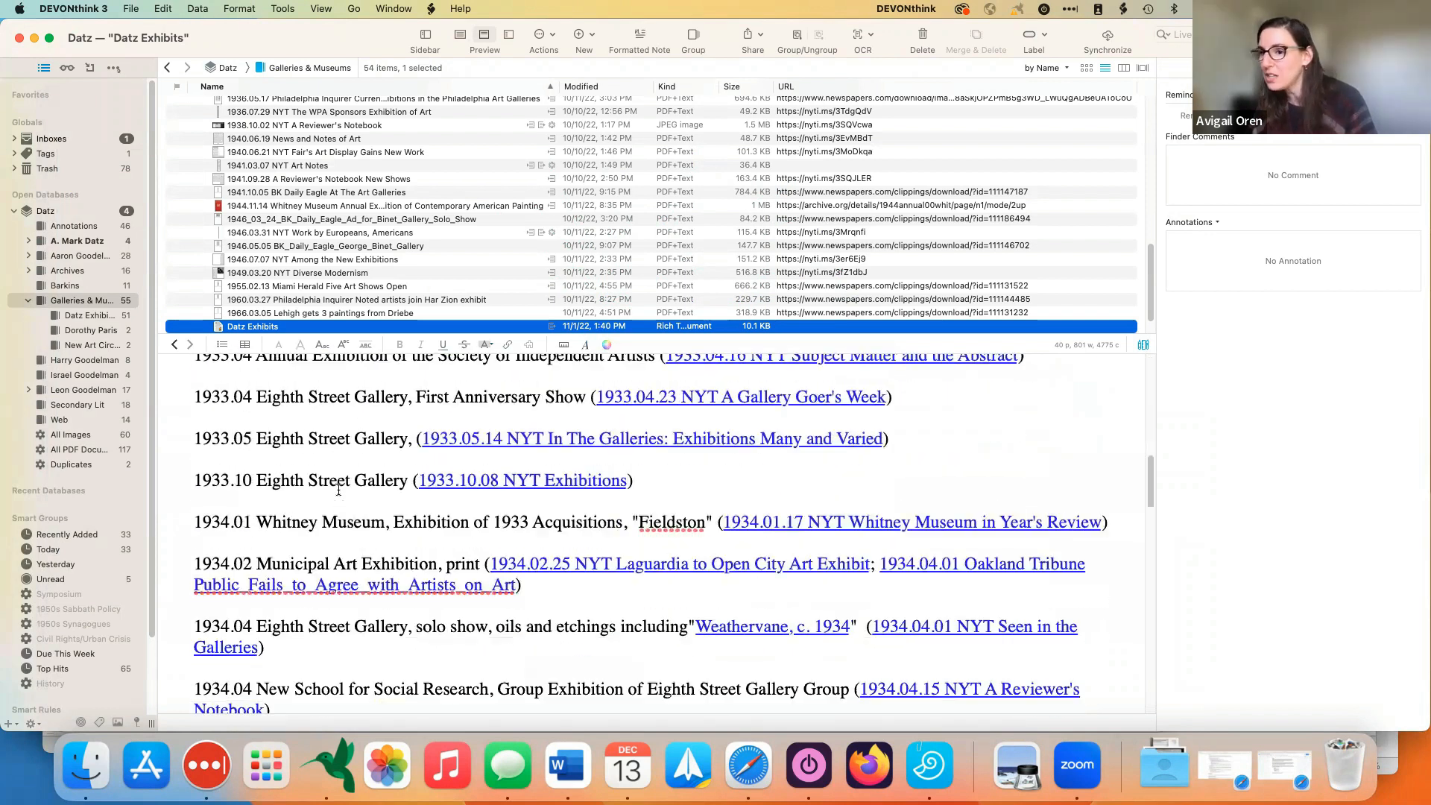
scroll(down, 3)
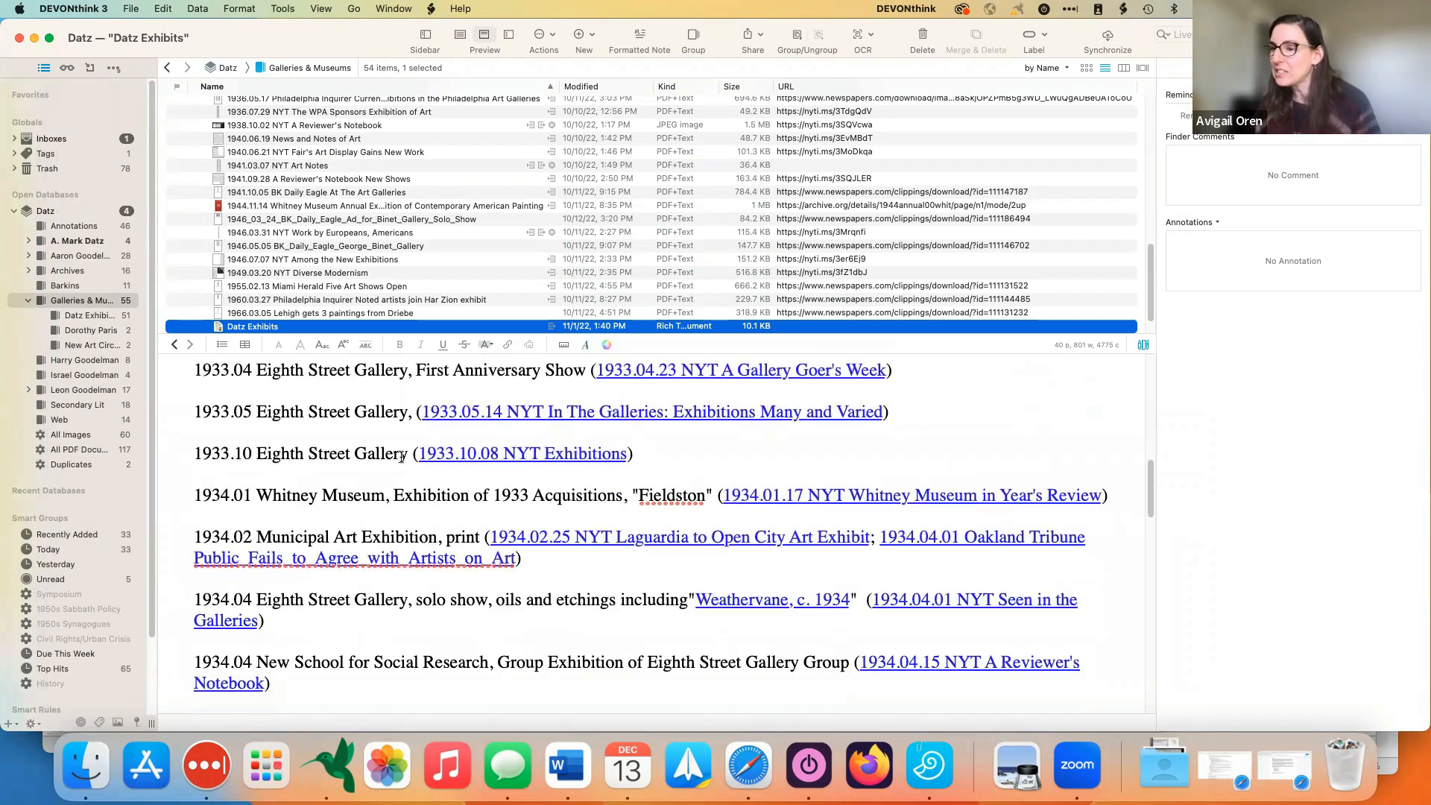
scroll(down, 3)
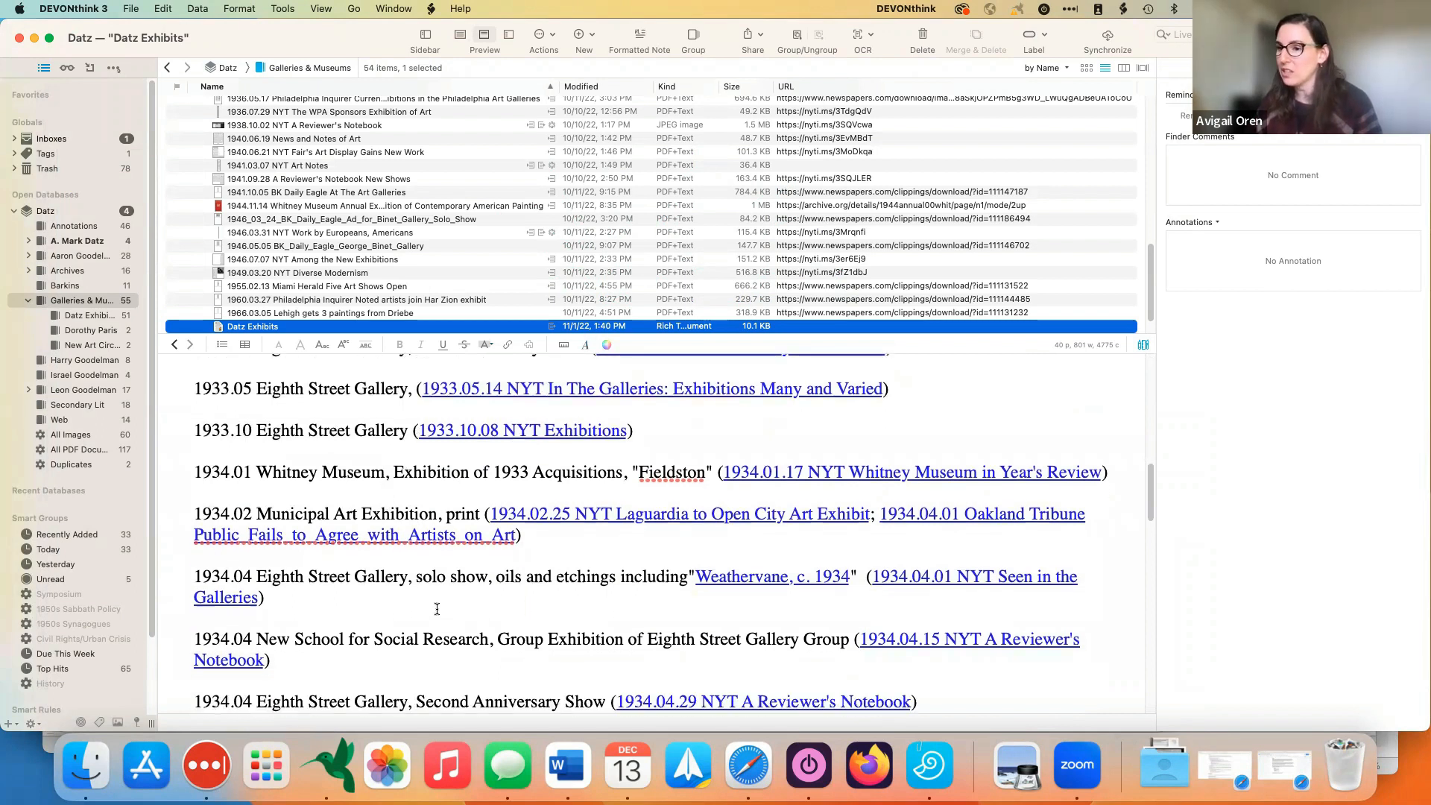
scroll(down, 3)
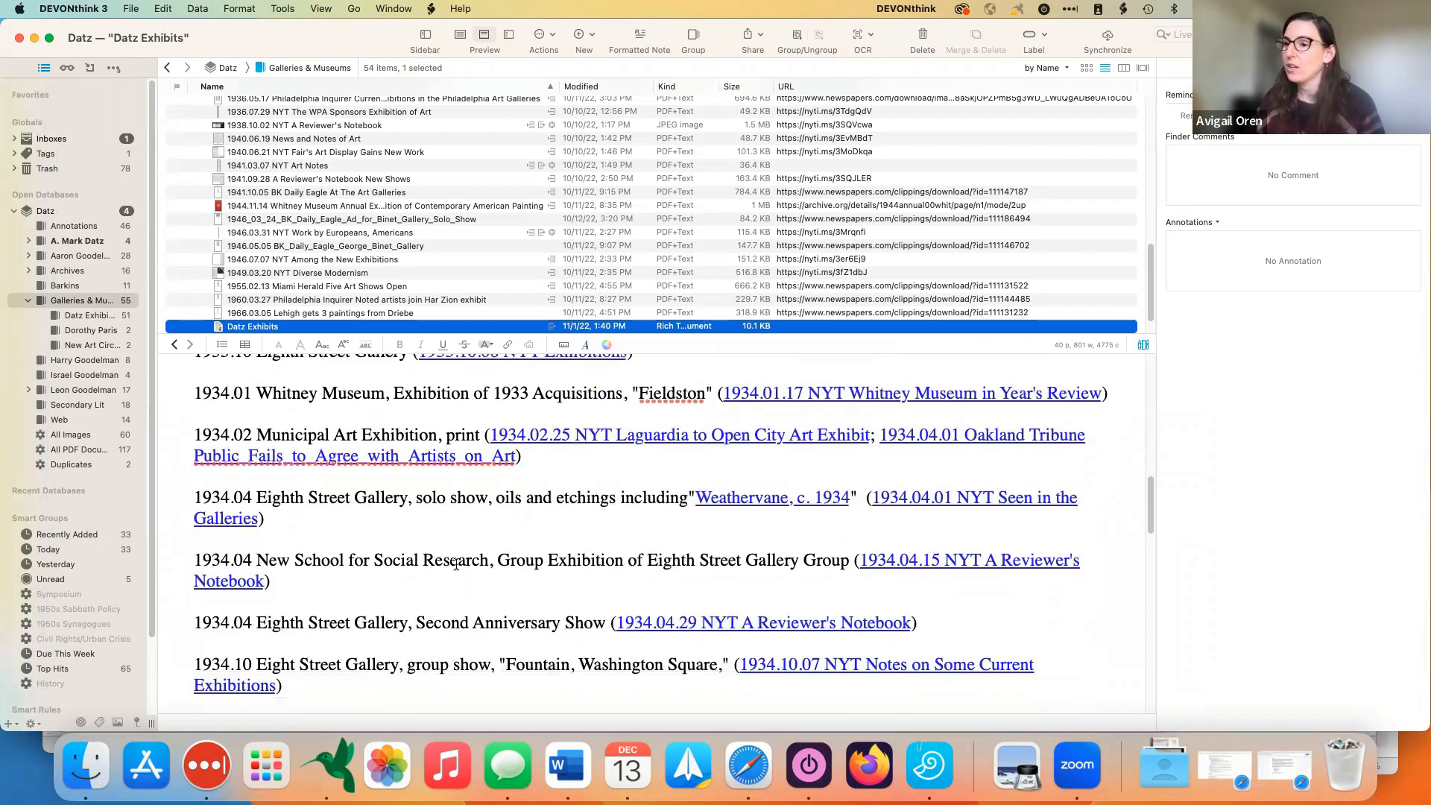
scroll(down, 3)
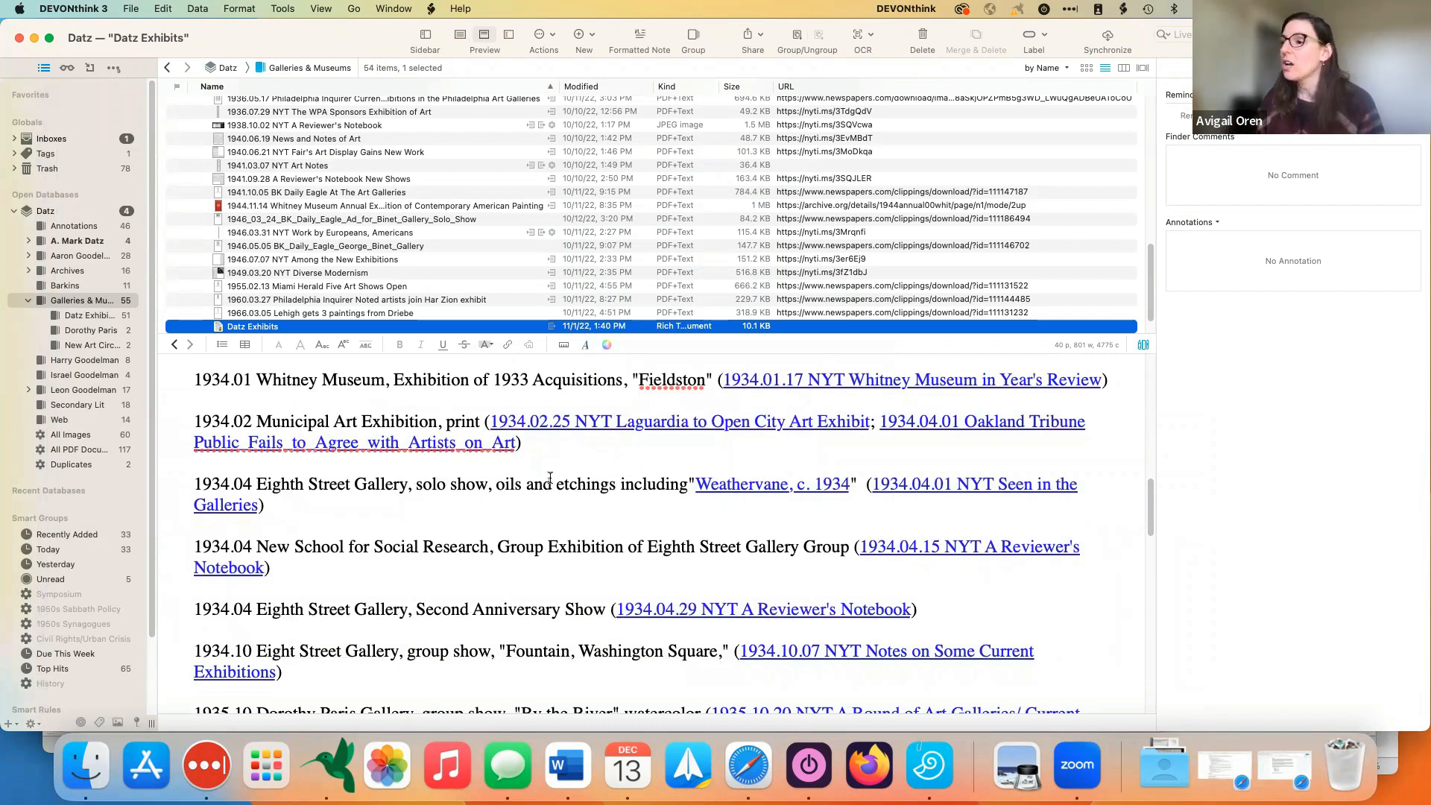
scroll(down, 3)
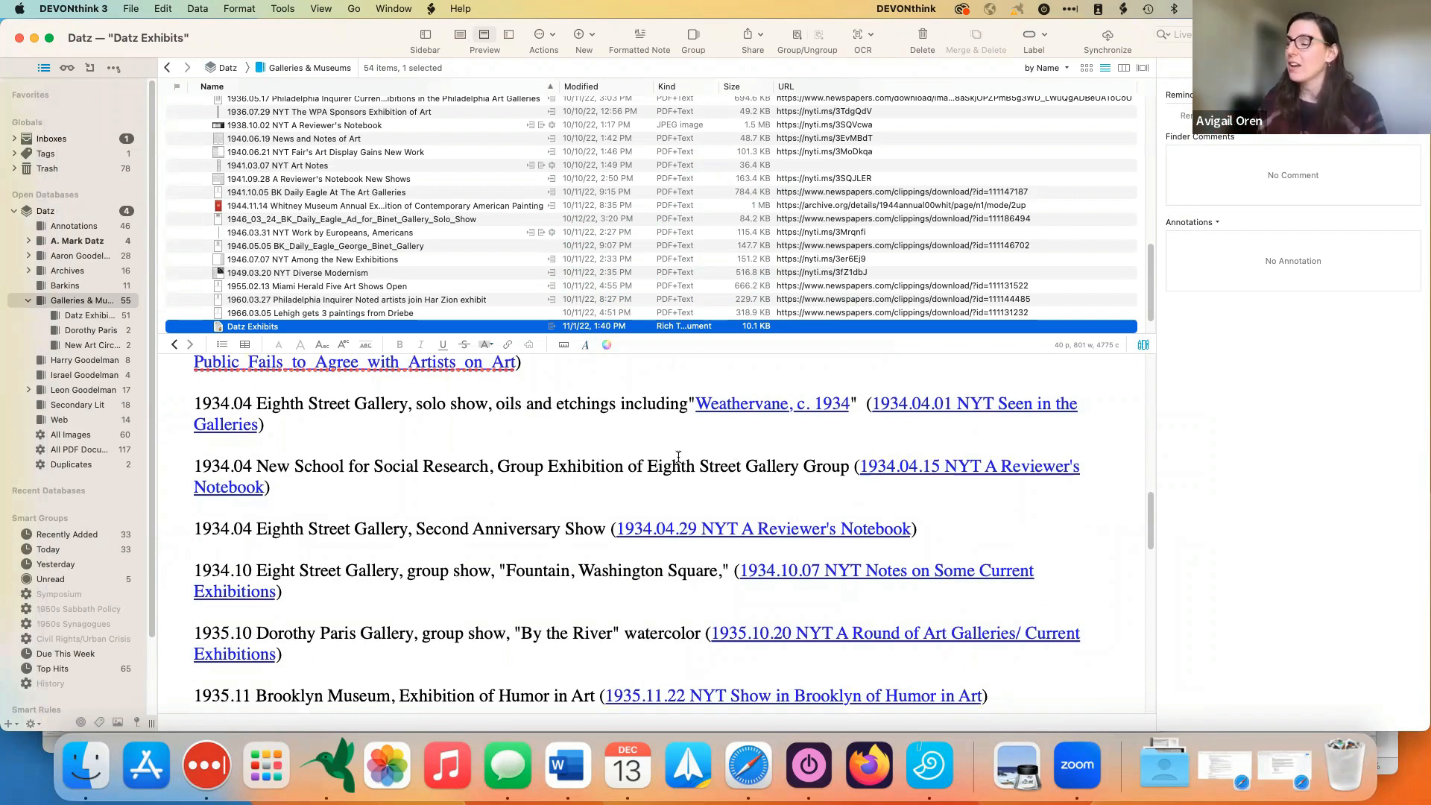
scroll(down, 3)
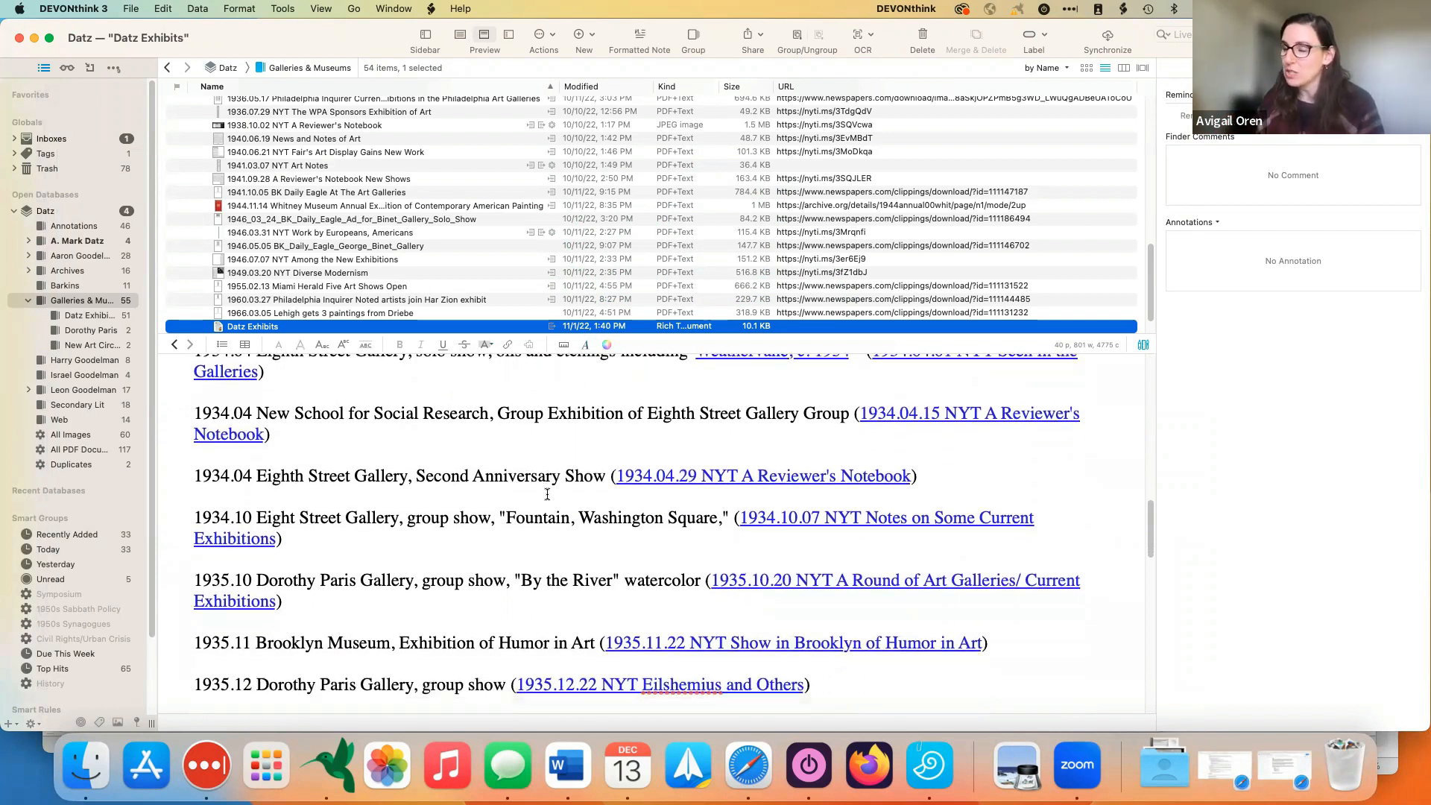
scroll(down, 3)
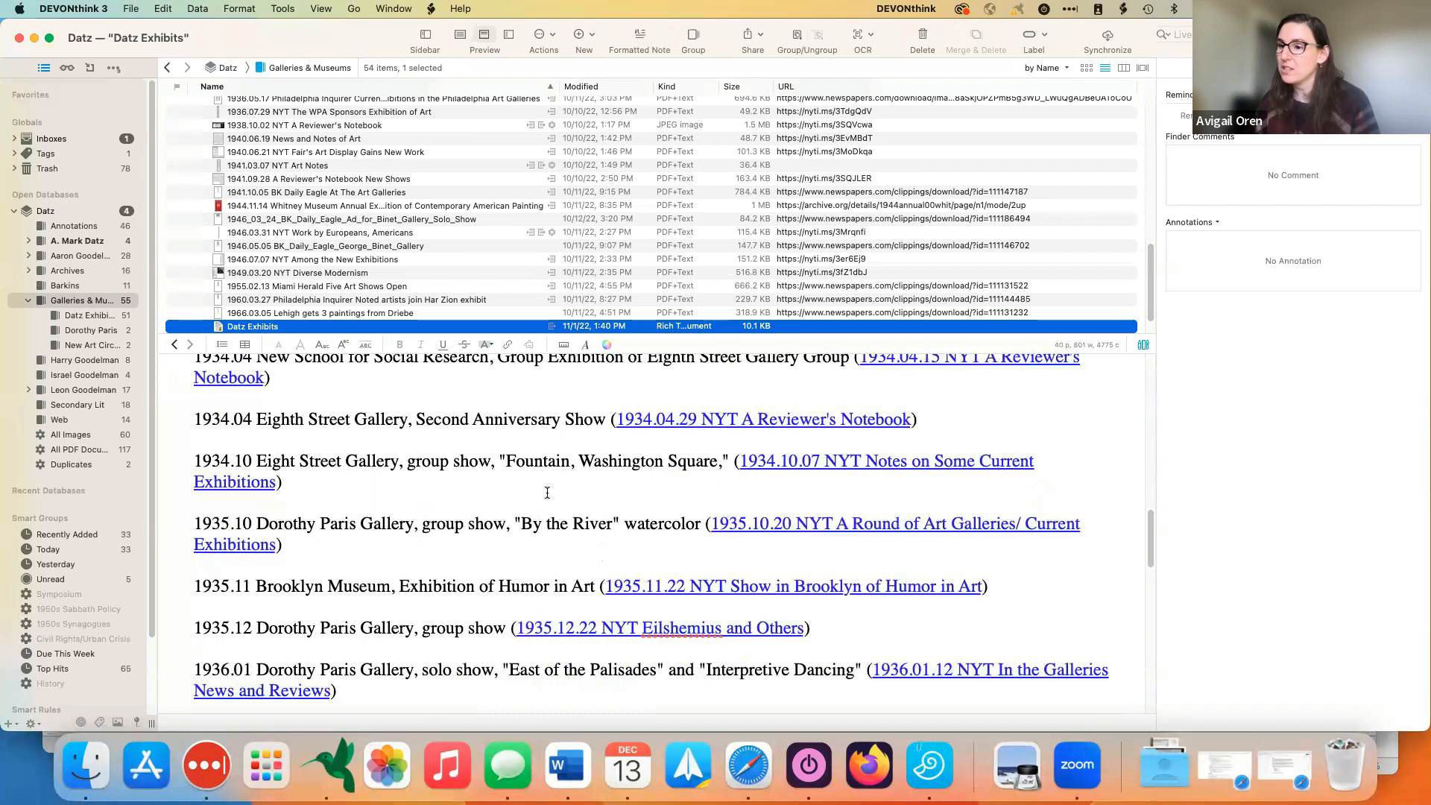
scroll(down, 3)
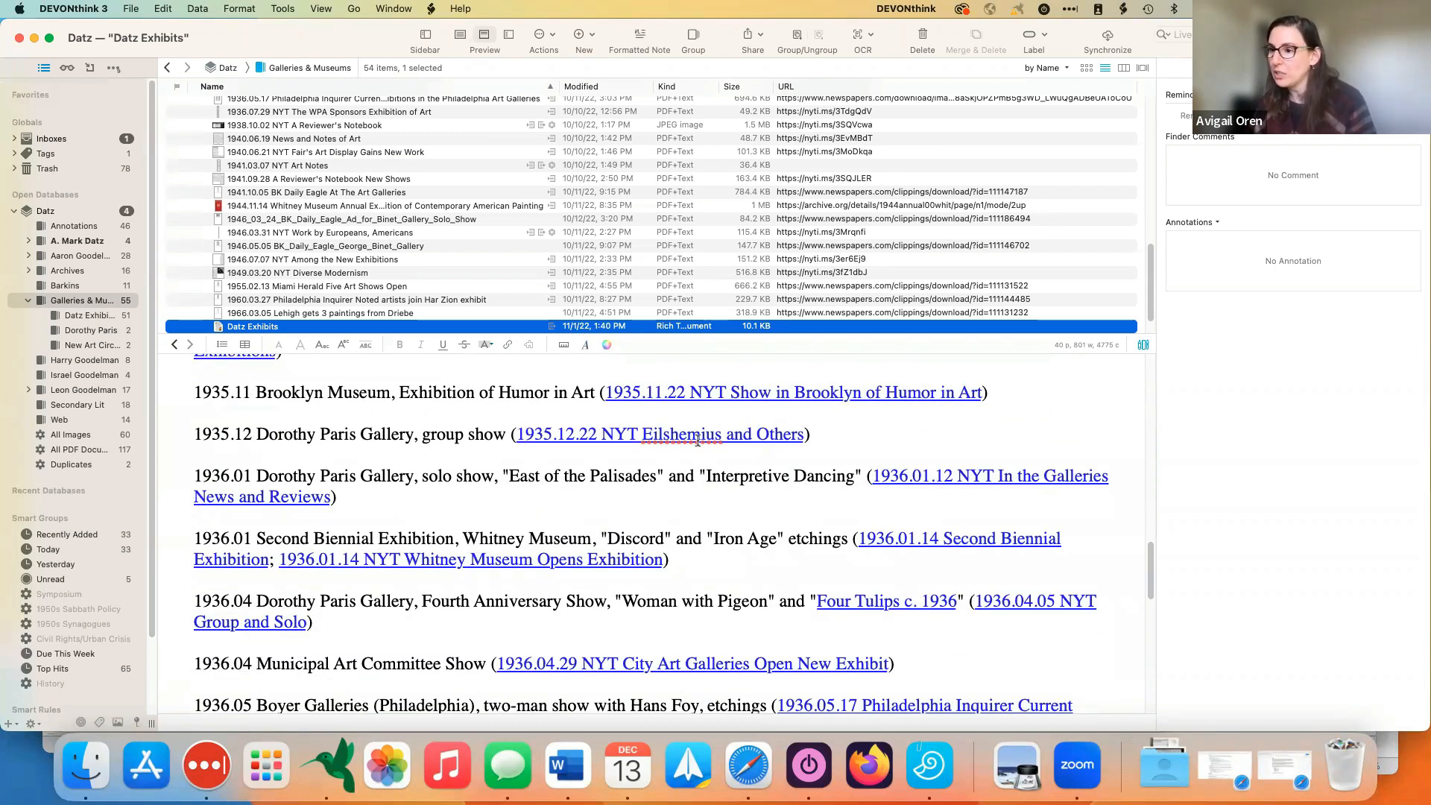
scroll(down, 3)
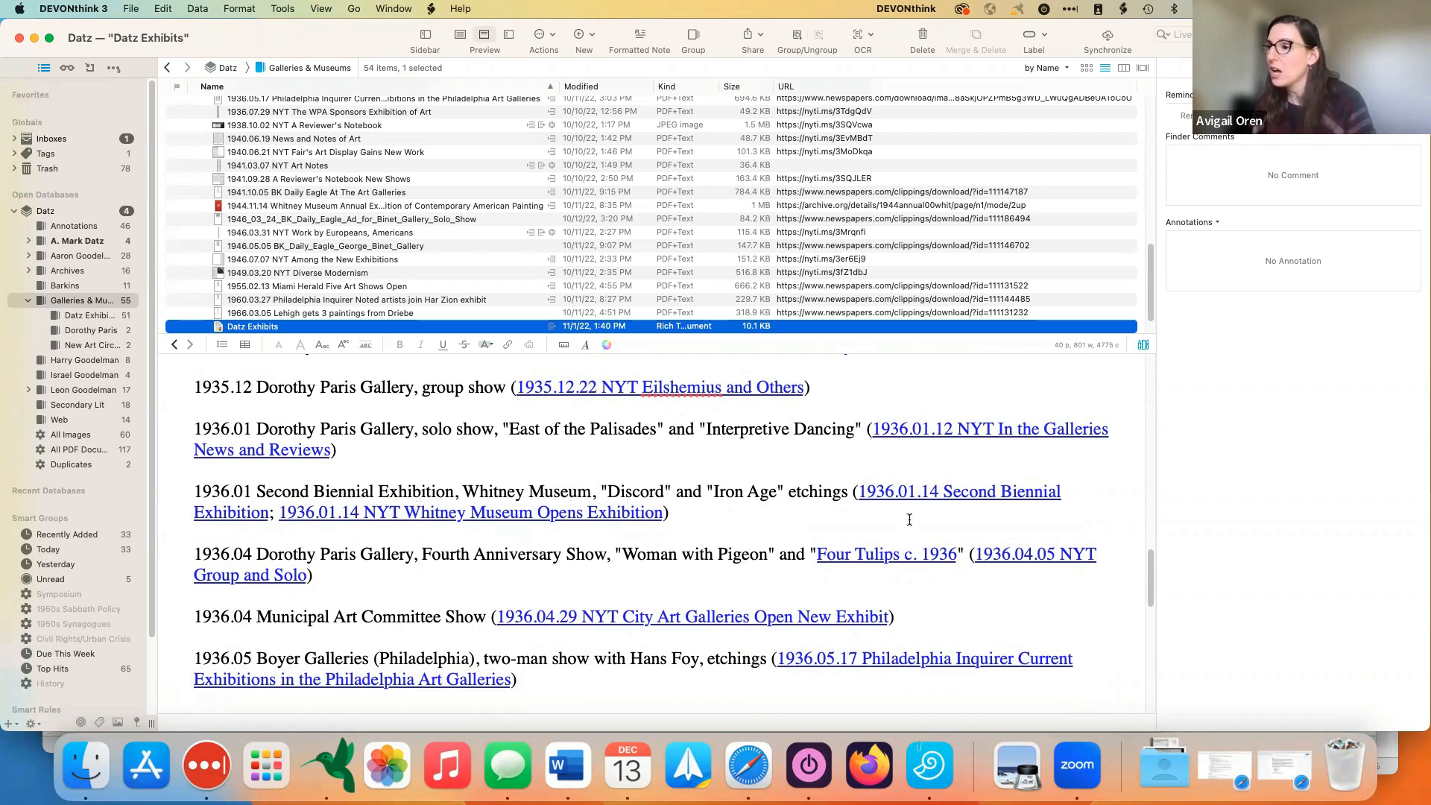
mouse_move(817, 522)
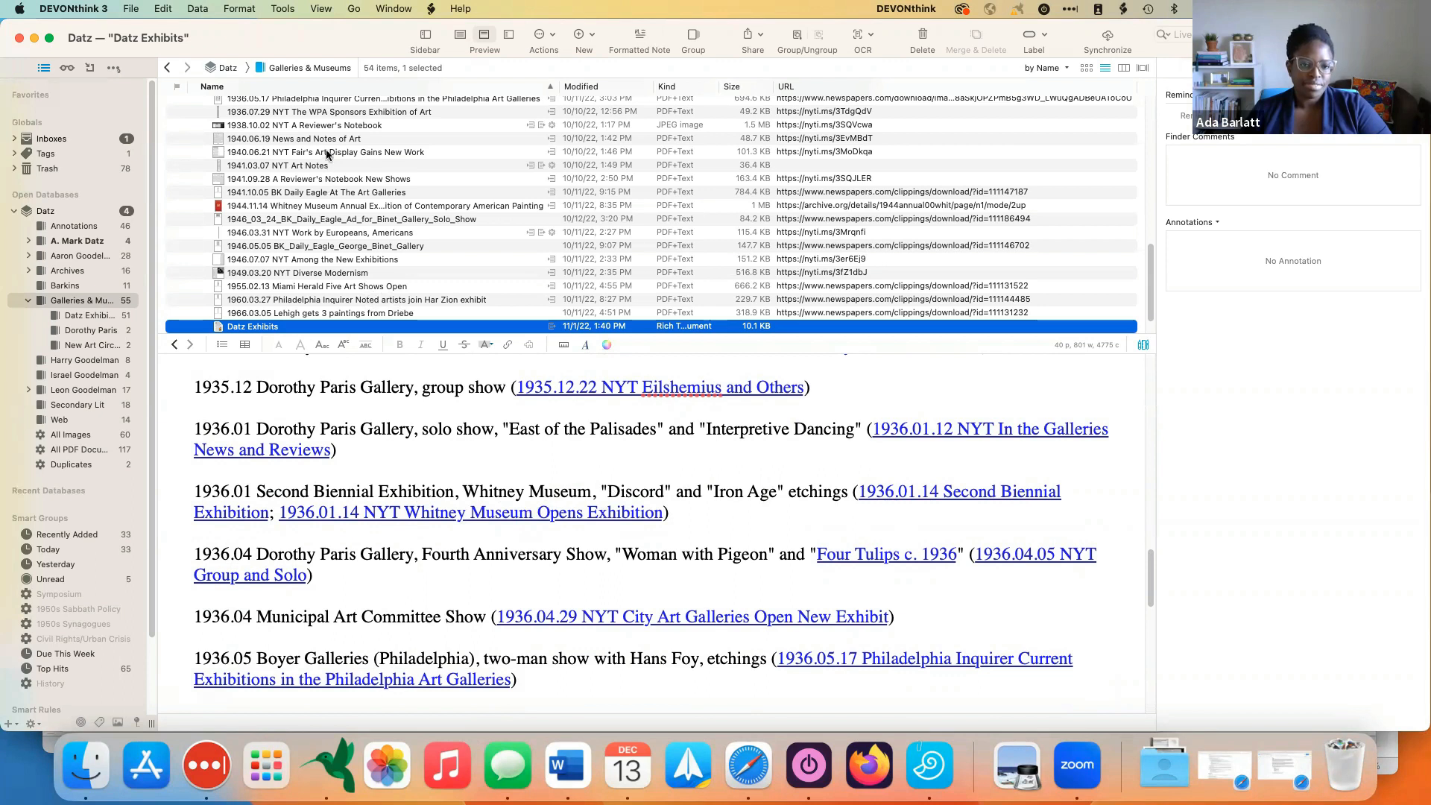
key(F3)
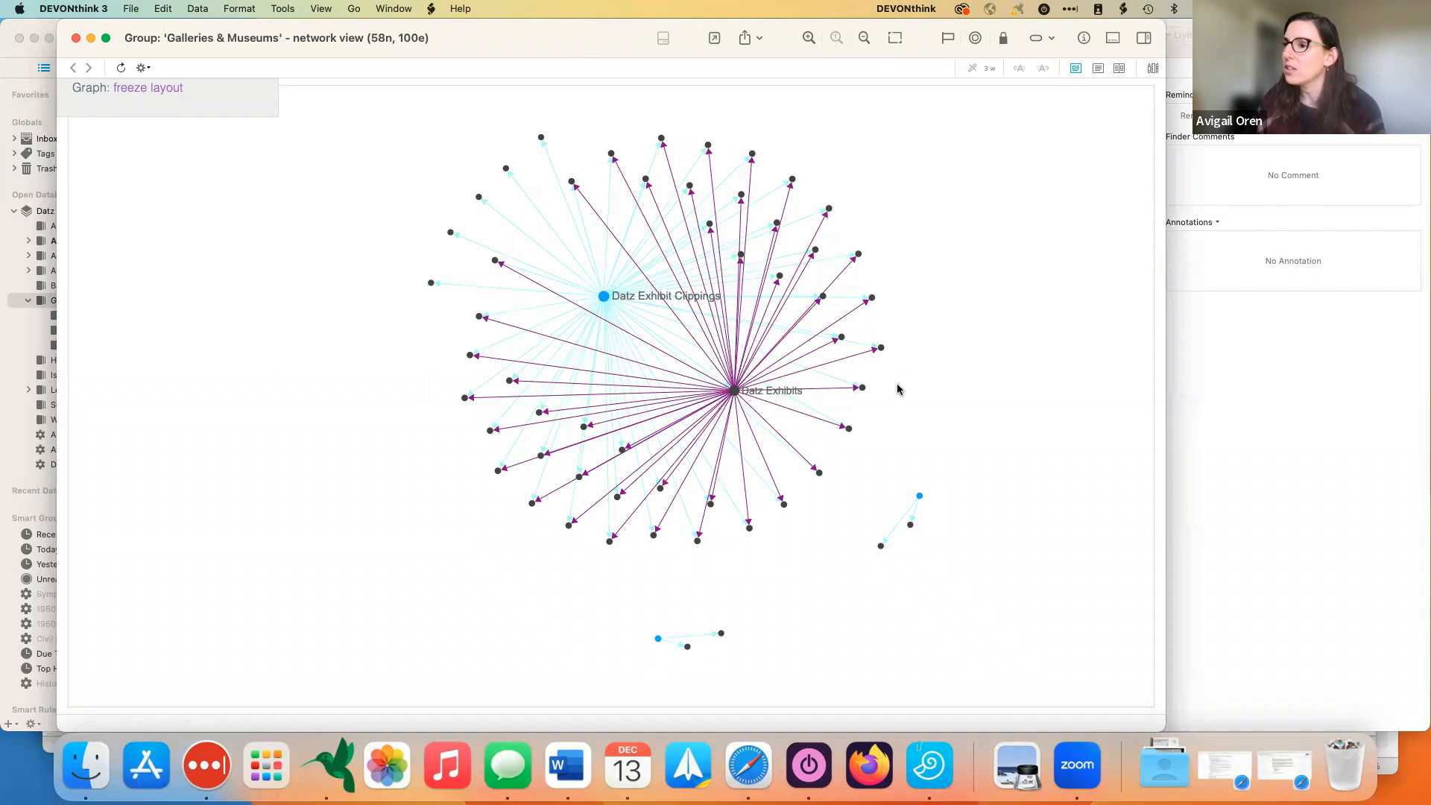
mouse_move(572, 259)
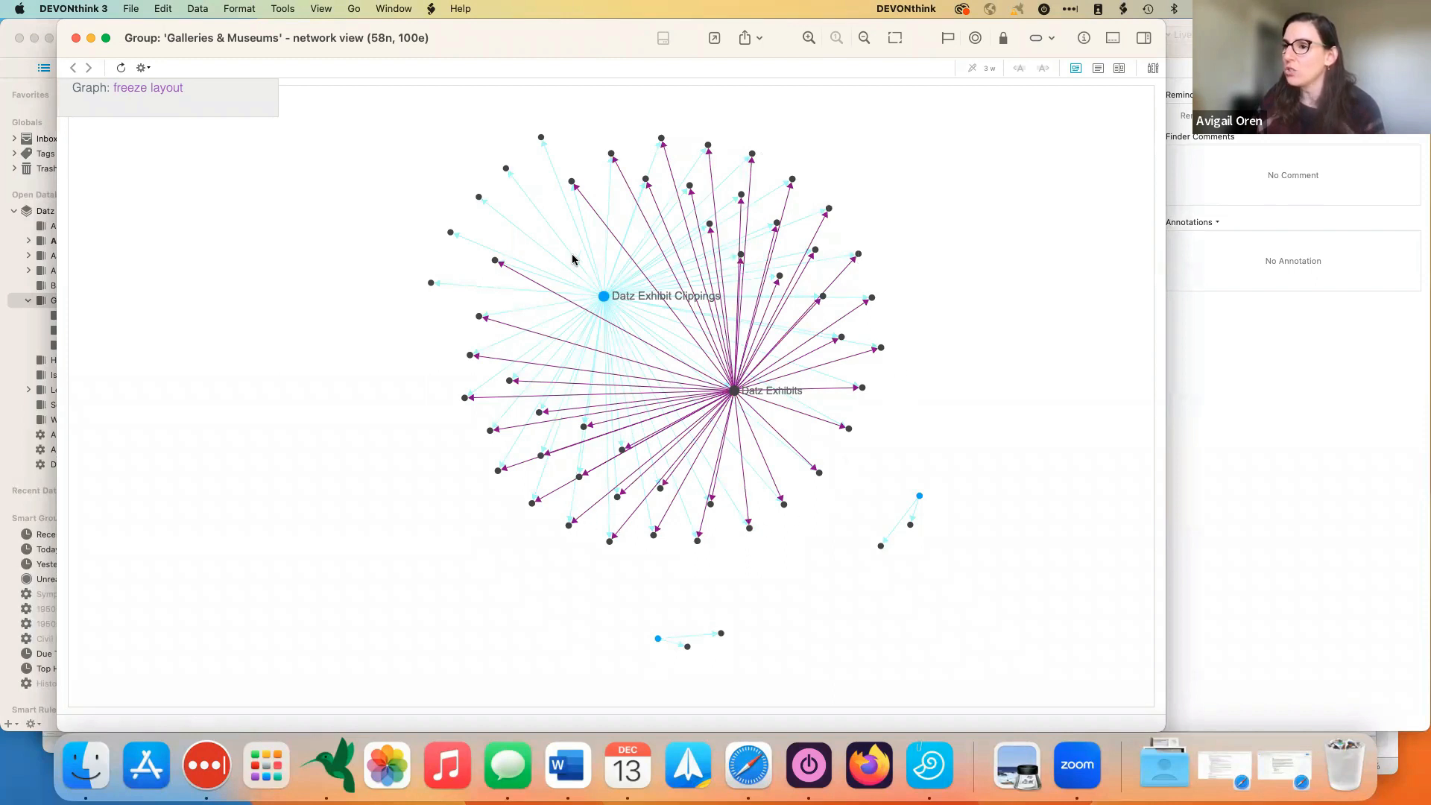
mouse_move(732, 390)
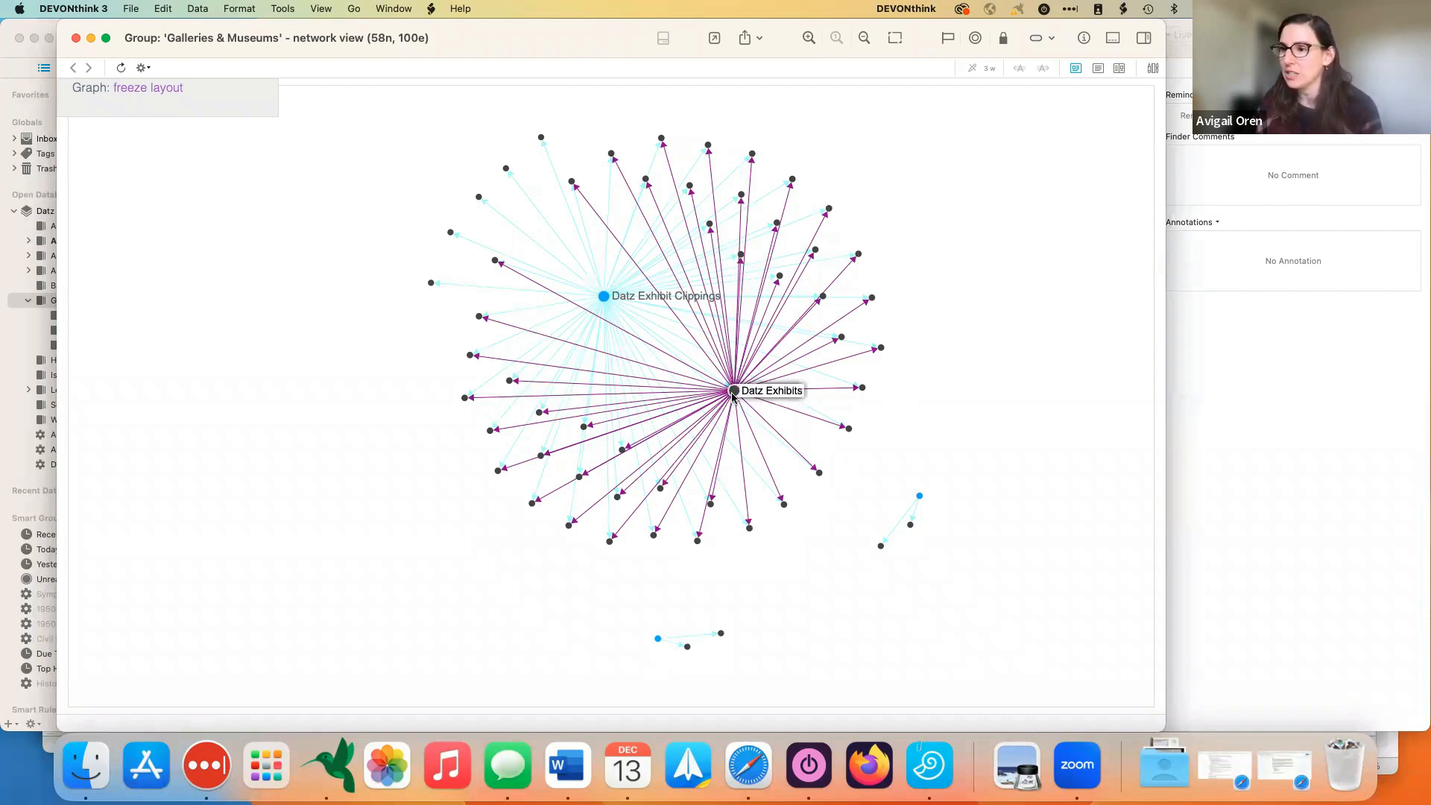
mouse_move(808, 397)
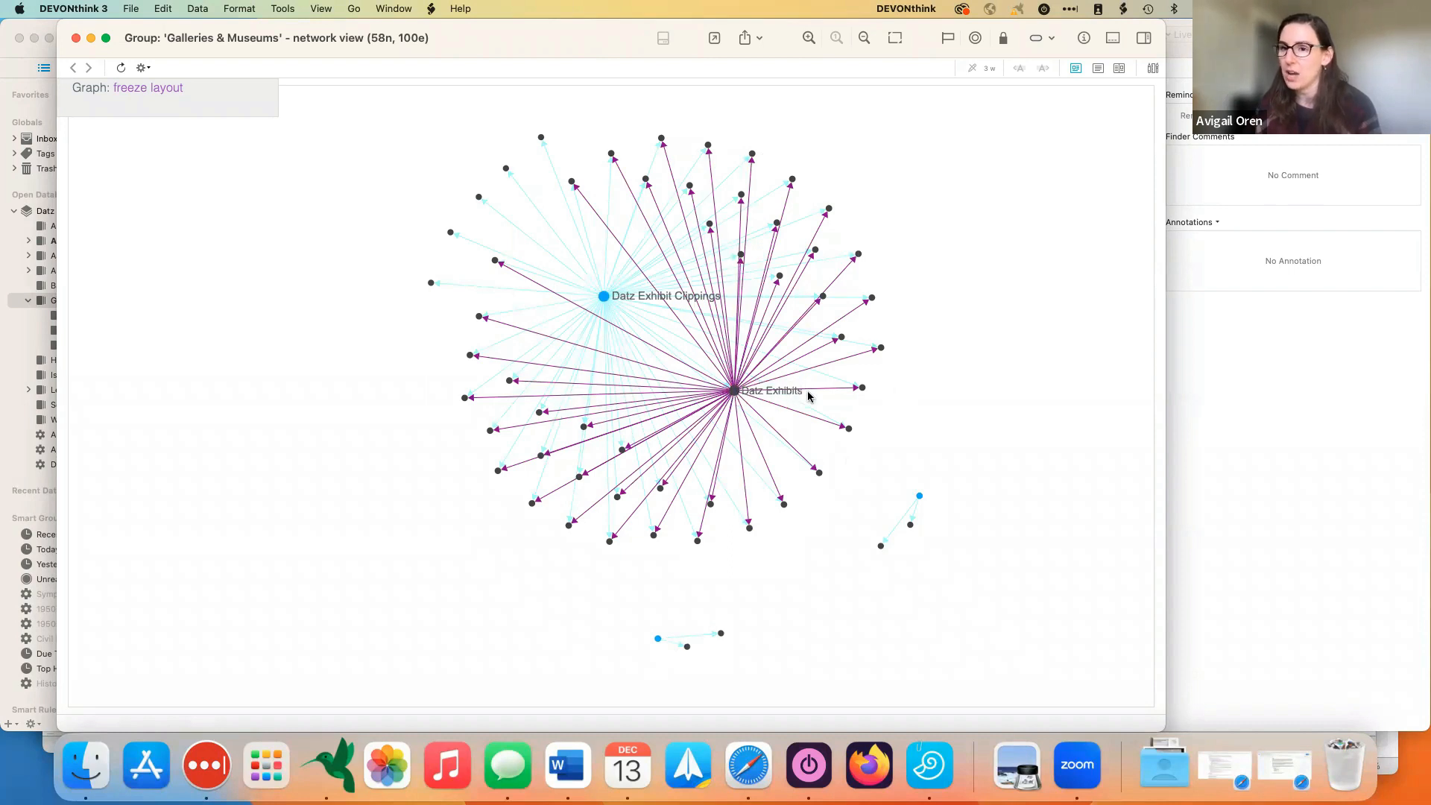
mouse_move(742, 396)
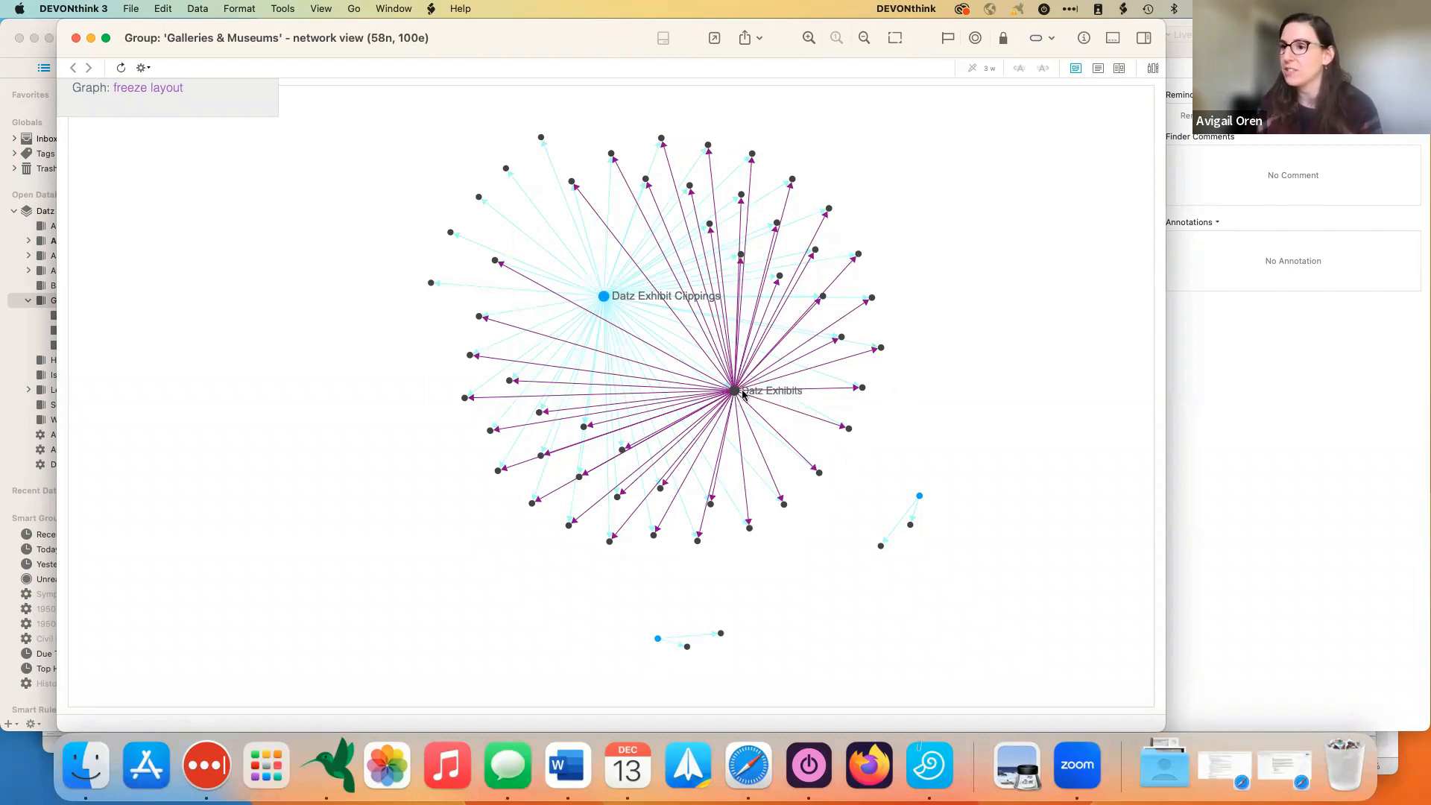
mouse_move(420, 285)
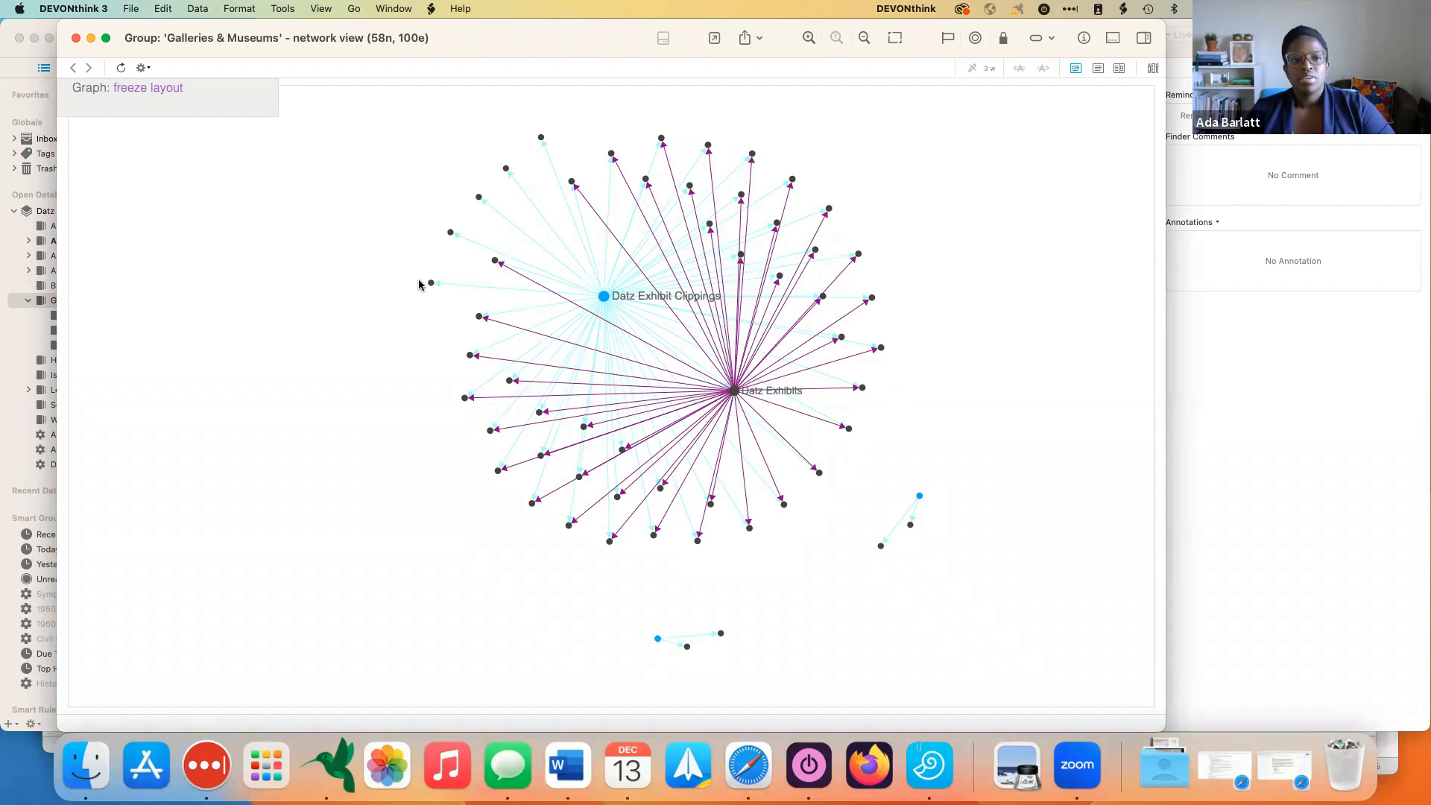
mouse_move(350, 355)
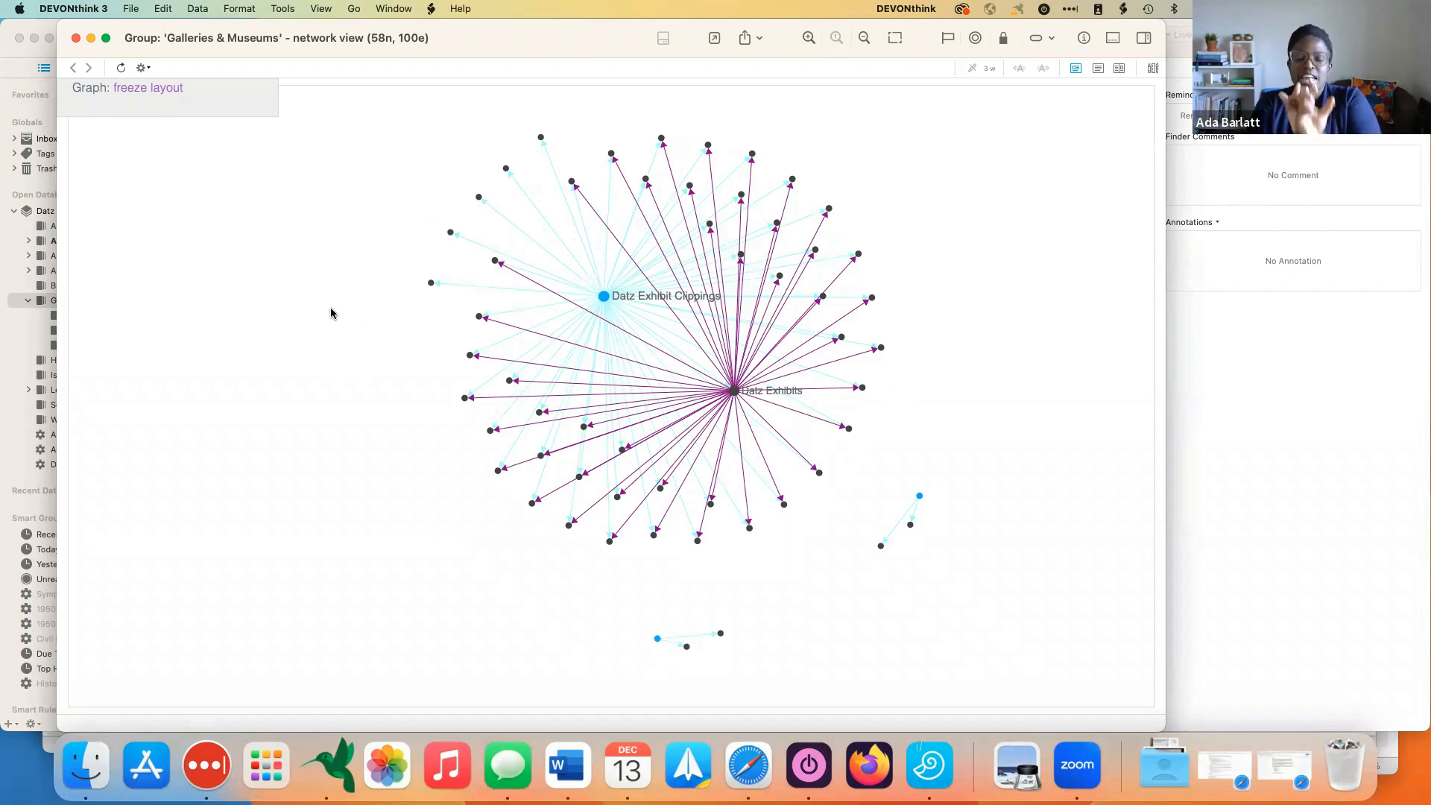
mouse_move(370, 340)
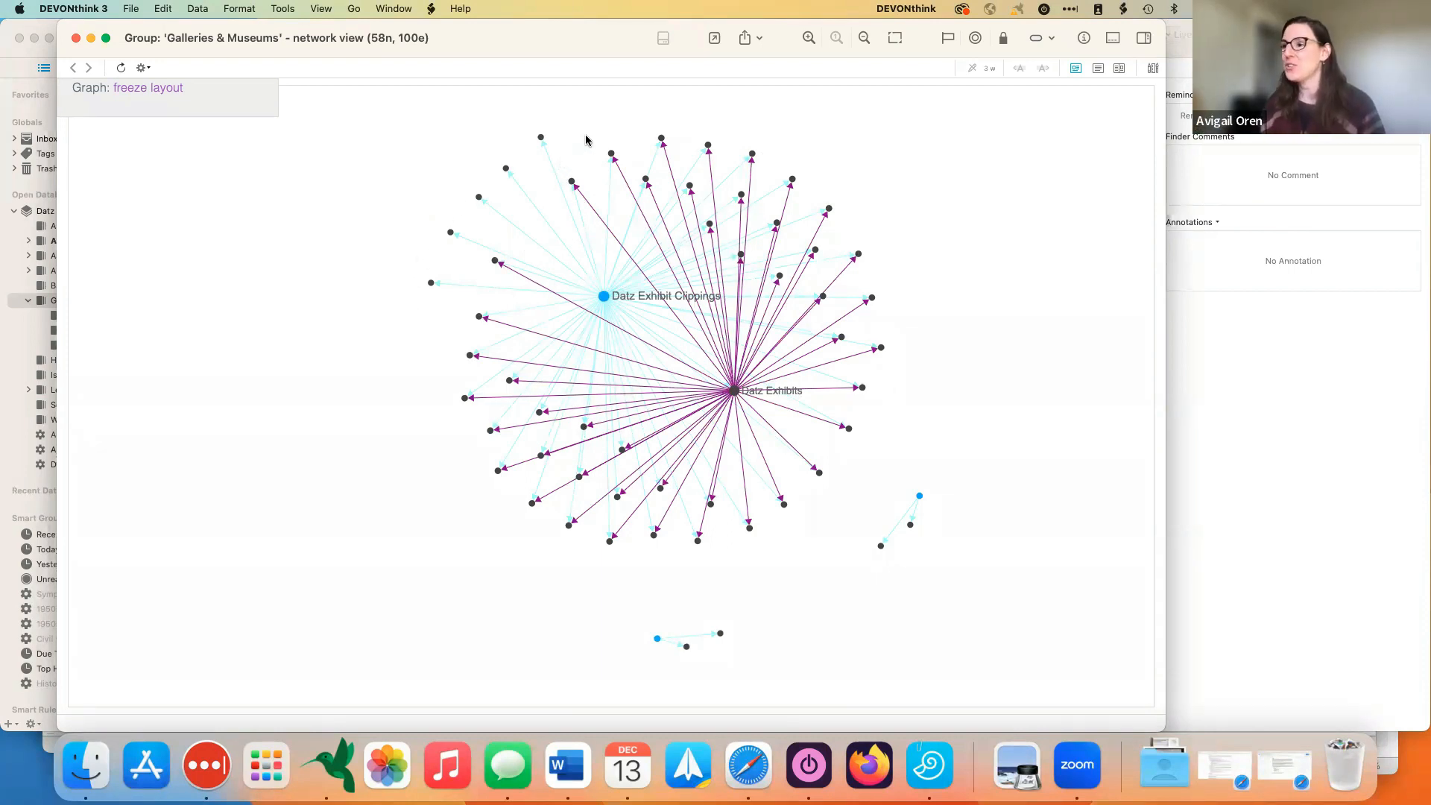
mouse_move(543, 128)
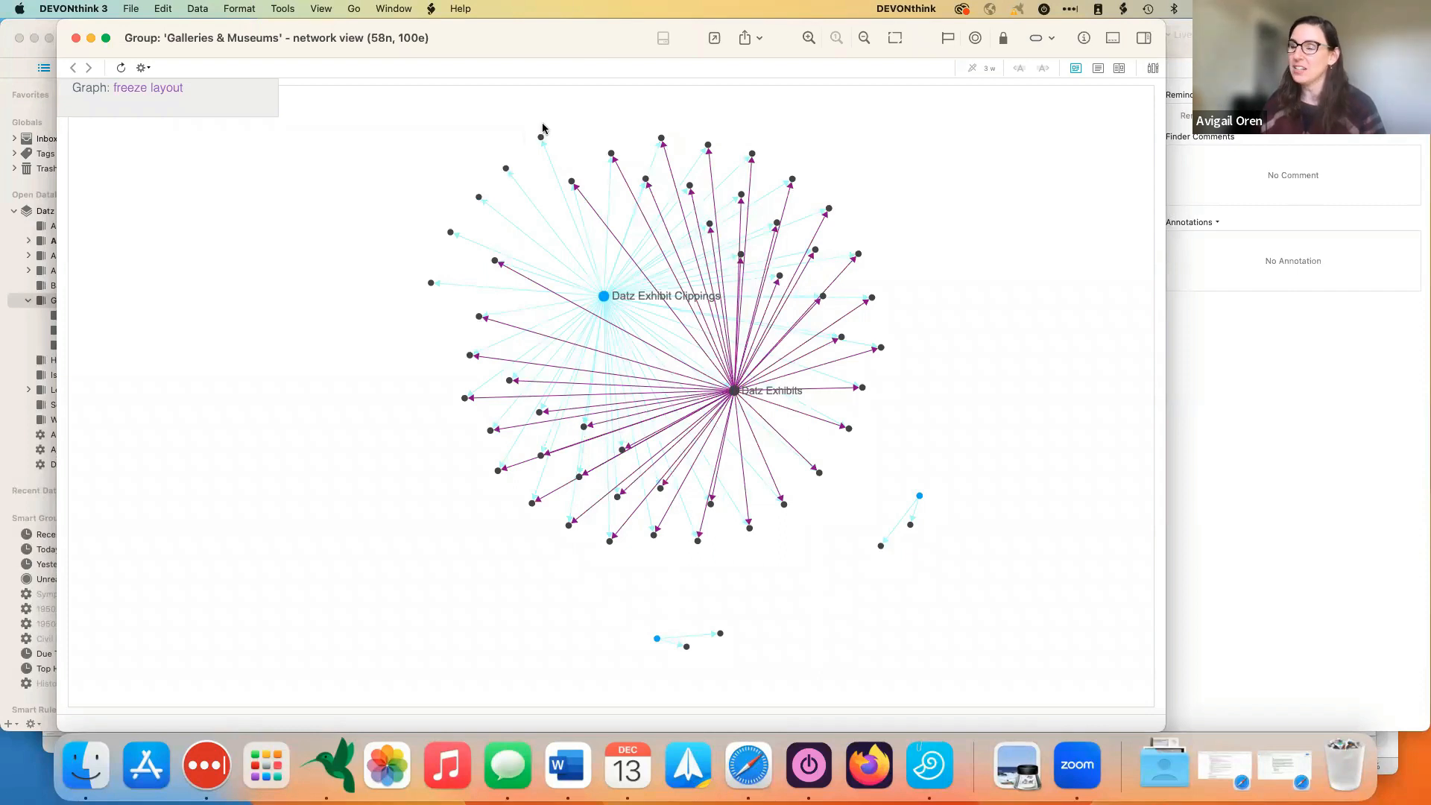
mouse_move(510, 167)
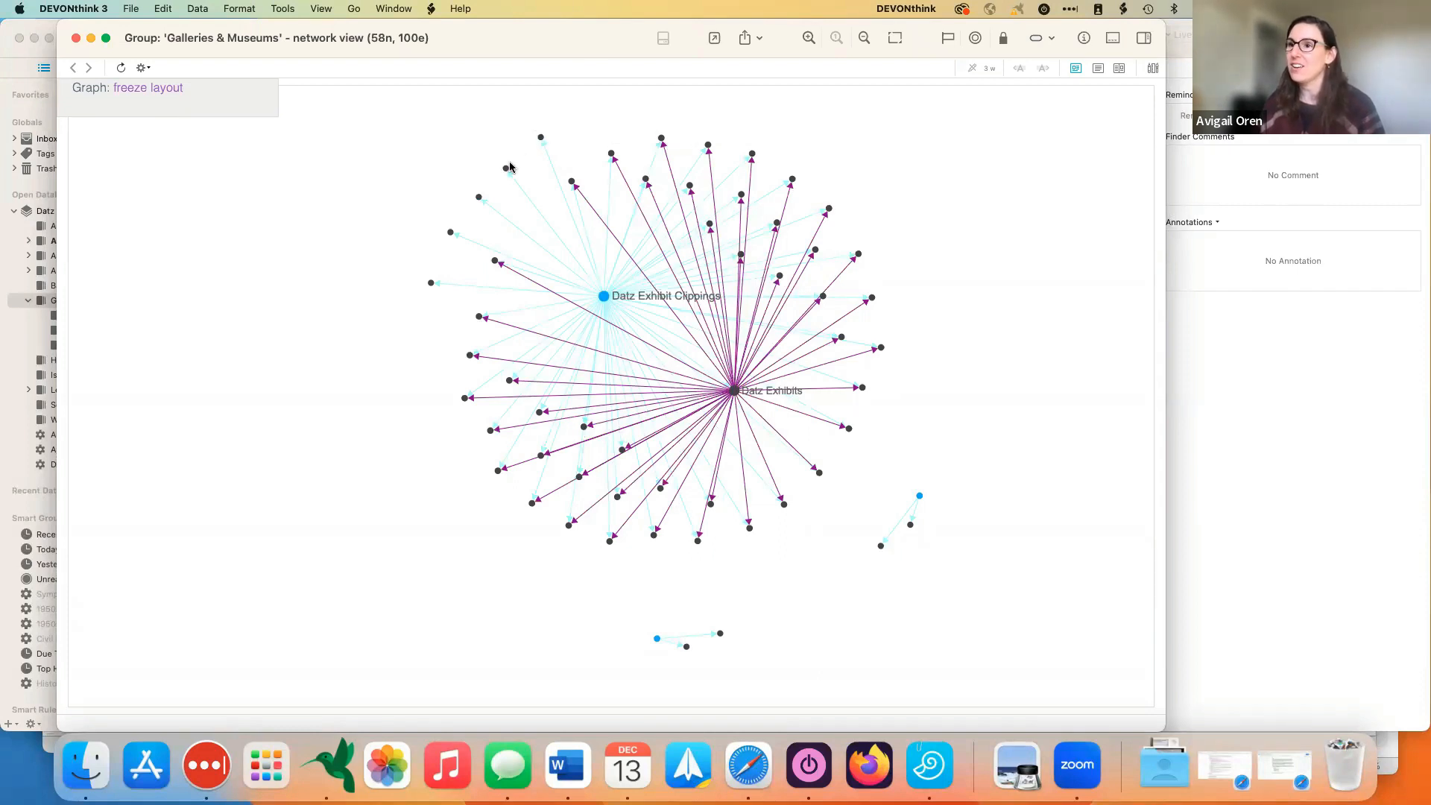
mouse_move(474, 198)
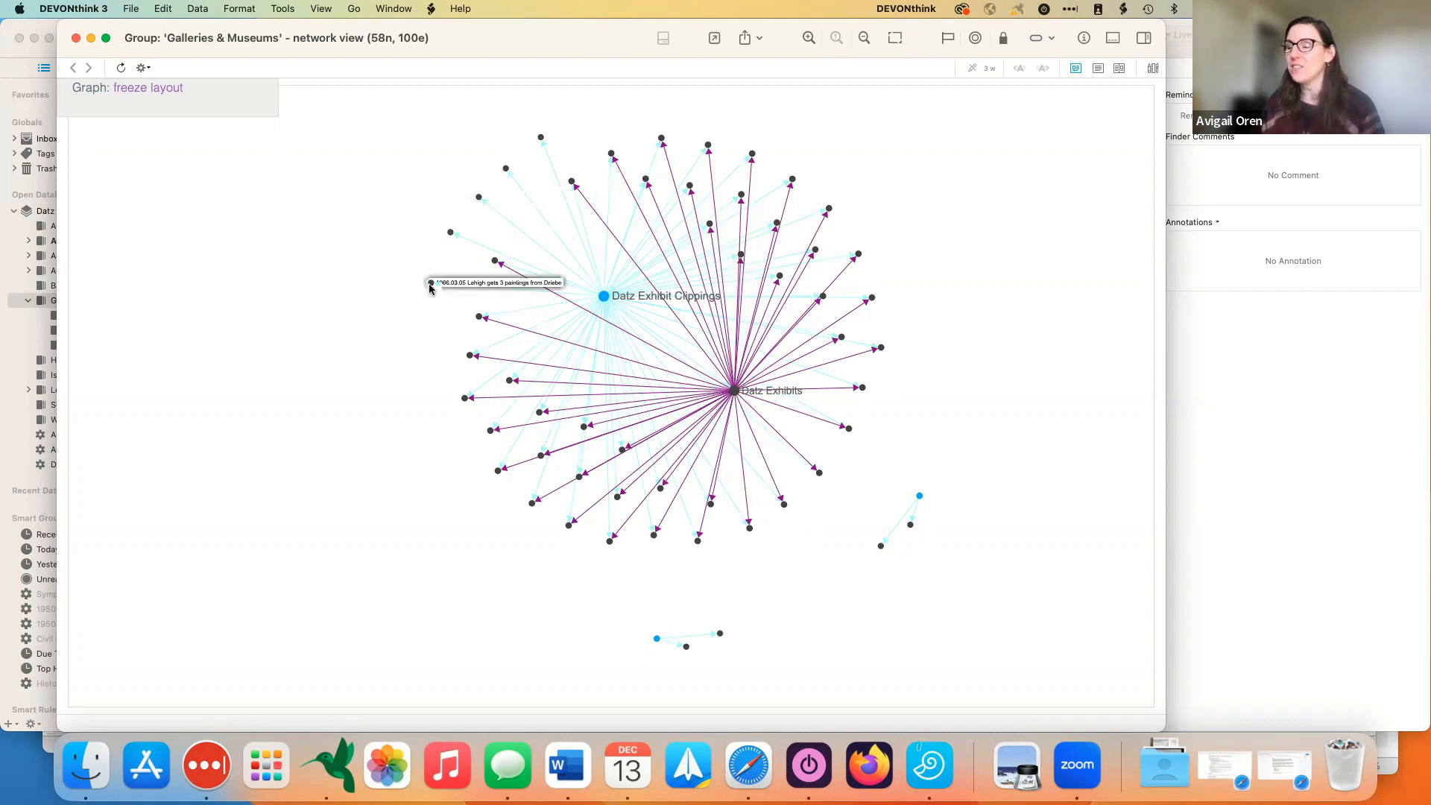
mouse_move(397, 240)
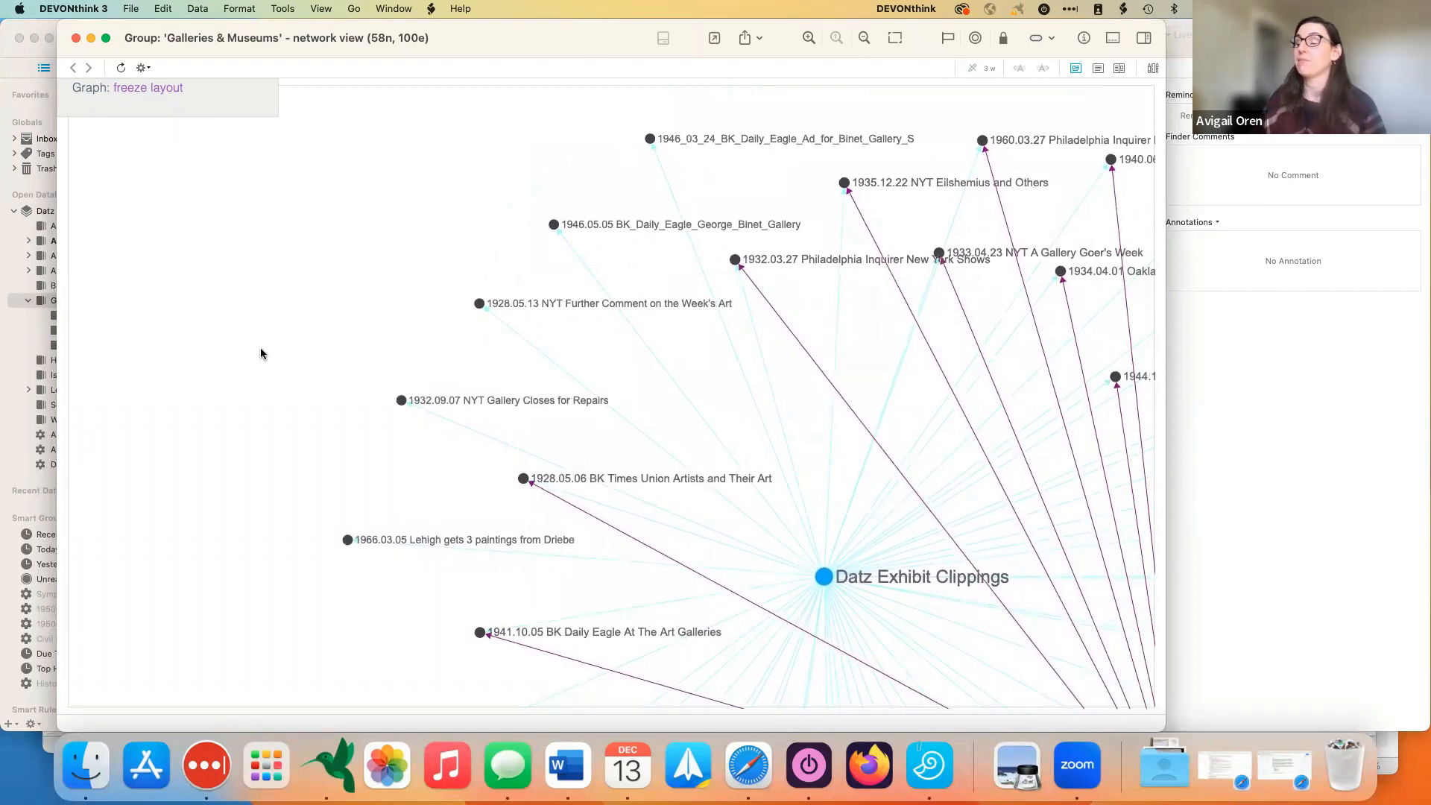
mouse_move(1021, 635)
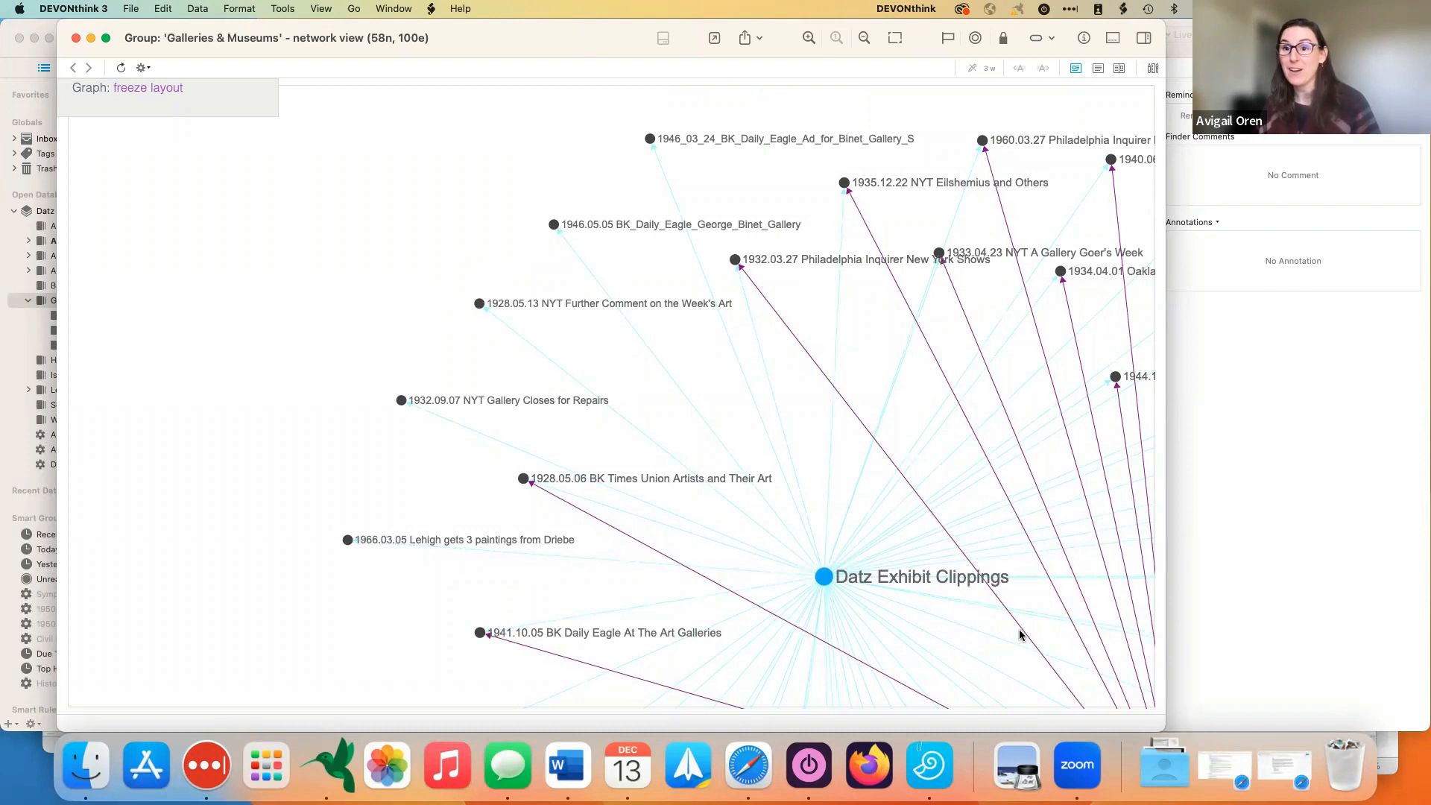
mouse_move(703, 391)
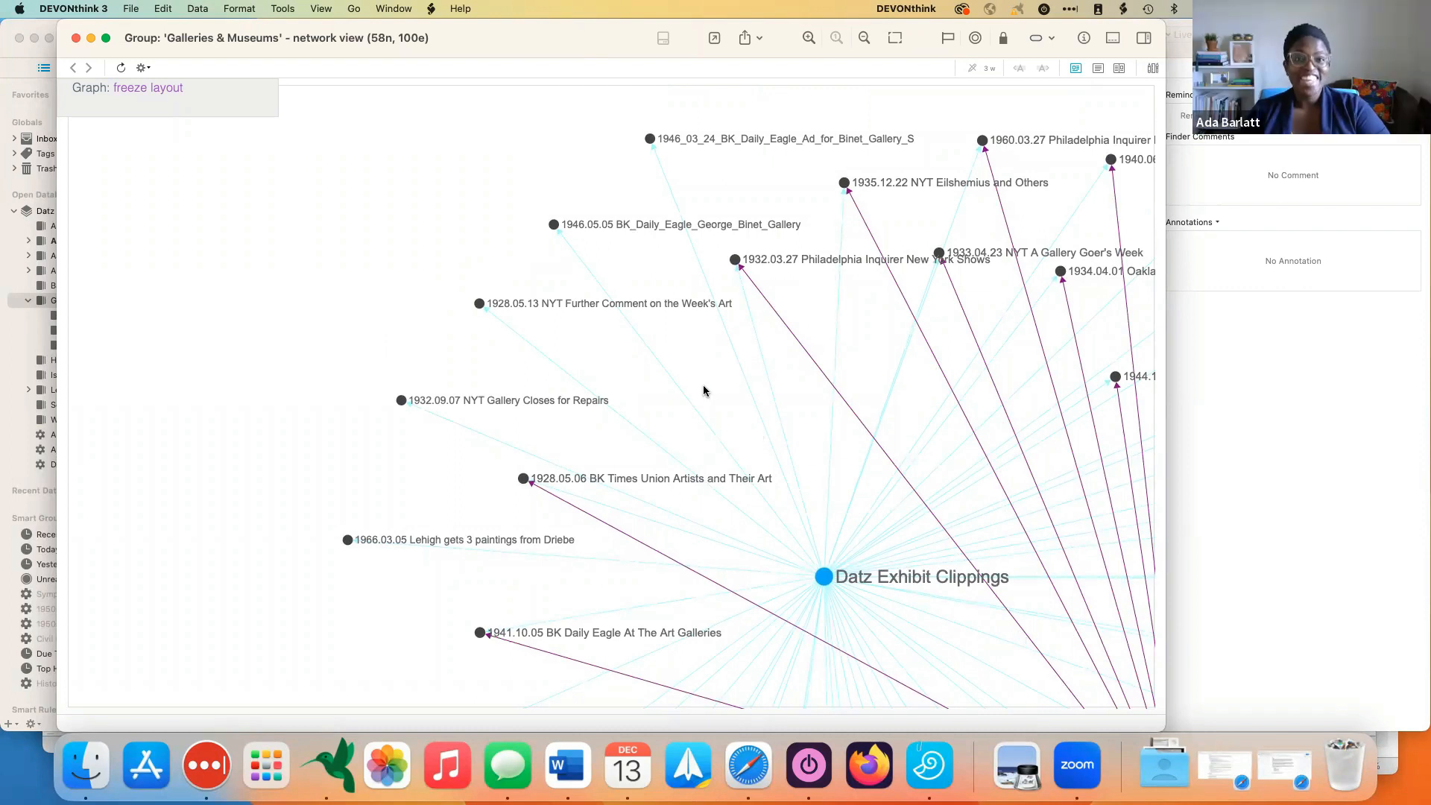
mouse_move(653, 261)
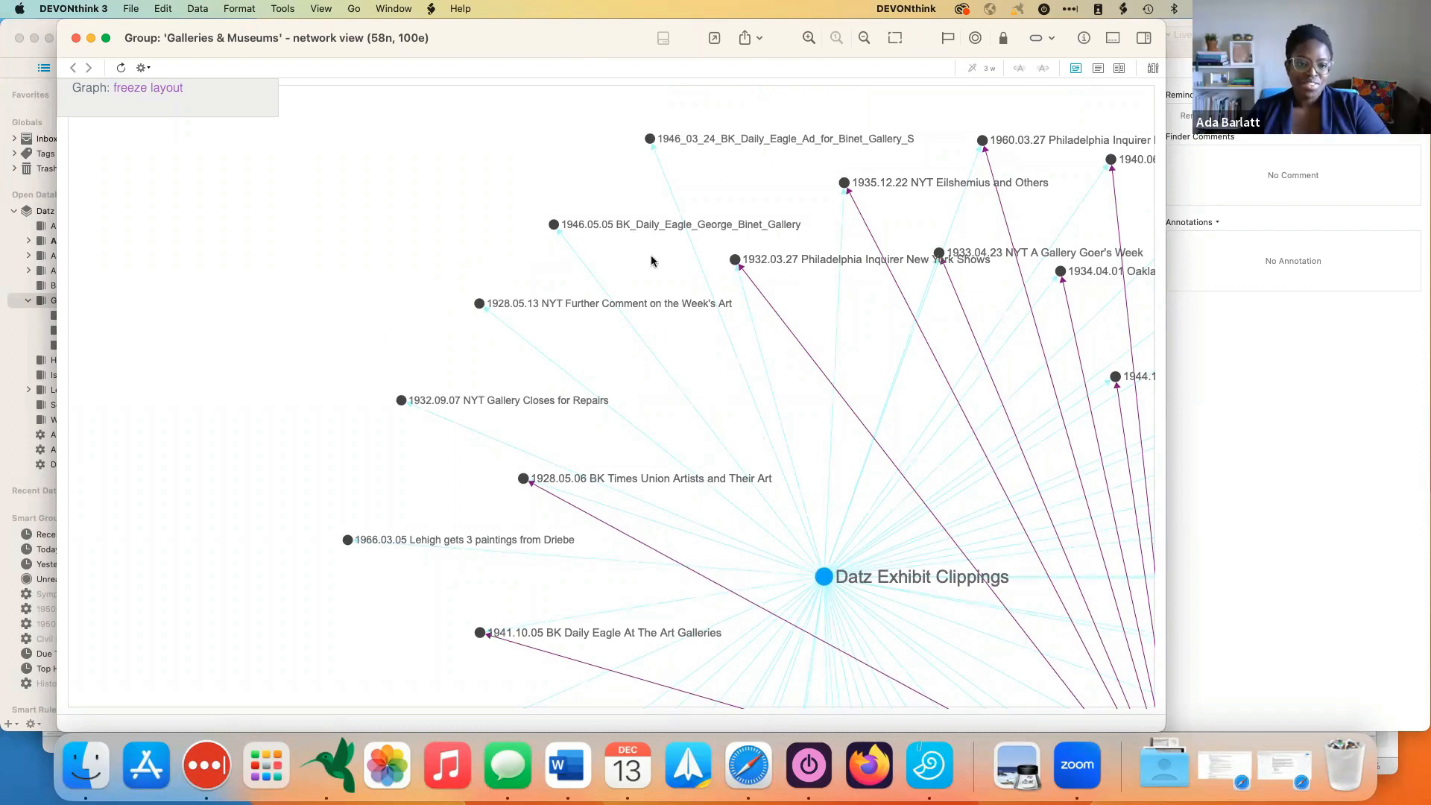
mouse_move(501, 381)
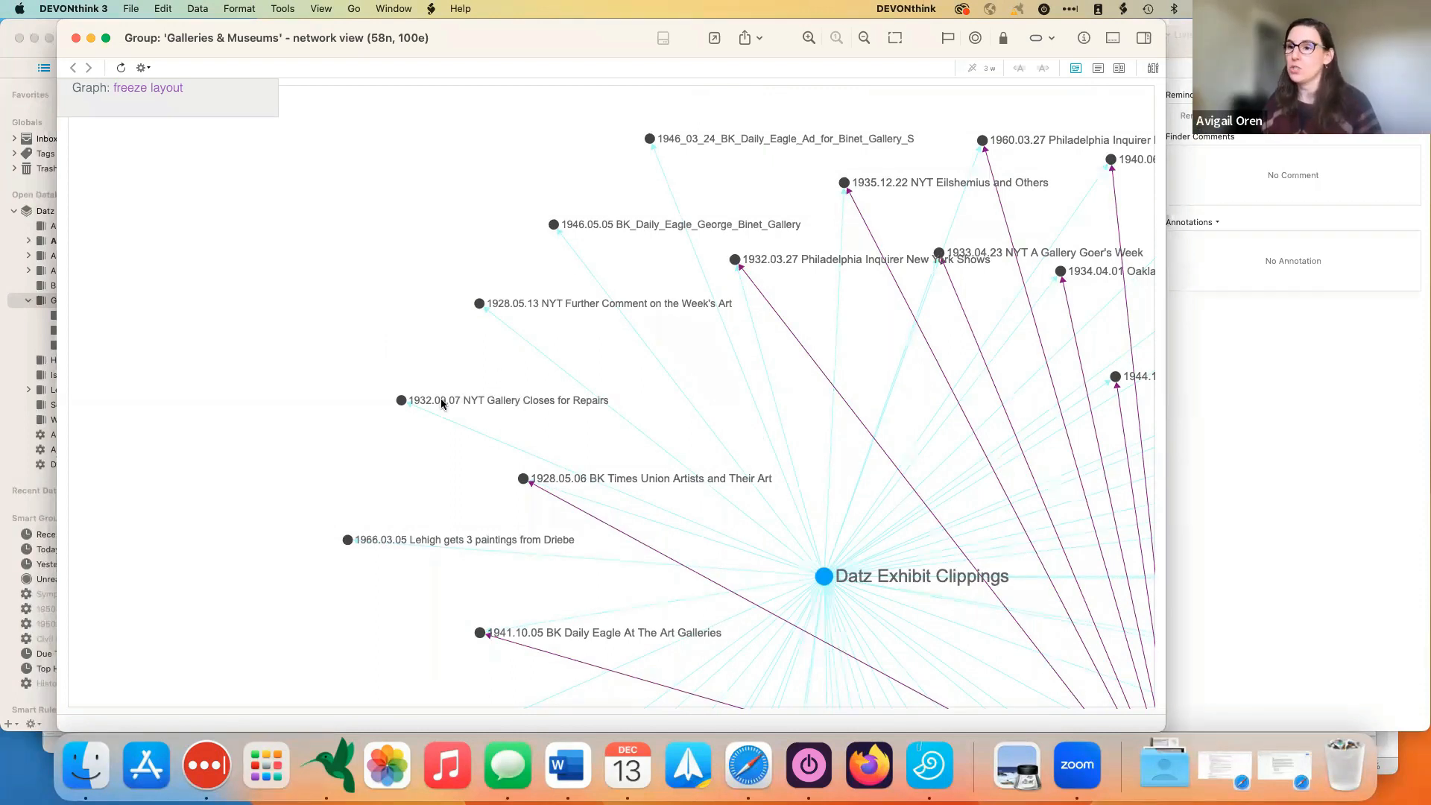
Step: Inspect the 1932.09.07 NYT Gallery Closes for Repairs node, identified as a JPEG image
click(401, 399)
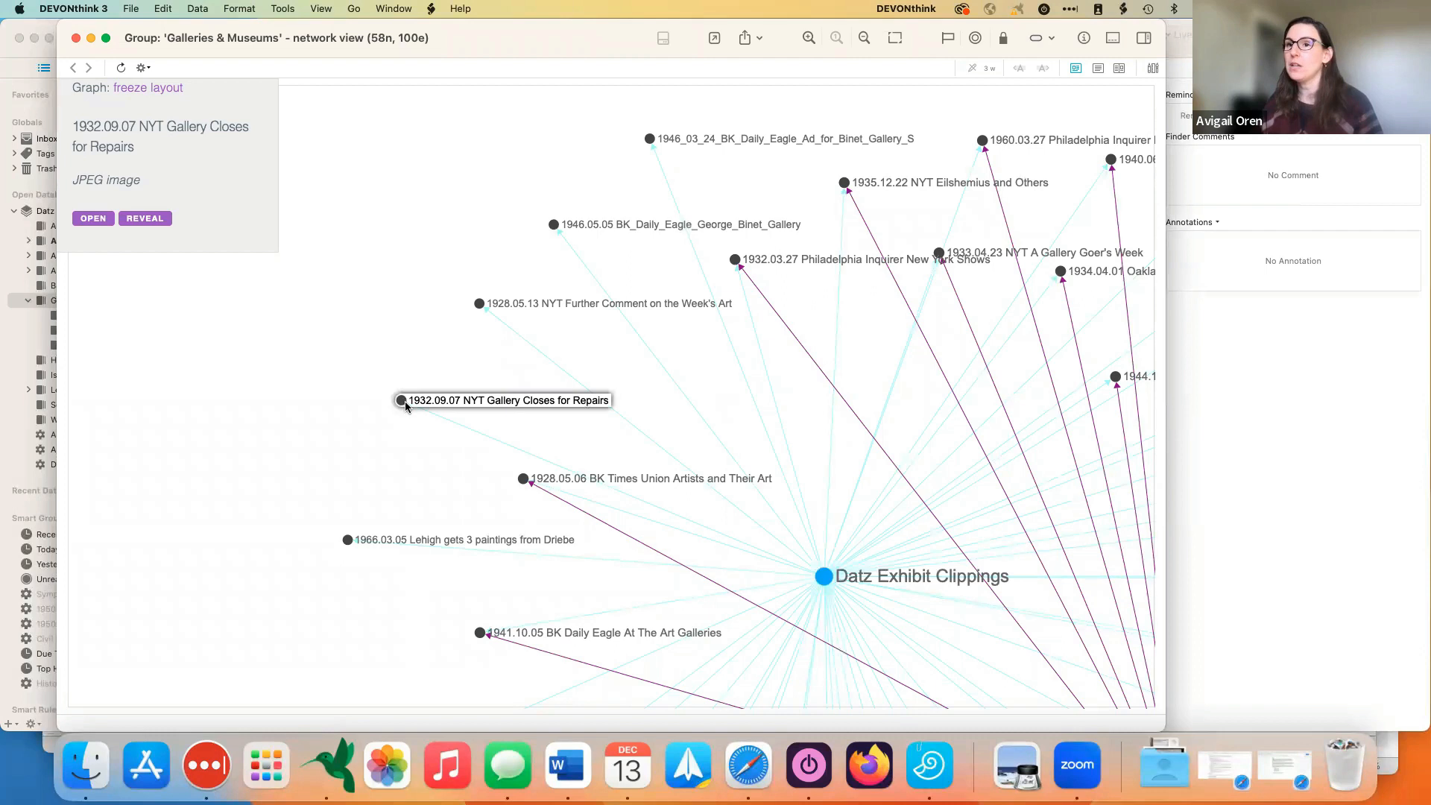
mouse_move(545, 410)
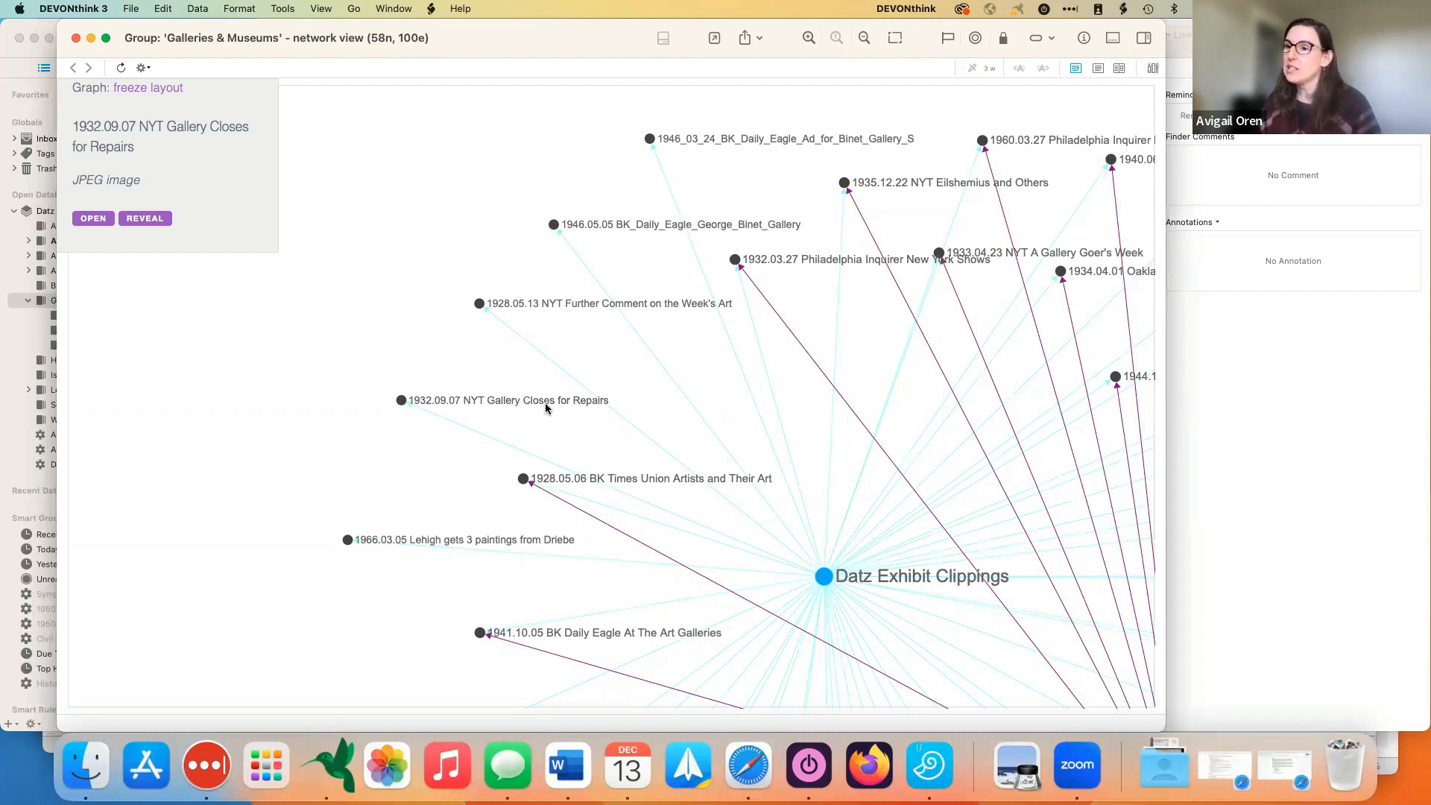
mouse_move(513, 412)
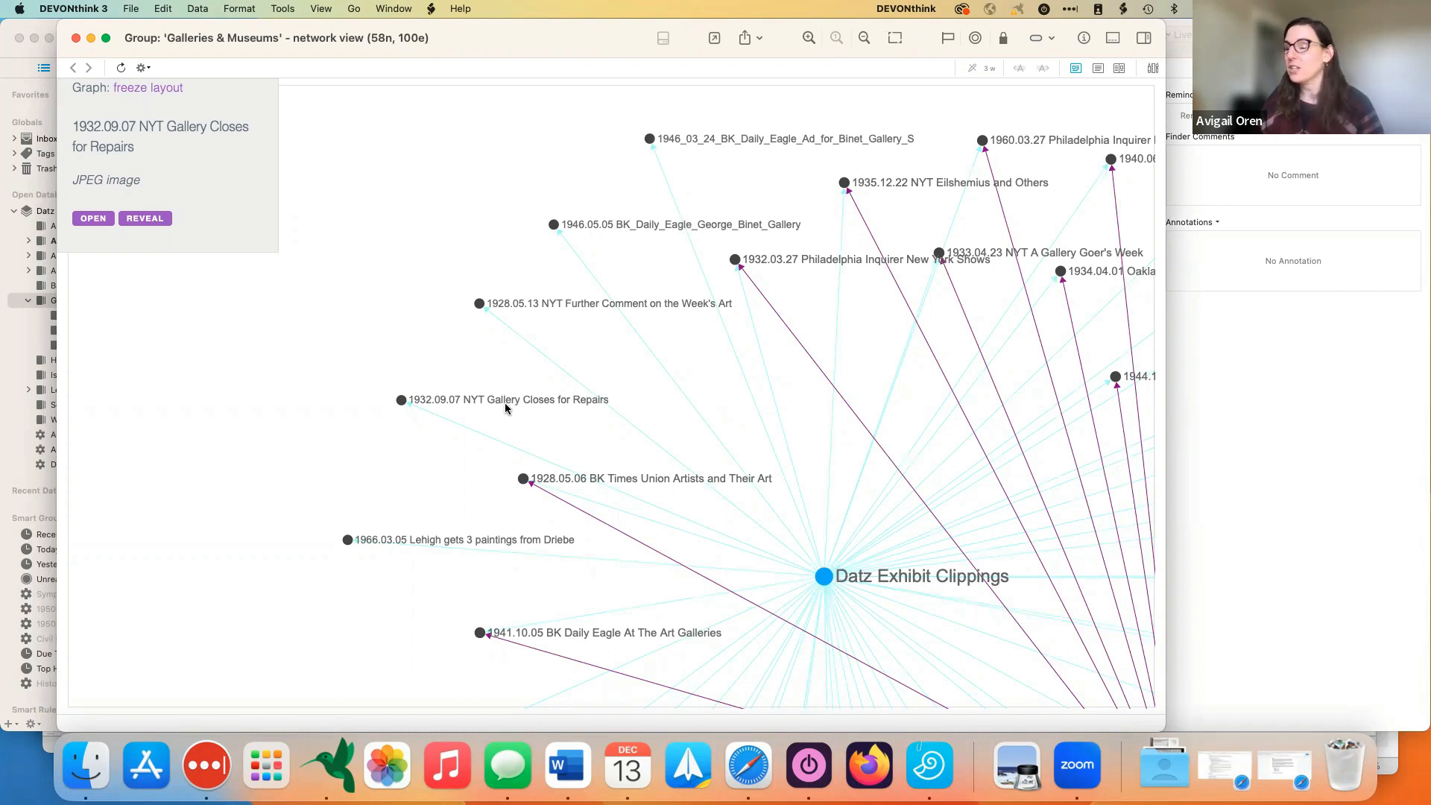
mouse_move(477, 346)
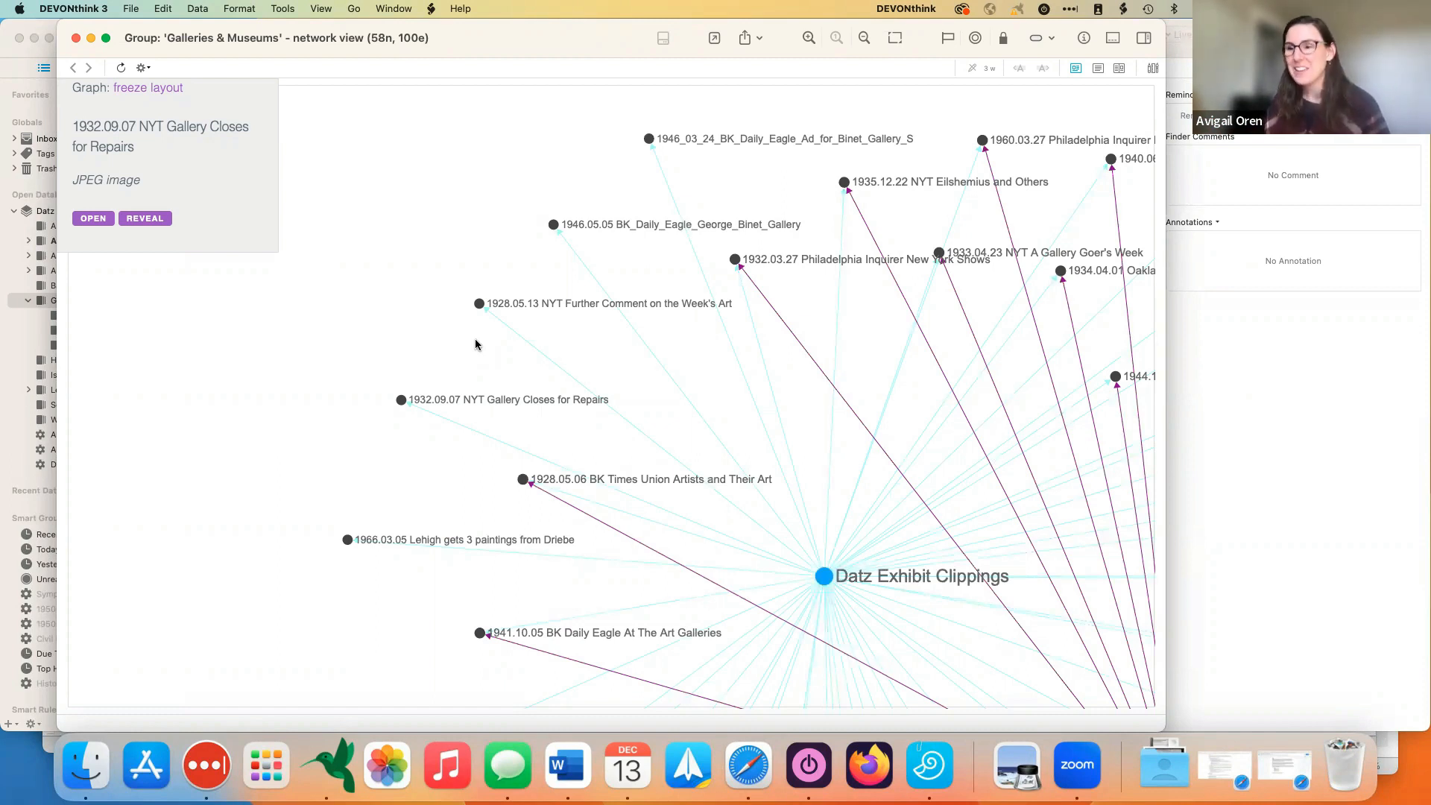
mouse_move(395, 439)
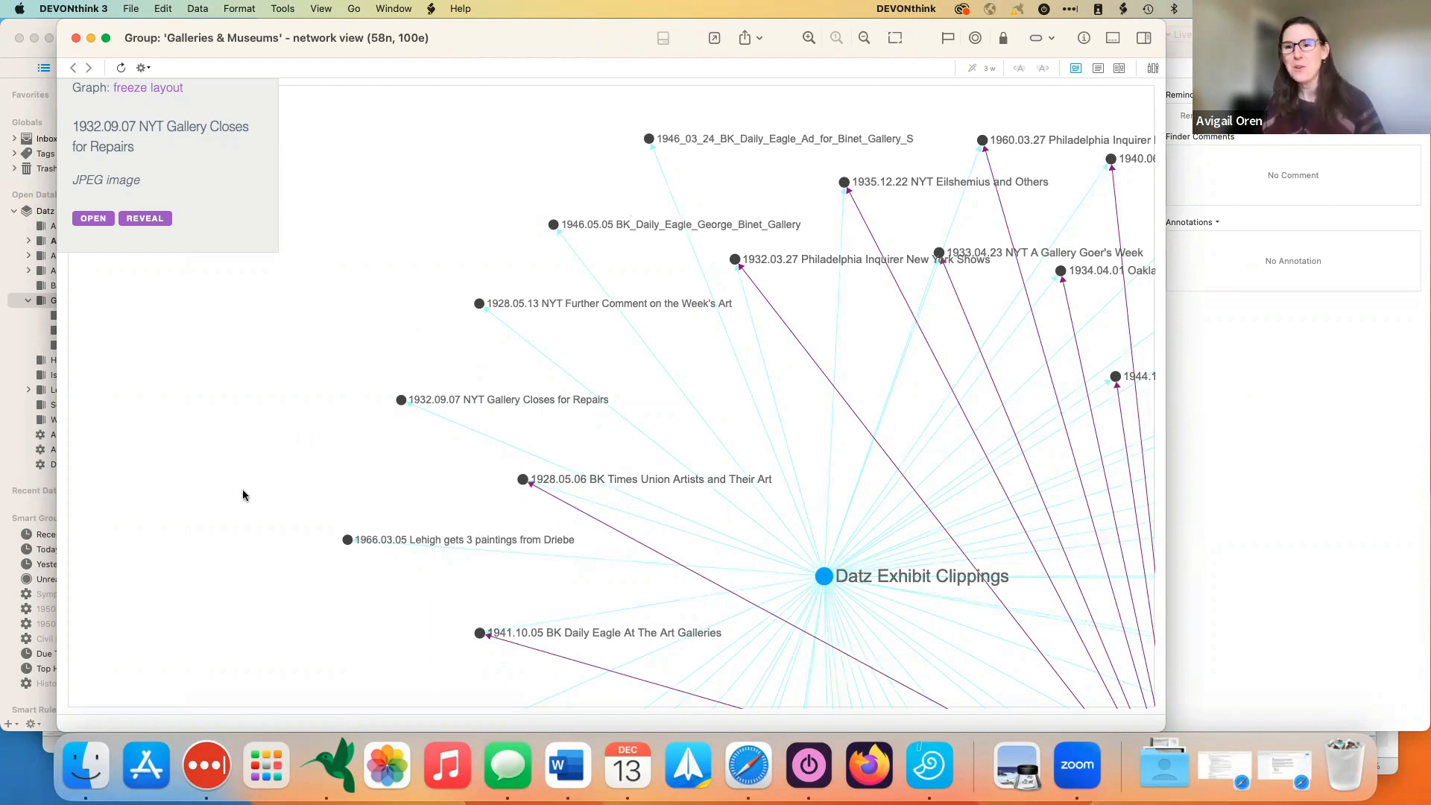
mouse_move(235, 406)
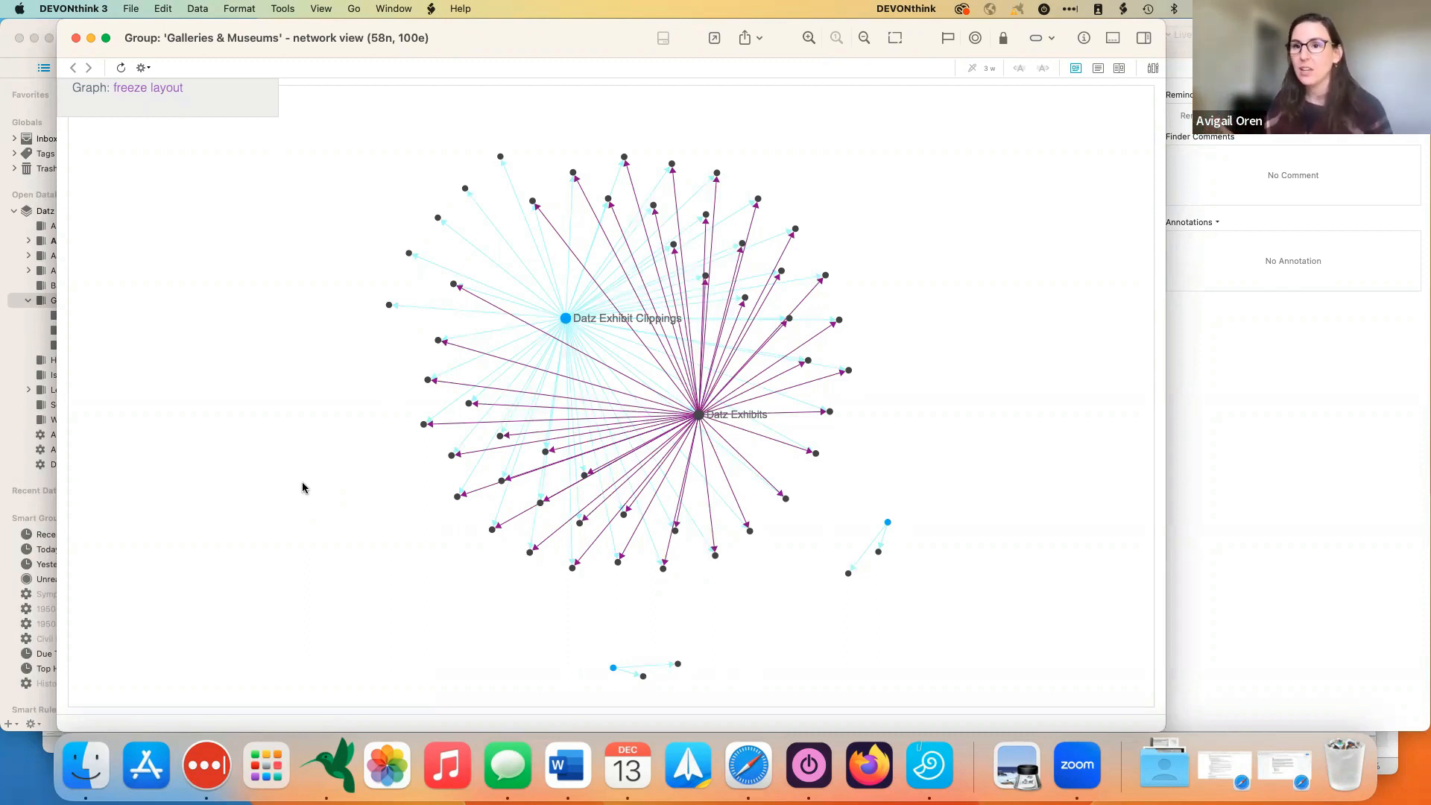
mouse_move(352, 378)
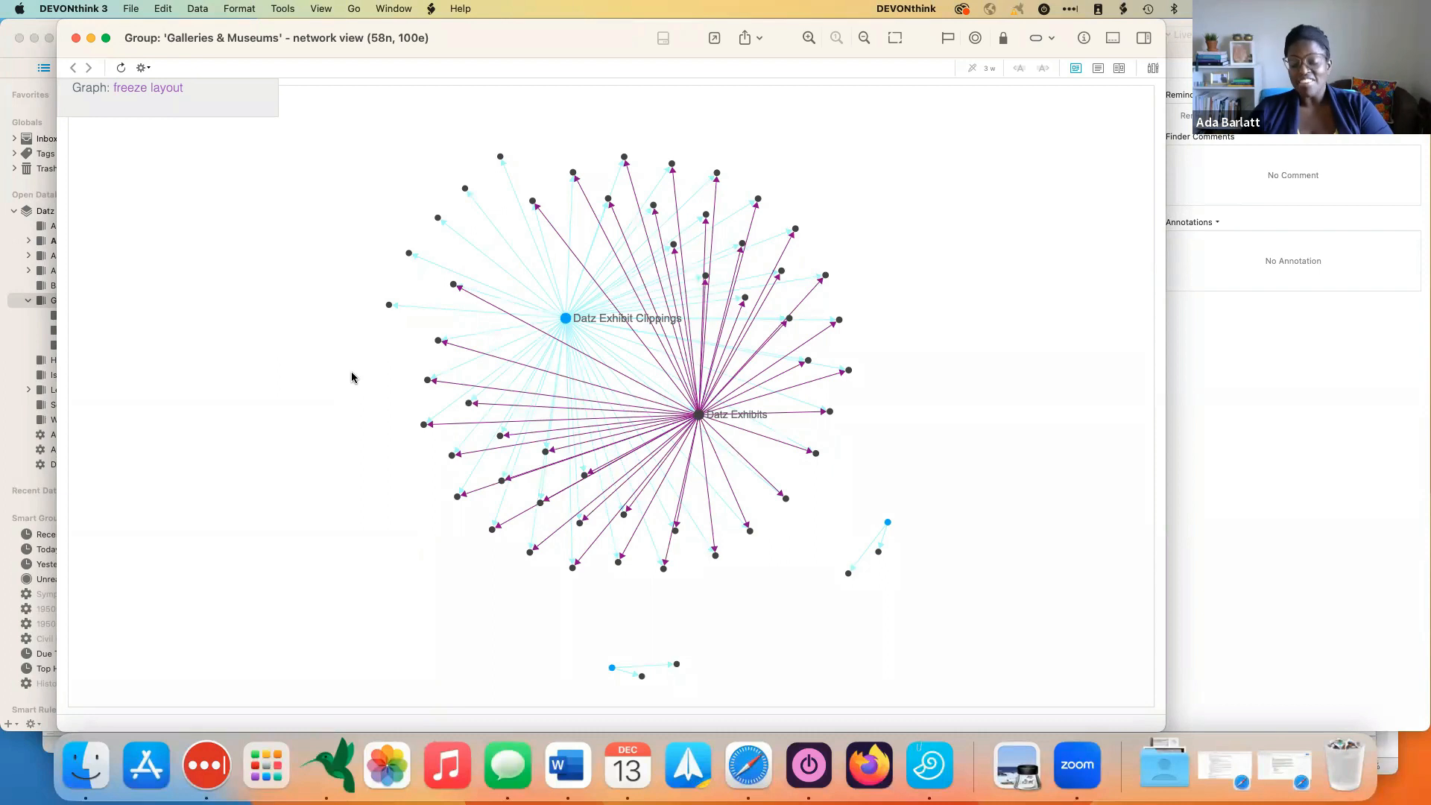
mouse_move(355, 373)
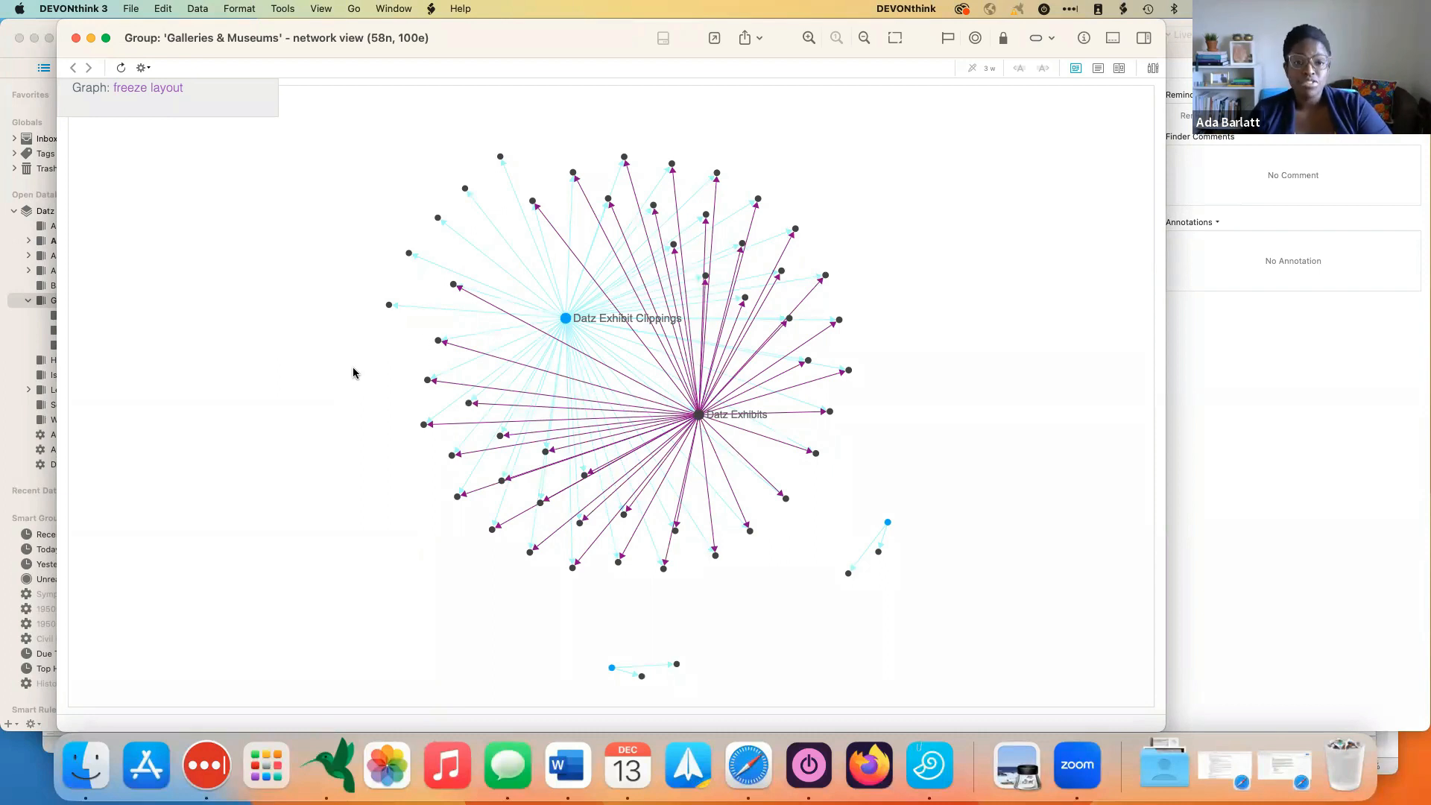
mouse_move(799, 297)
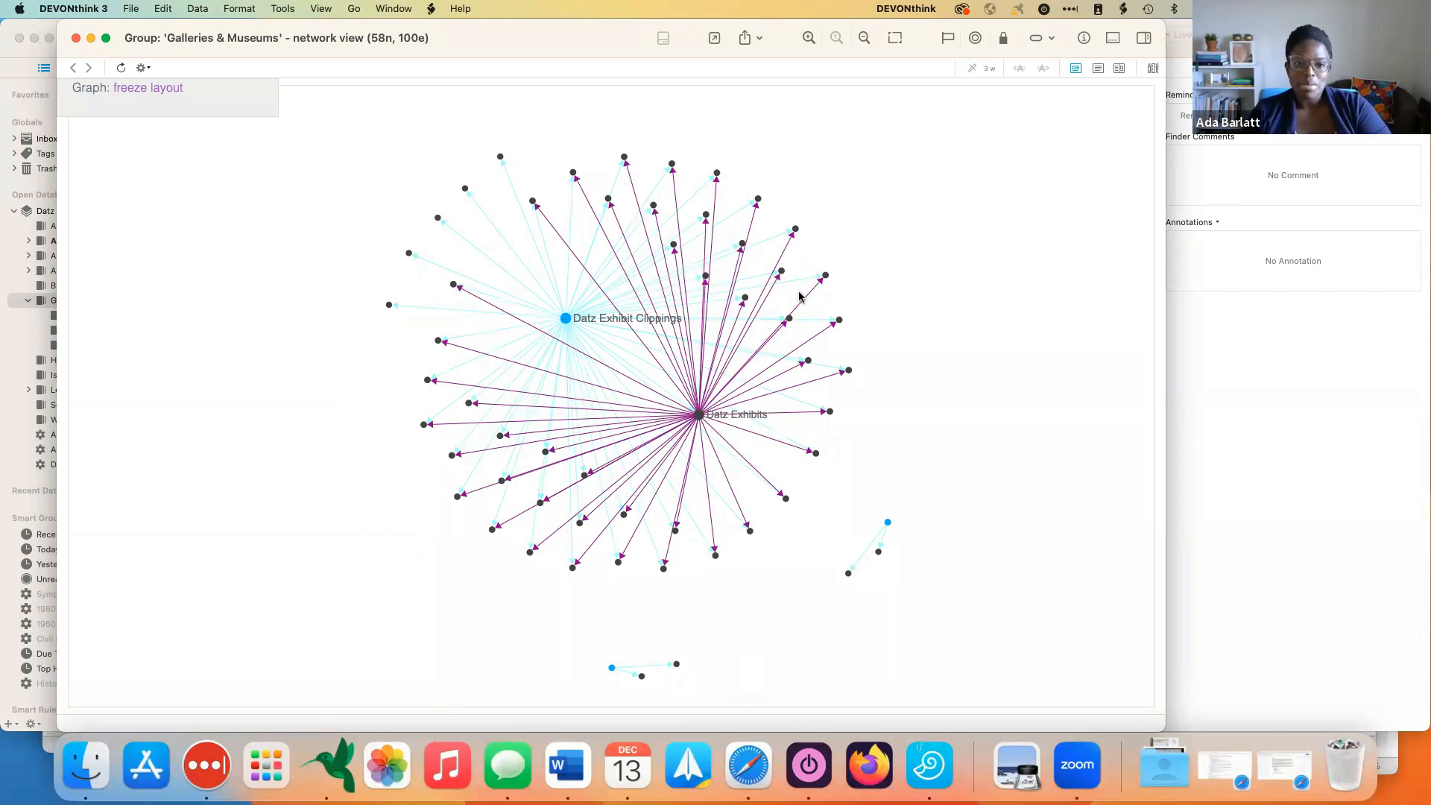